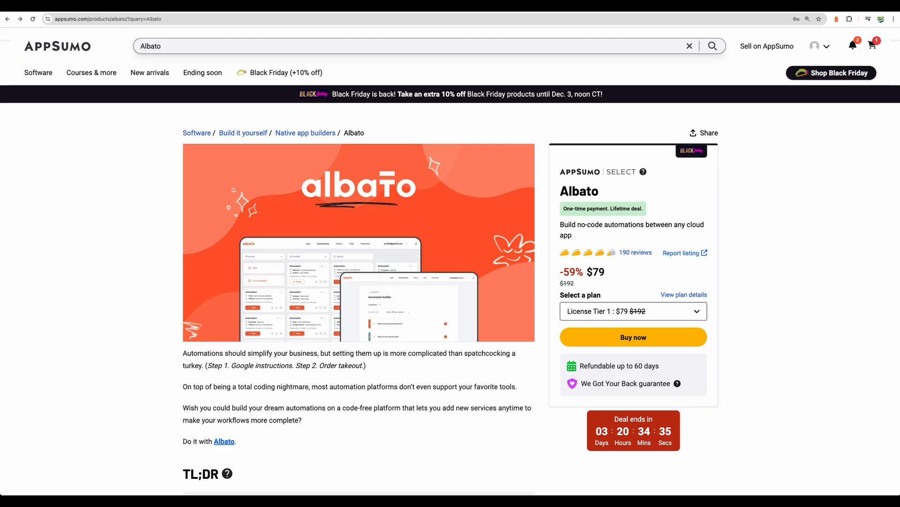
# Scroll through Albato's homepage, highlighting the no-code automation headline.
pyautogui.scroll(-3)
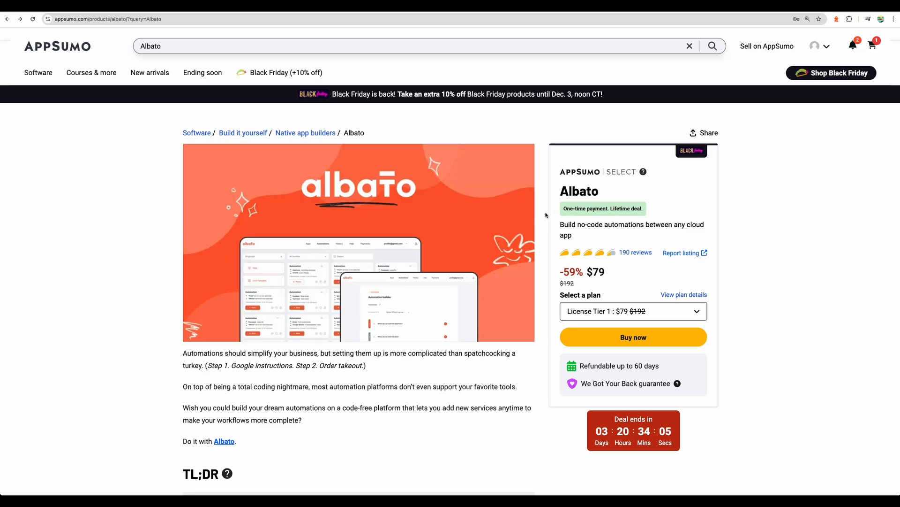
pyautogui.scroll(-3)
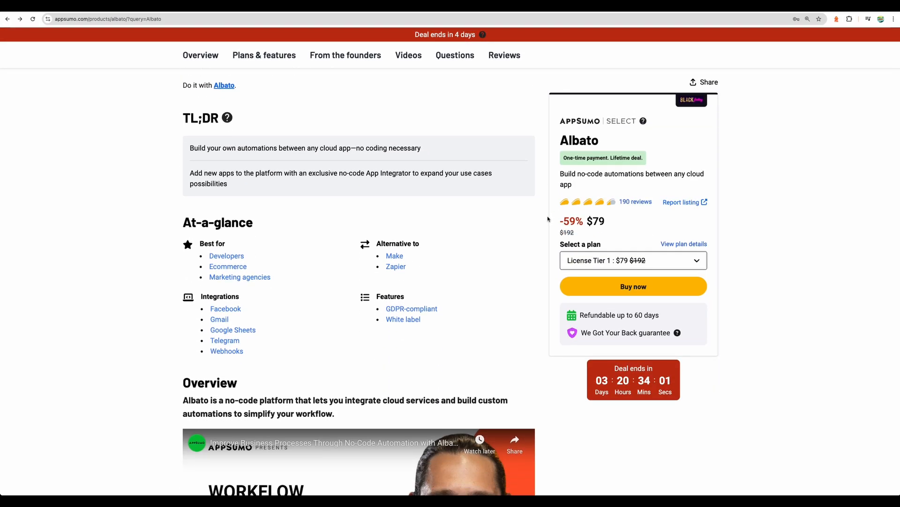
pyautogui.scroll(-3)
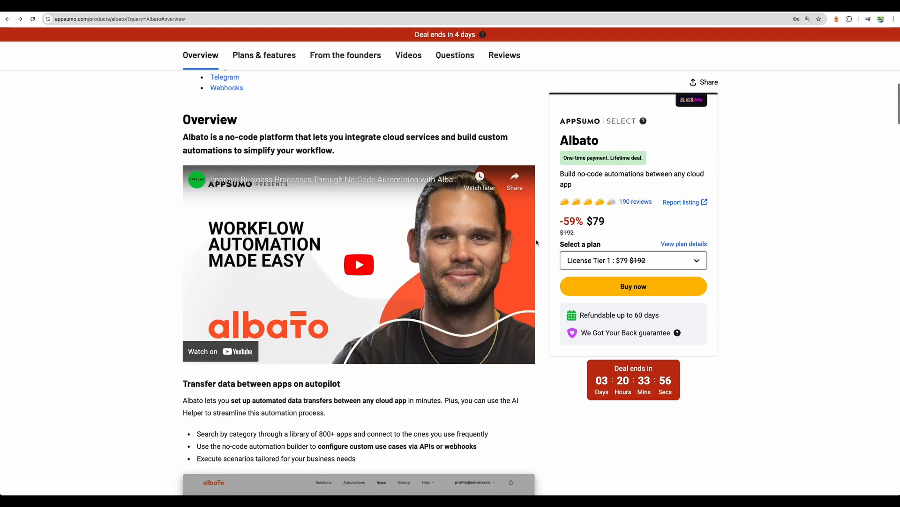
pyautogui.moveTo(173, 279)
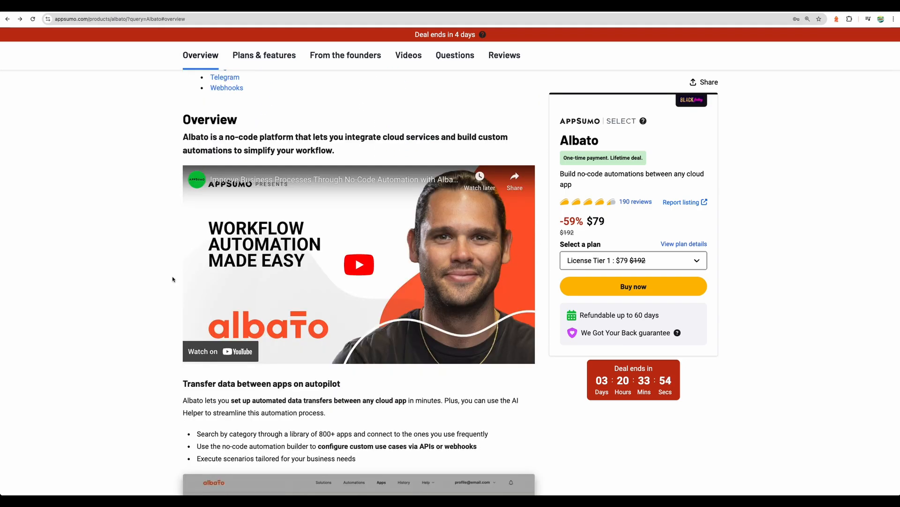
pyautogui.scroll(-3)
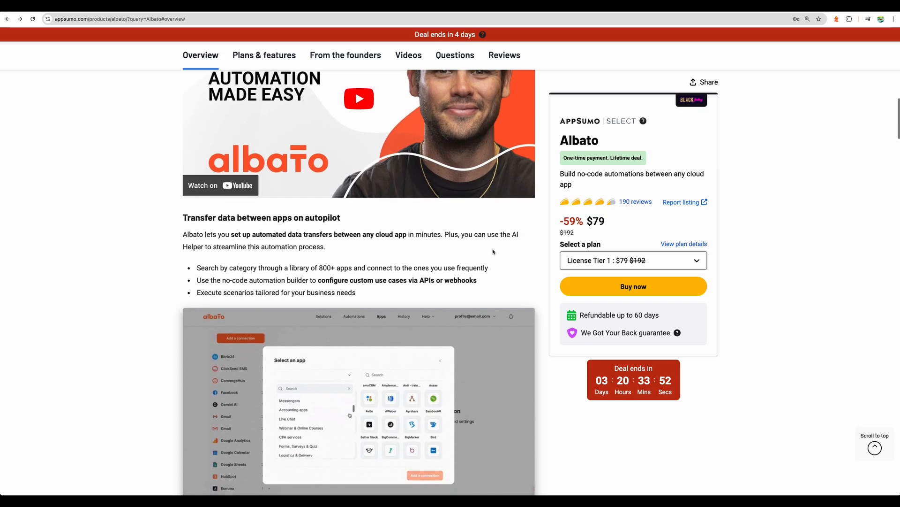
pyautogui.write('Gmail')
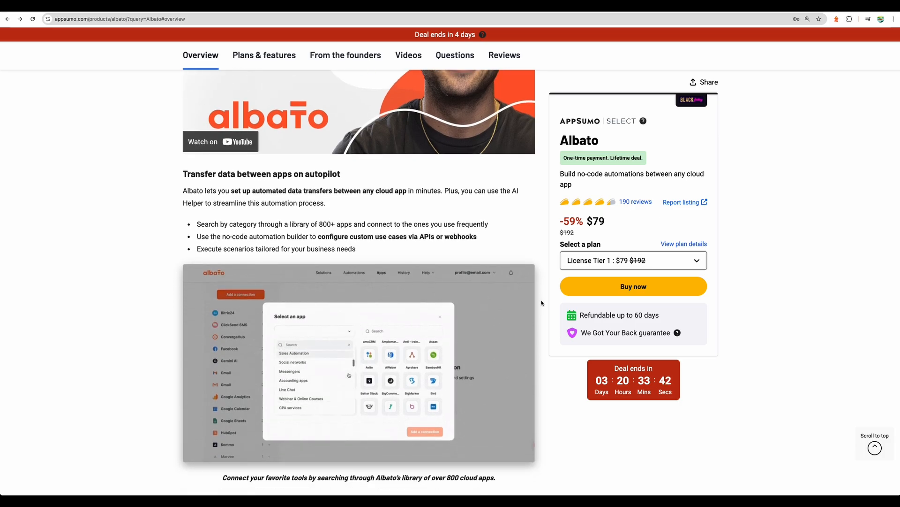
pyautogui.scroll(-3)
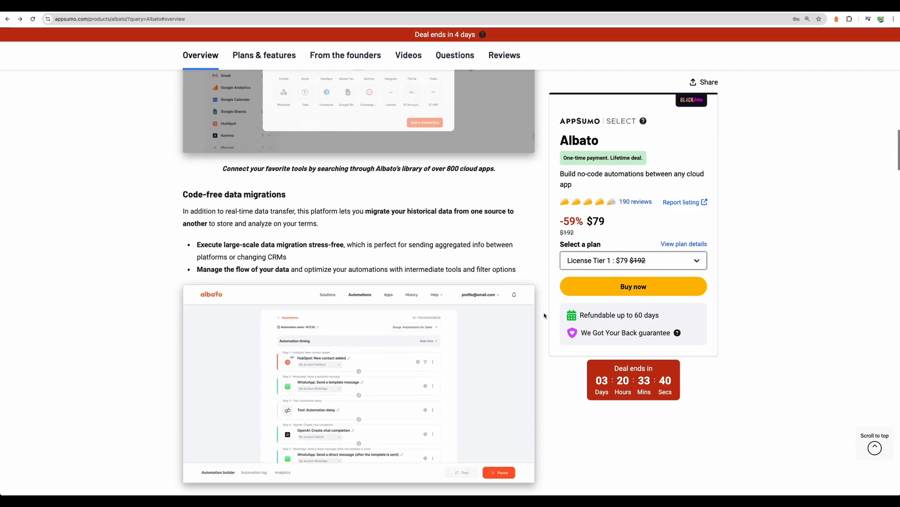
pyautogui.scroll(-3)
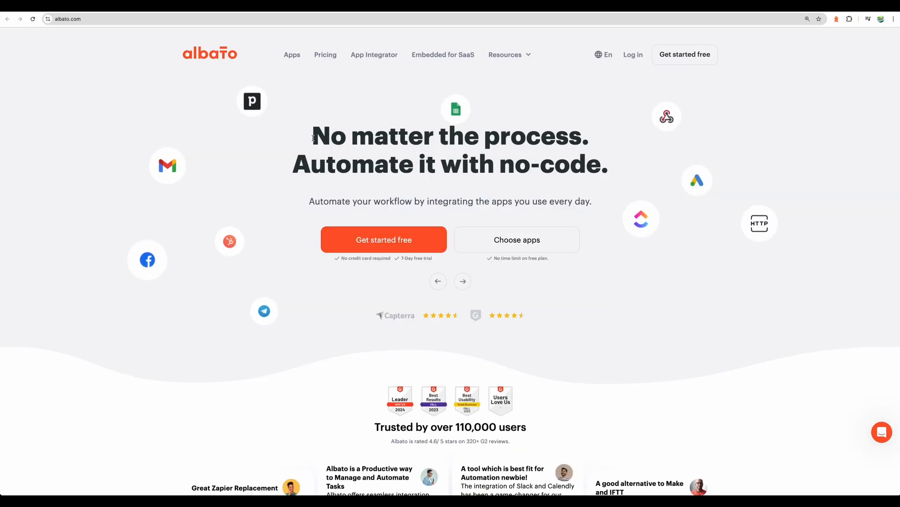
pyautogui.moveTo(312, 135); pyautogui.dragTo(606, 164)
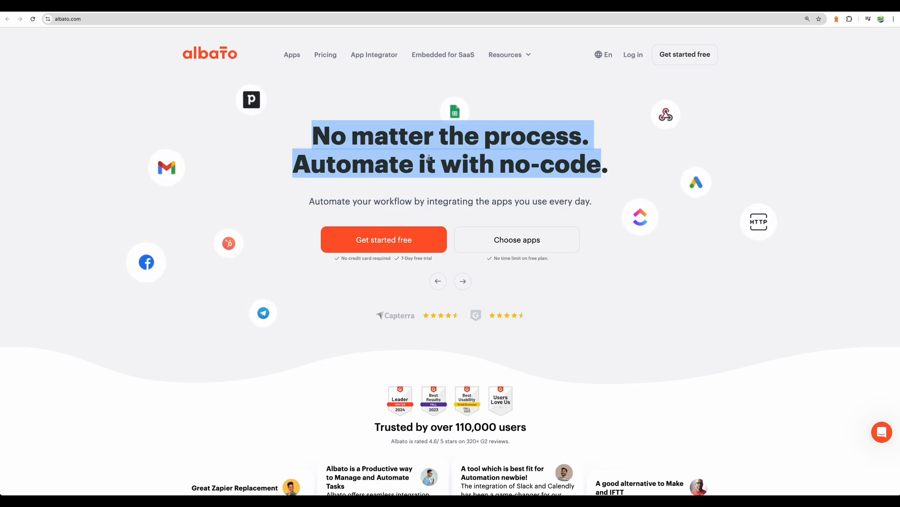
pyautogui.scroll(-3)
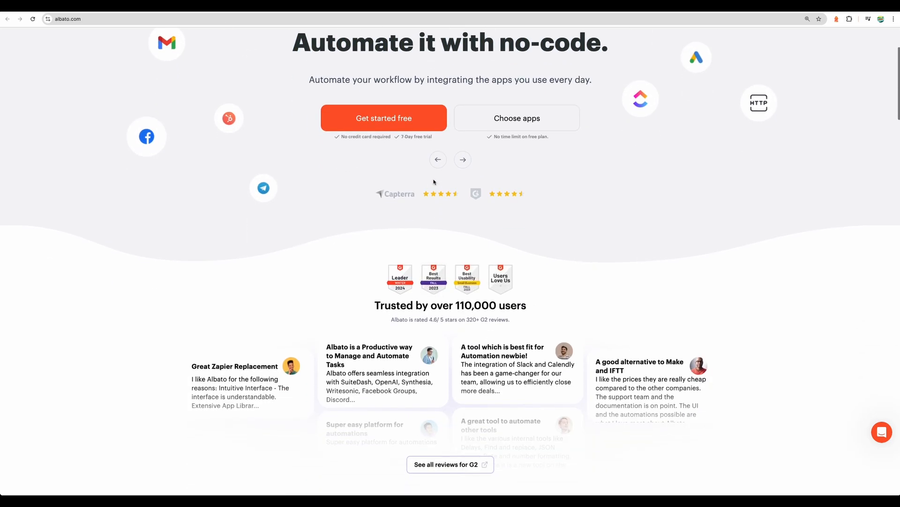
pyautogui.scroll(-3)
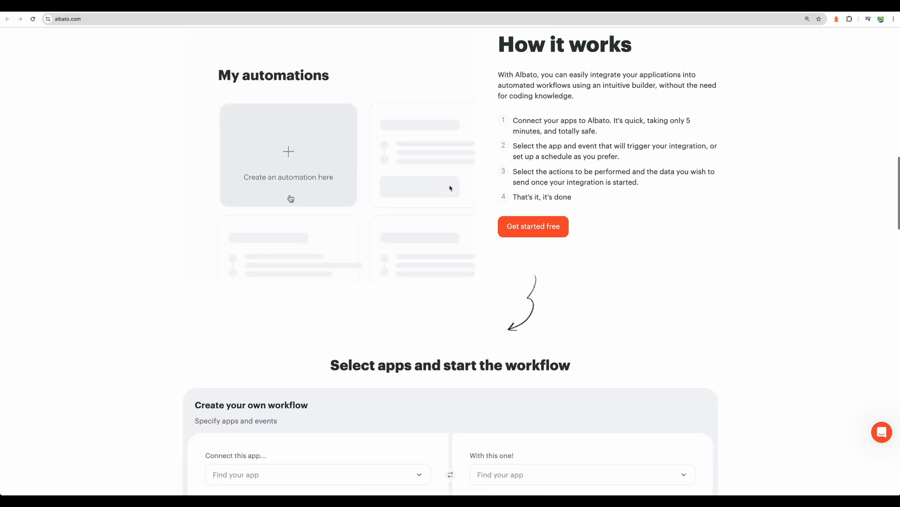
pyautogui.scroll(3)
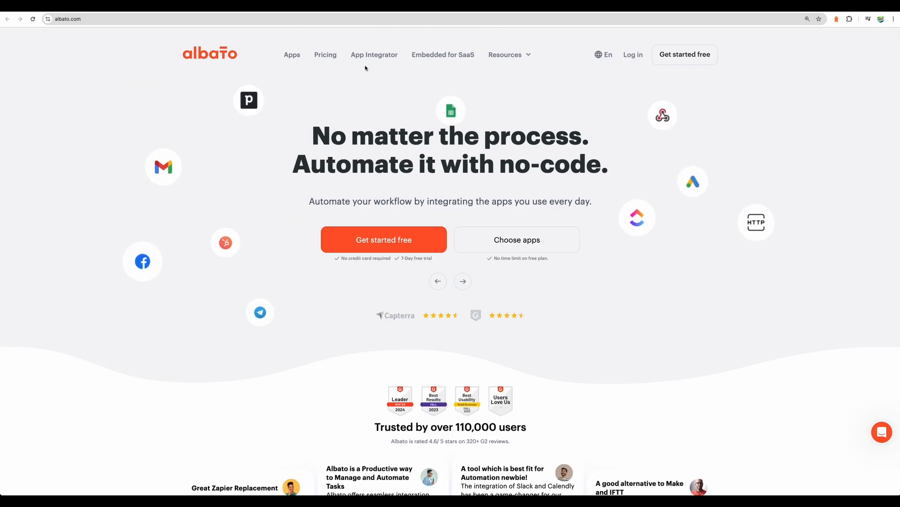
# Search the Apps catalogue for 'acum' and open the Acumbamail card.
pyautogui.click(292, 54)
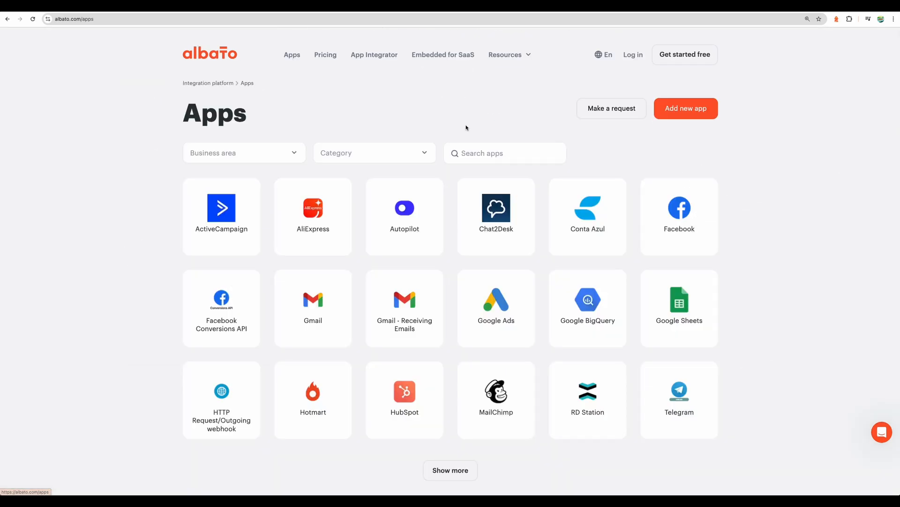
pyautogui.scroll(-3)
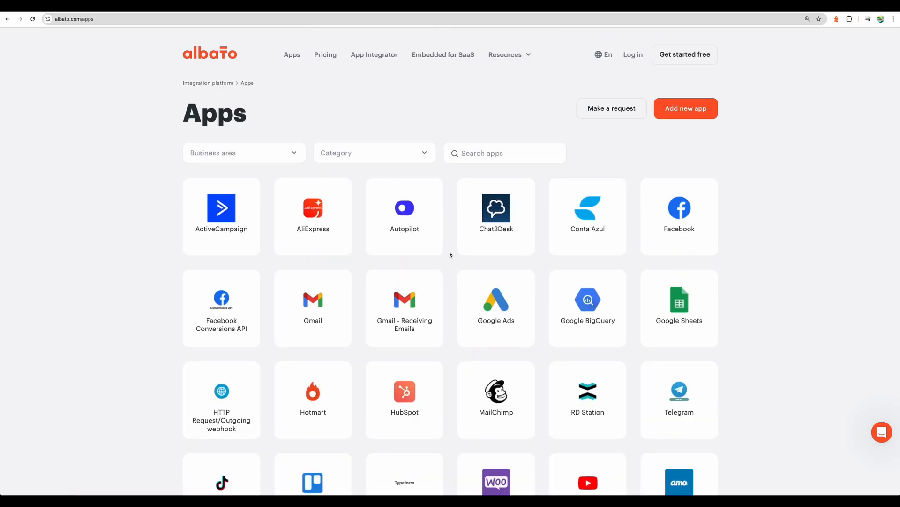
pyautogui.moveTo(450, 248)
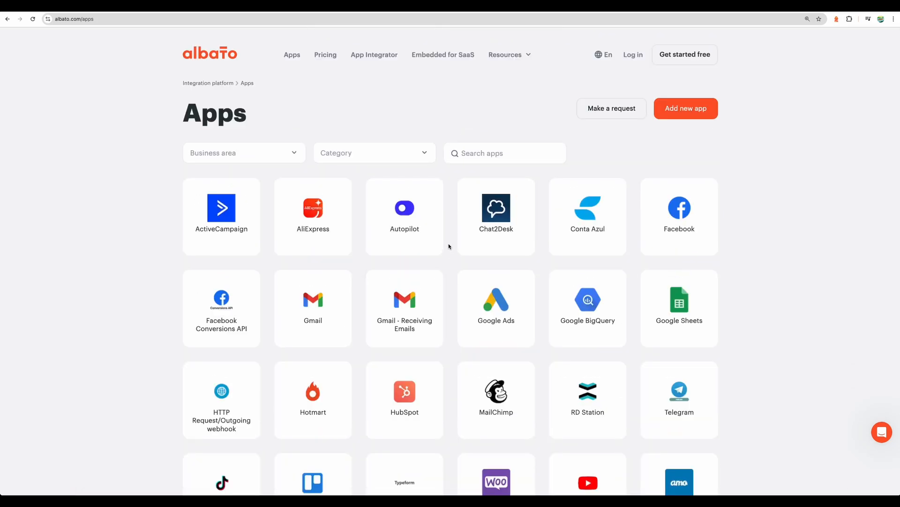
pyautogui.moveTo(370, 134)
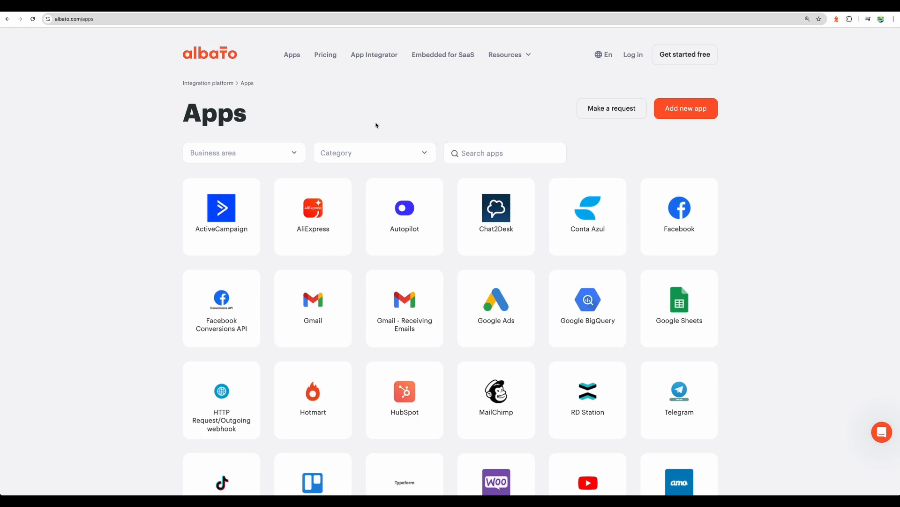
pyautogui.click(504, 153)
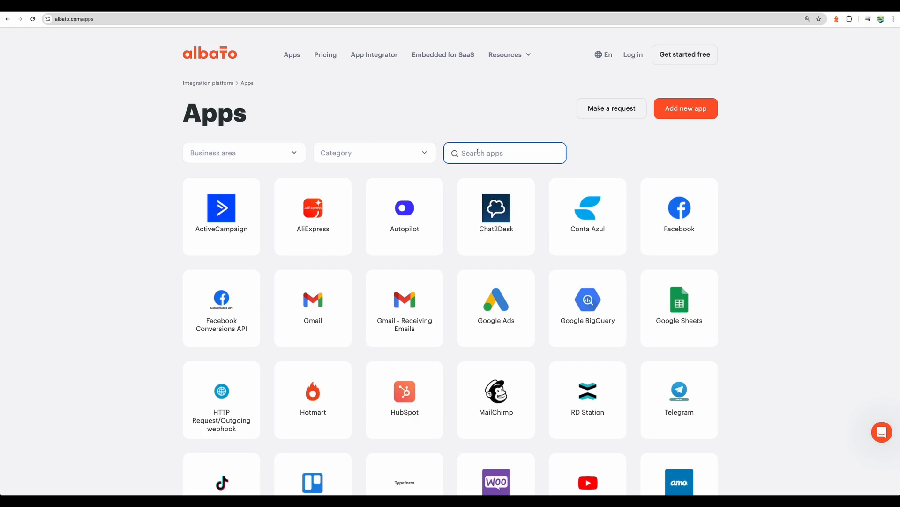
pyautogui.click(504, 153)
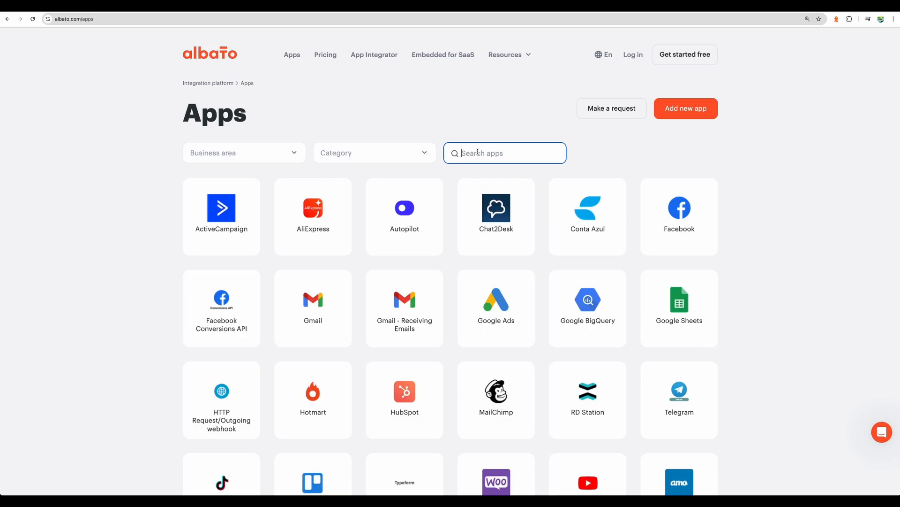
pyautogui.write('acum')
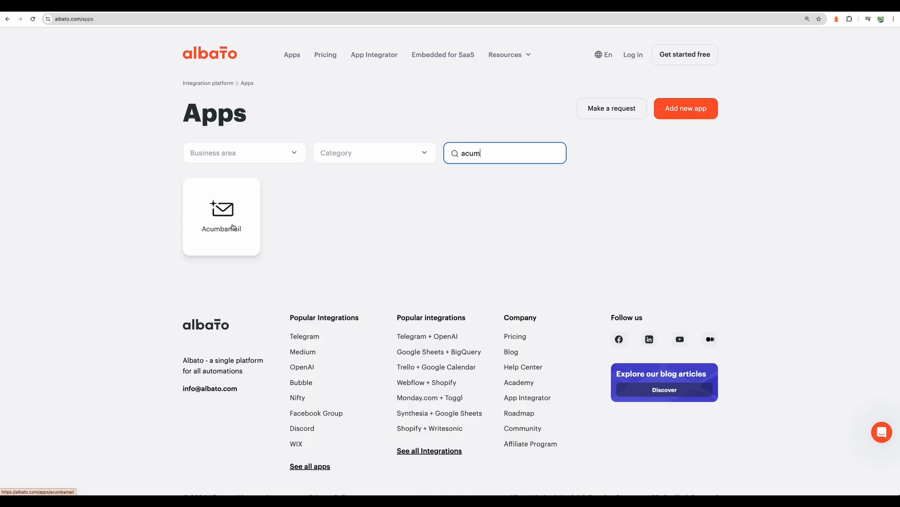
pyautogui.click(221, 217)
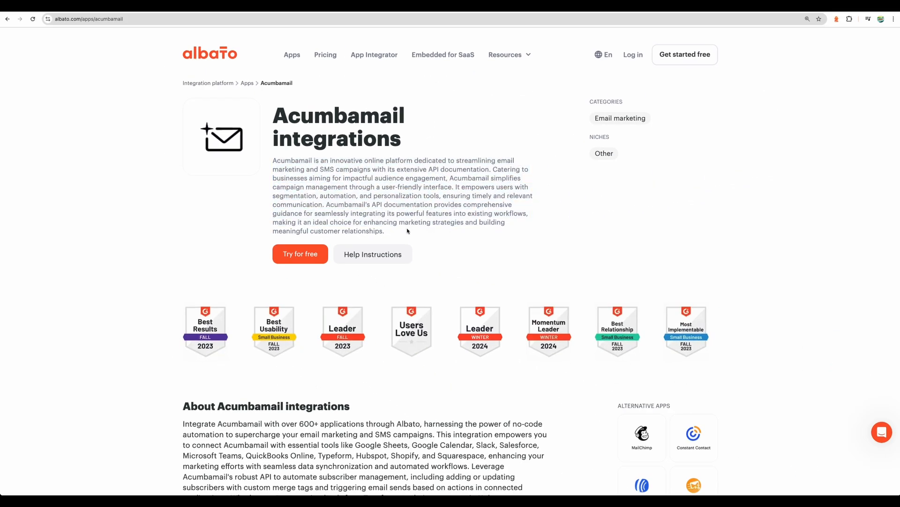
pyautogui.moveTo(274, 107); pyautogui.dragTo(385, 231)
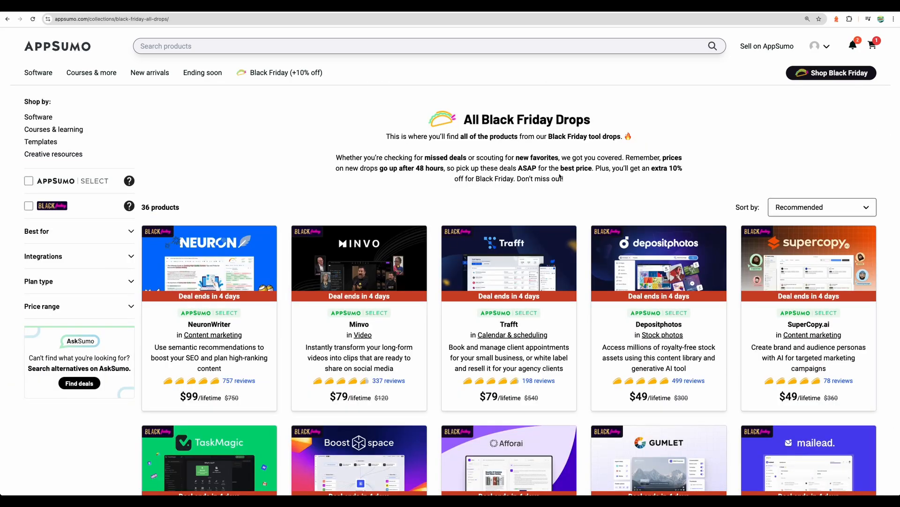
pyautogui.scroll(-3)
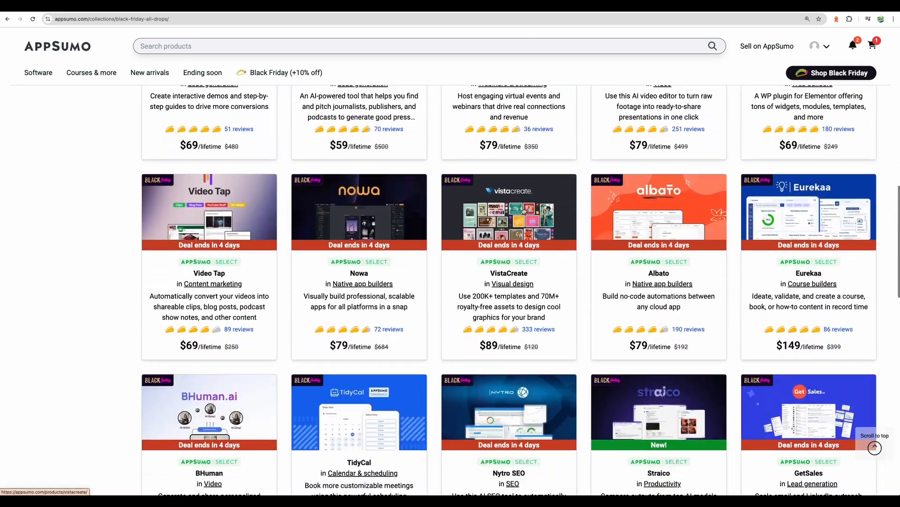
pyautogui.scroll(-3)
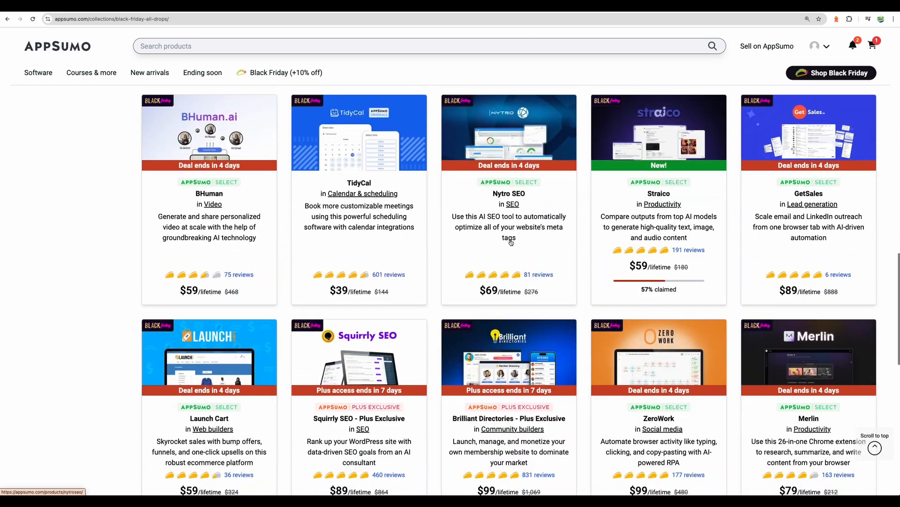
pyautogui.scroll(-3)
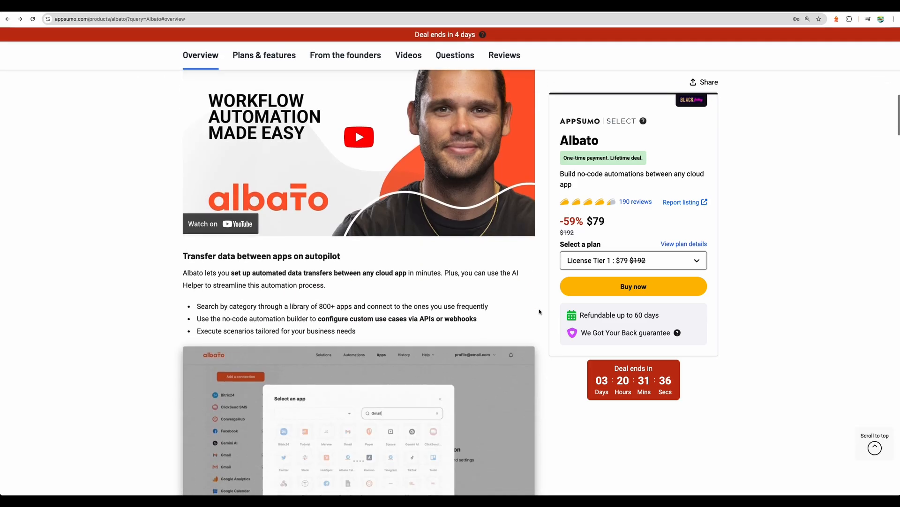
# Scroll to License Tiers 1–3 ($79, $159, $329), highlighting a Tier 2 feature.
pyautogui.scroll(-3)
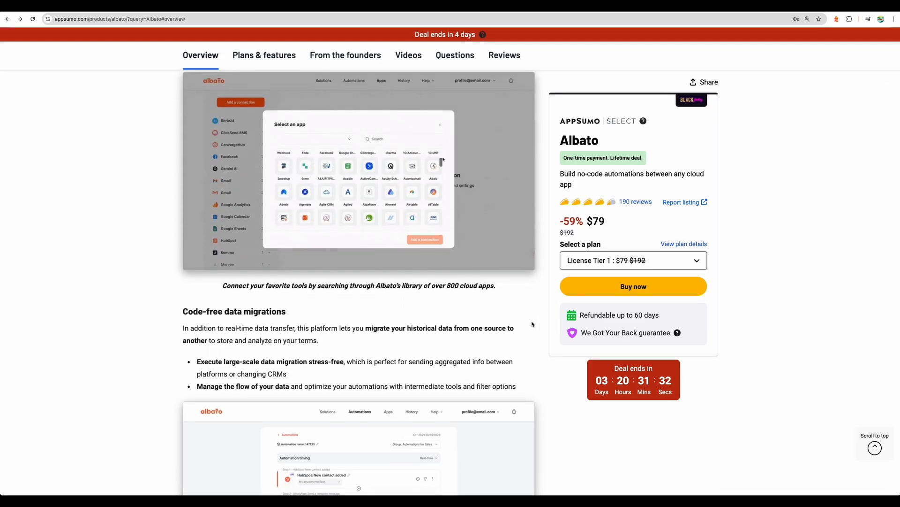
pyautogui.scroll(-3)
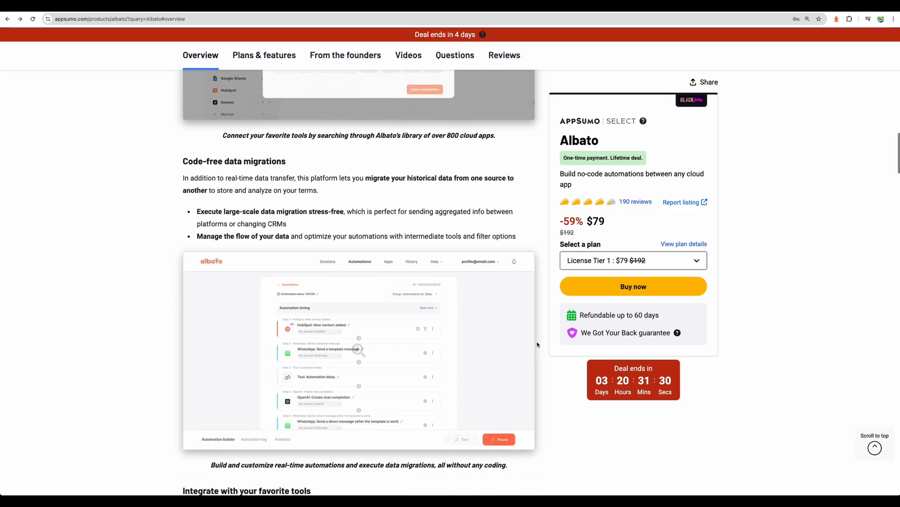
pyautogui.scroll(-3)
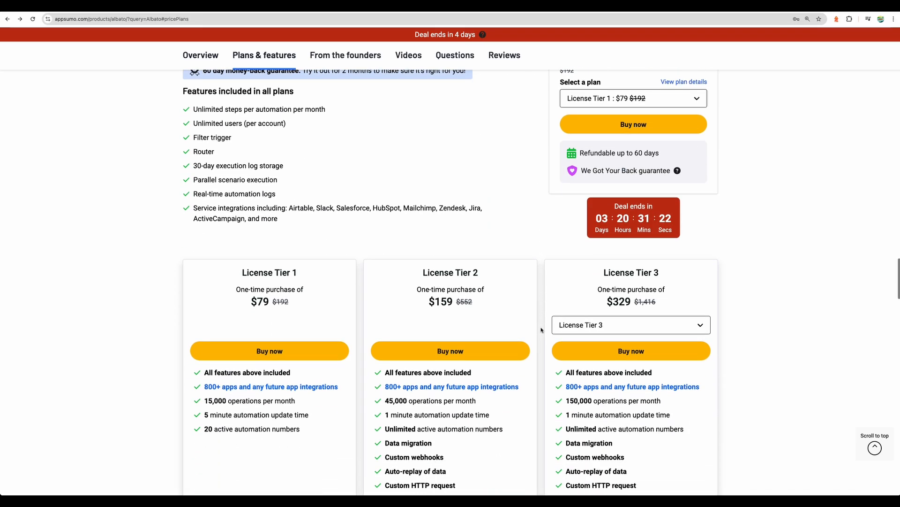
pyautogui.scroll(-3)
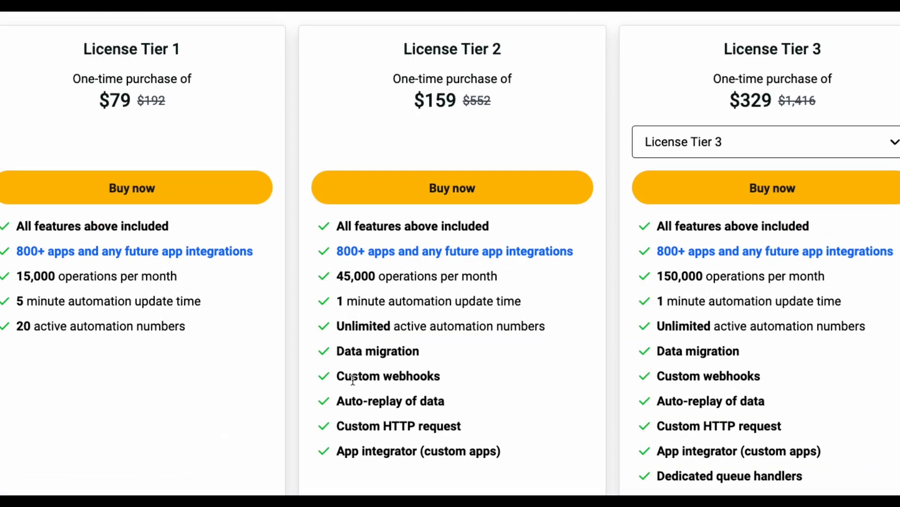
pyautogui.doubleClick(388, 376)
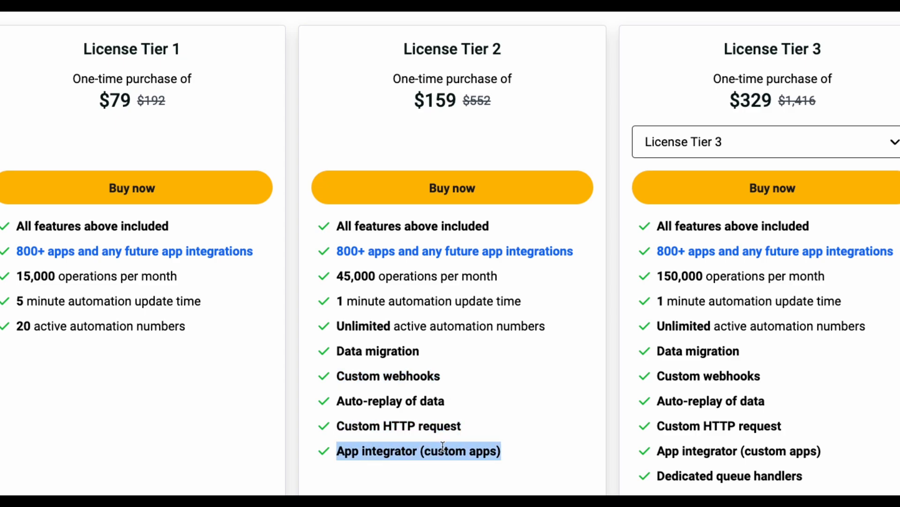
pyautogui.scroll(-3)
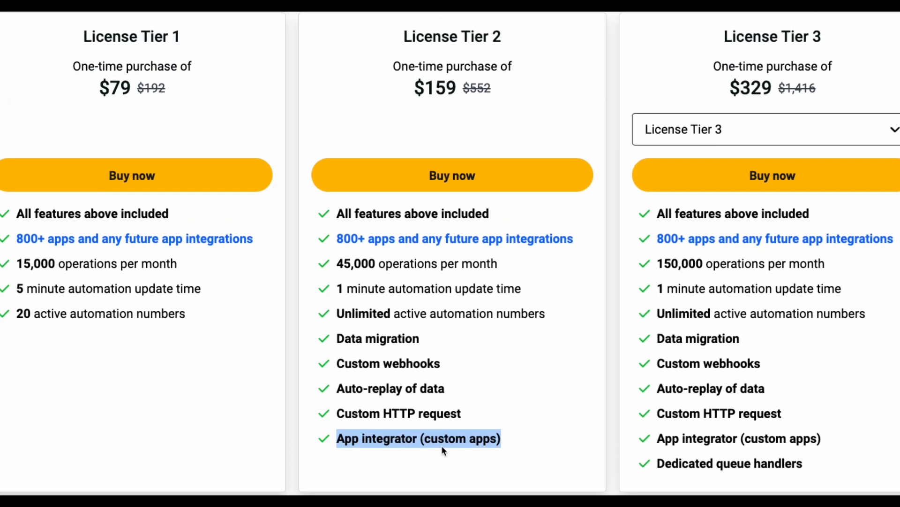
pyautogui.moveTo(442, 445)
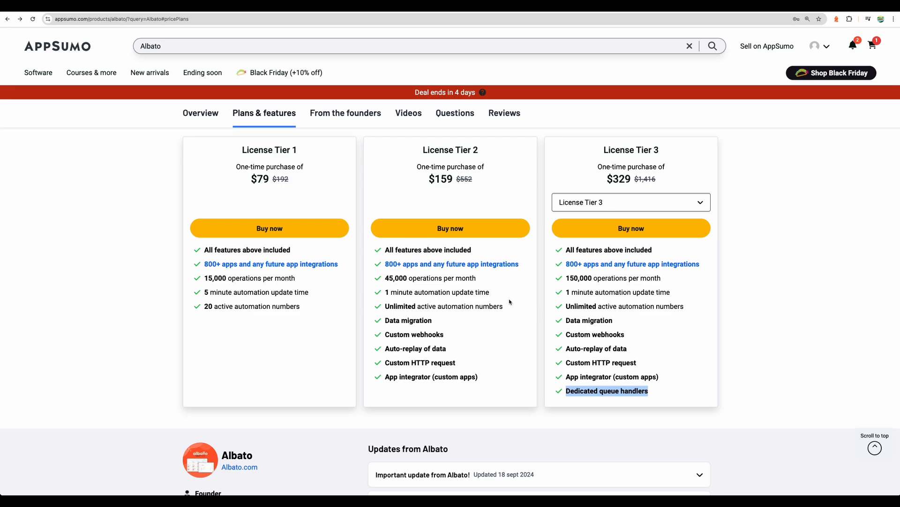
pyautogui.moveTo(546, 341)
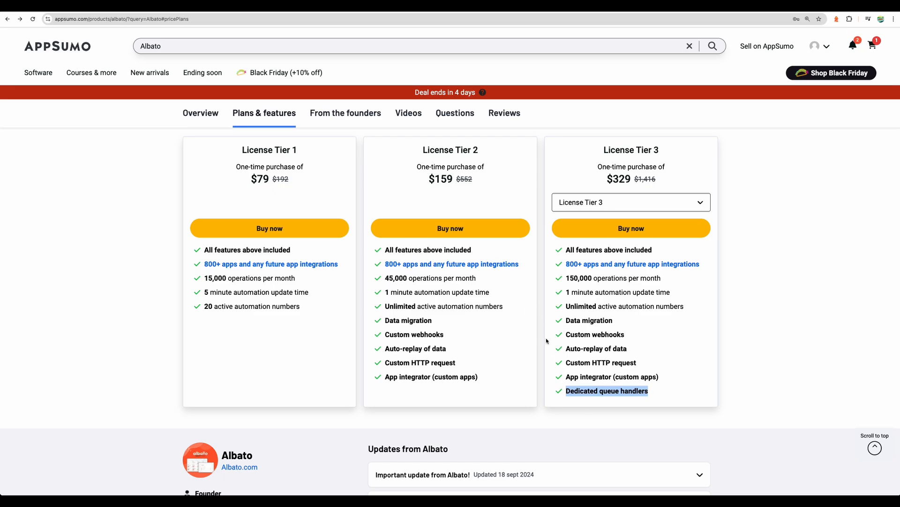
pyautogui.moveTo(419, 345)
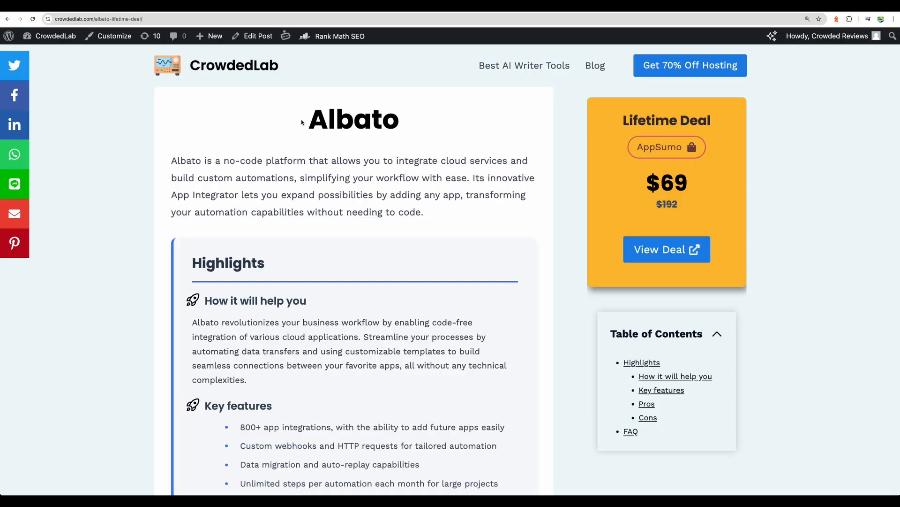
pyautogui.moveTo(242, 122)
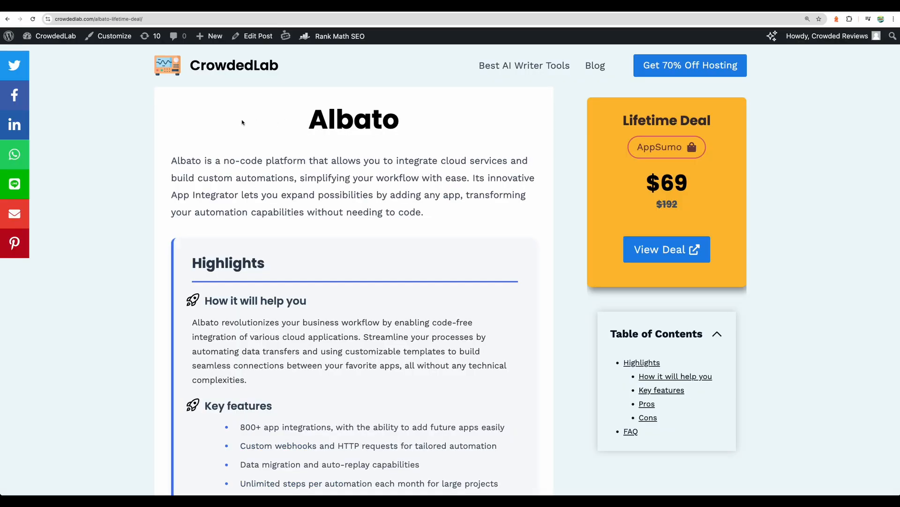
# Scroll the CrowdedLab review to its Pros, highlighting the Zapier price comparison point.
pyautogui.scroll(-3)
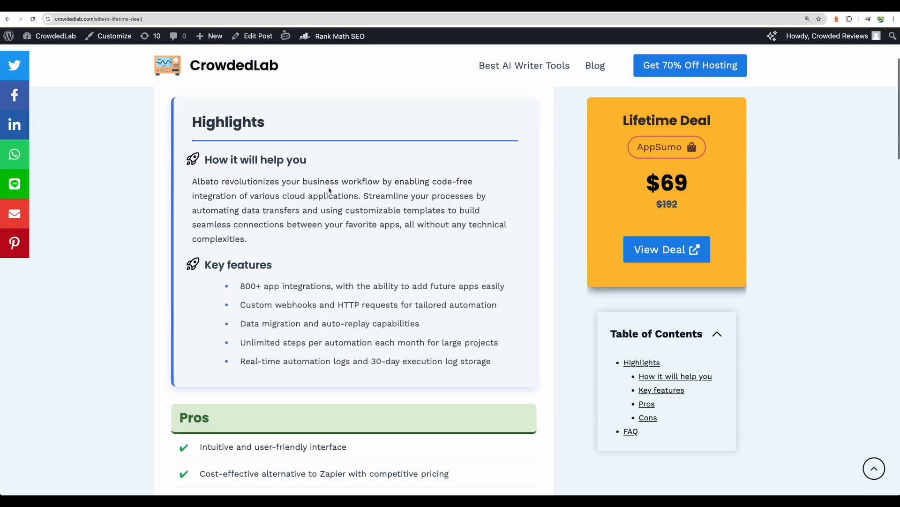
pyautogui.scroll(-3)
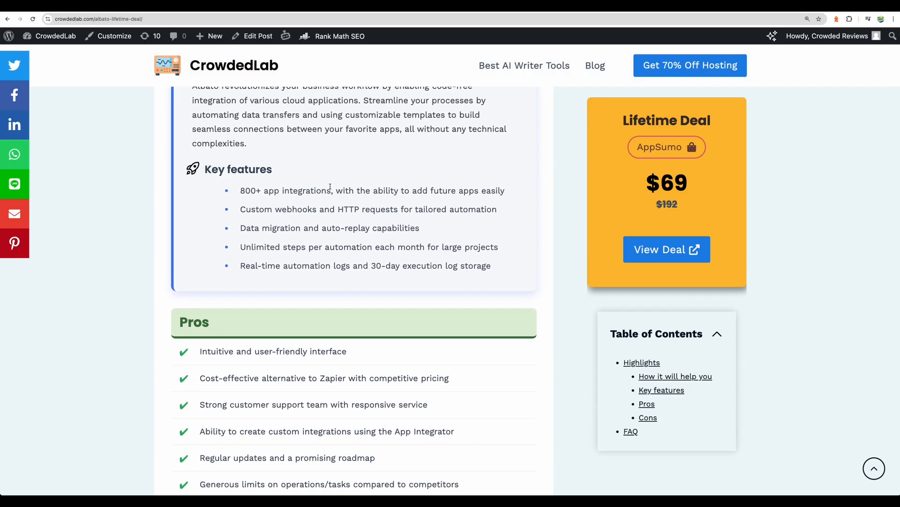
pyautogui.scroll(3)
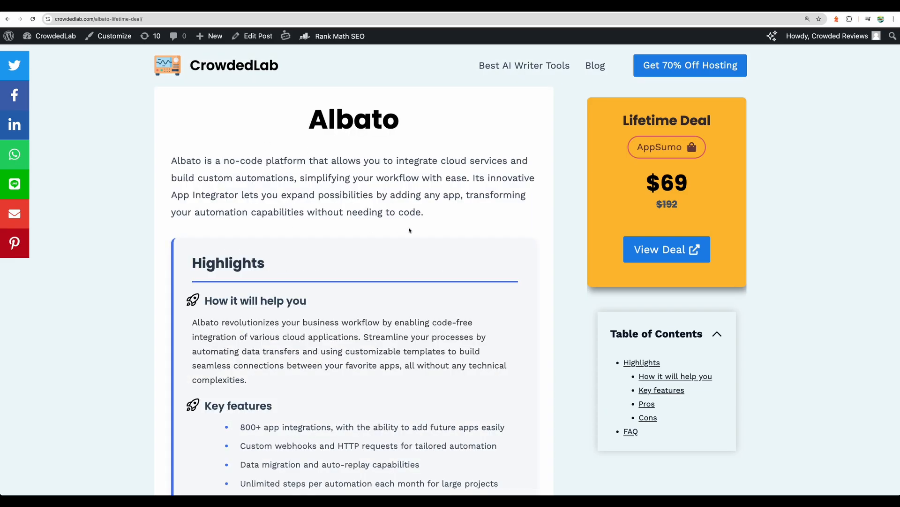
pyautogui.scroll(-3)
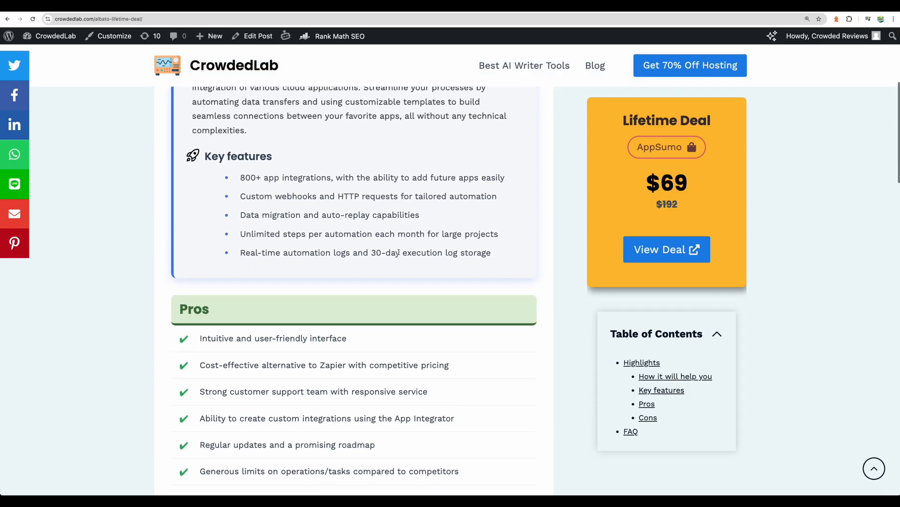
pyautogui.scroll(-3)
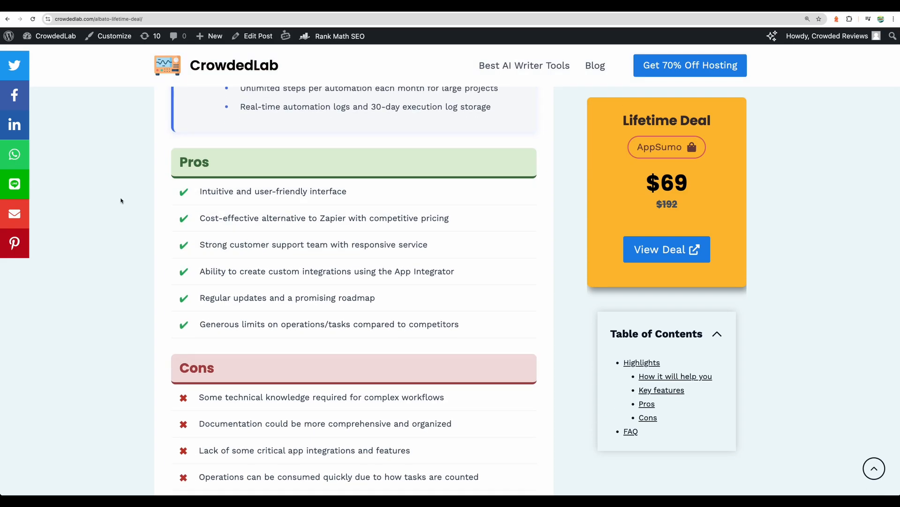
pyautogui.doubleClick(272, 191)
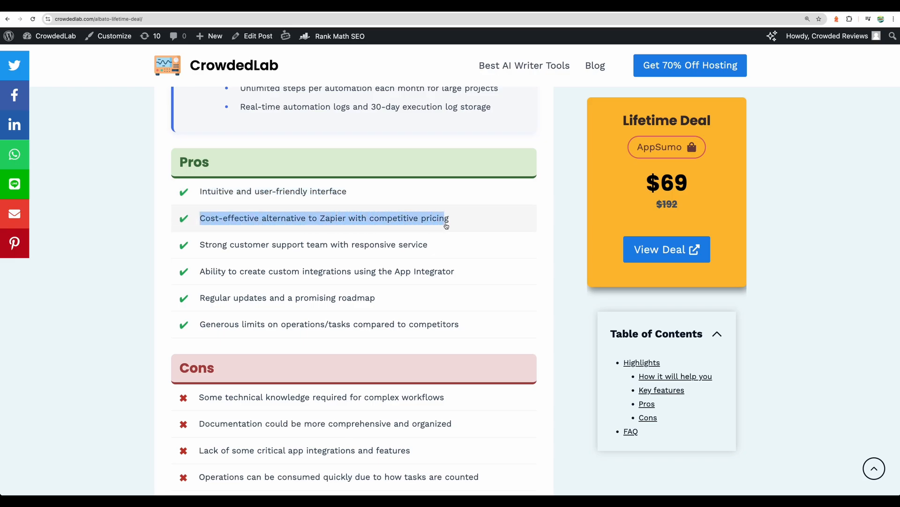
pyautogui.moveTo(167, 249)
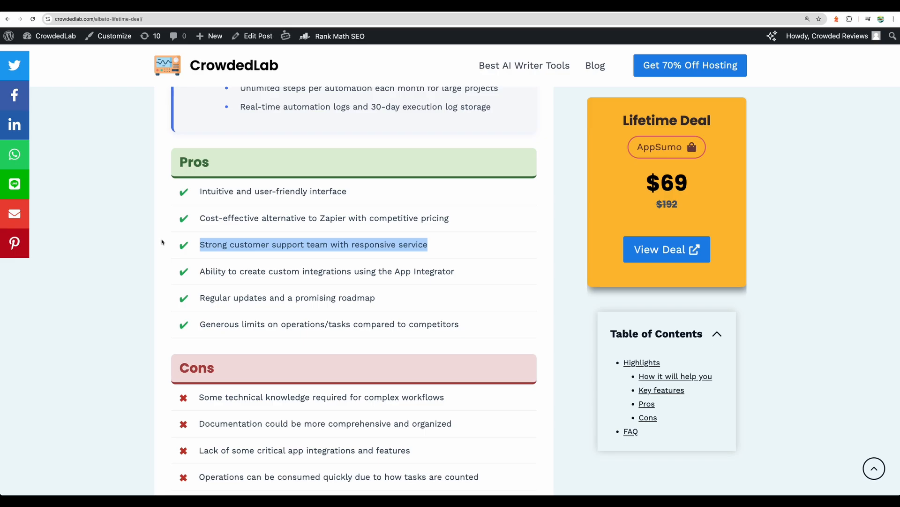
pyautogui.scroll(-3)
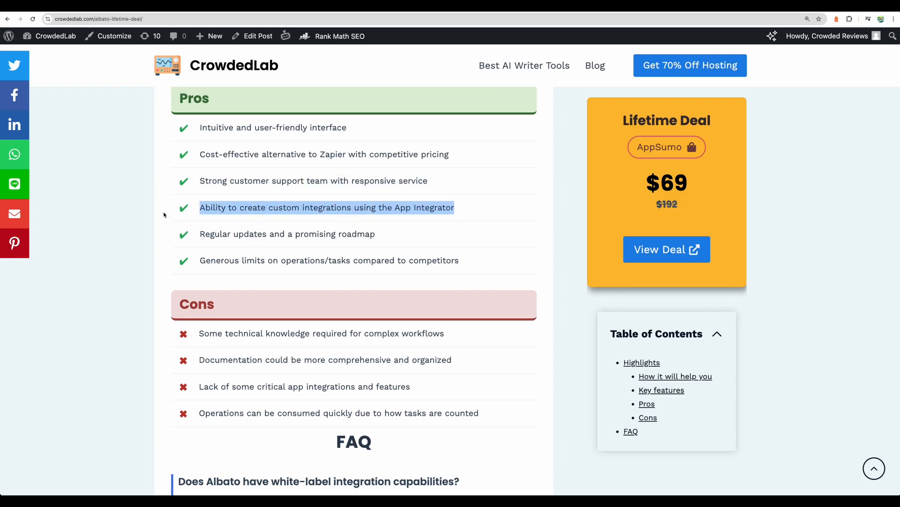
pyautogui.moveTo(163, 211)
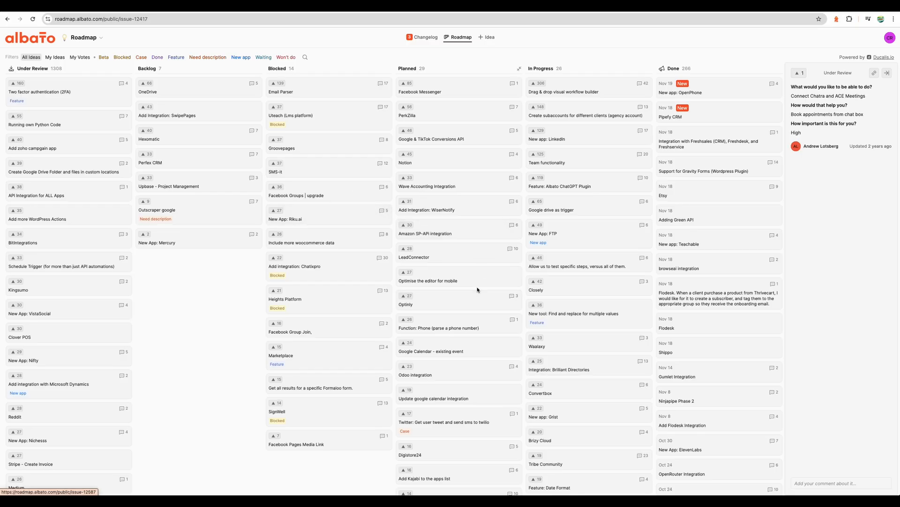
pyautogui.moveTo(356, 125)
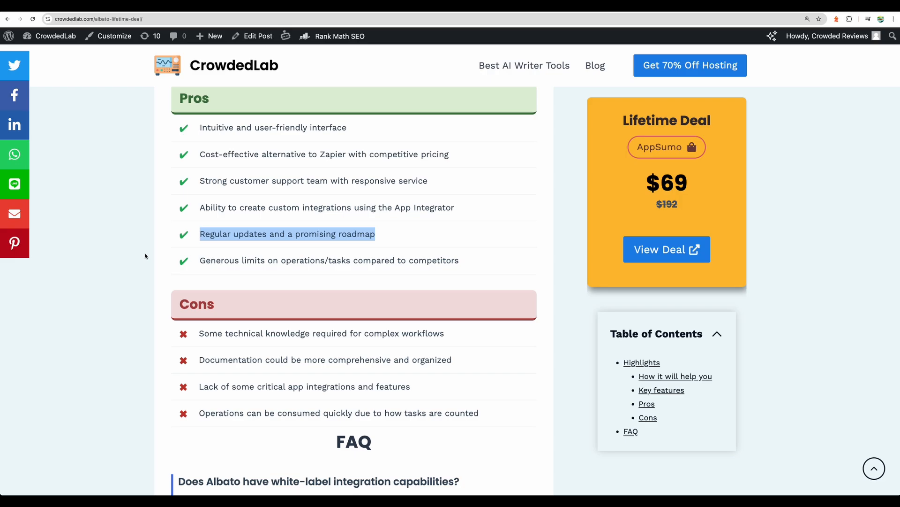
# Highlight the technical-knowledge con, then scroll through the FAQ to the API integration question.
pyautogui.scroll(-3)
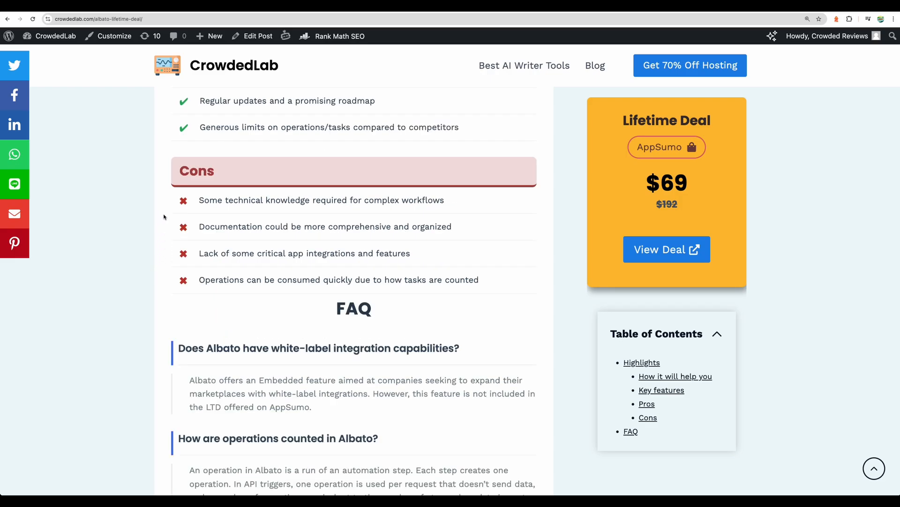
pyautogui.moveTo(150, 202)
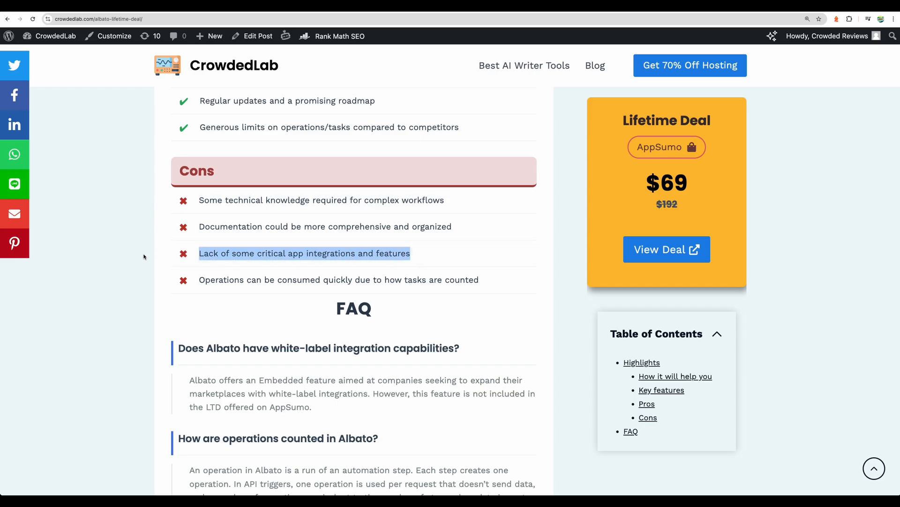
pyautogui.moveTo(142, 248)
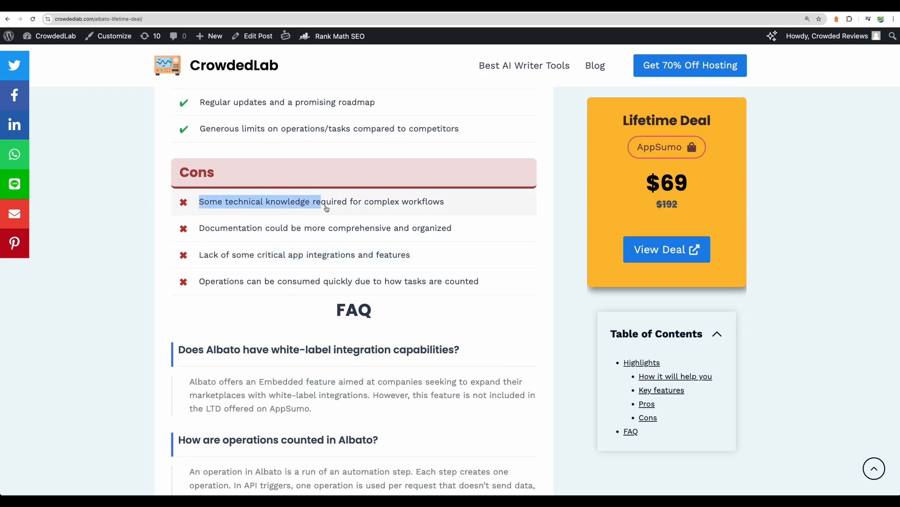
pyautogui.moveTo(321, 201); pyautogui.dragTo(444, 201)
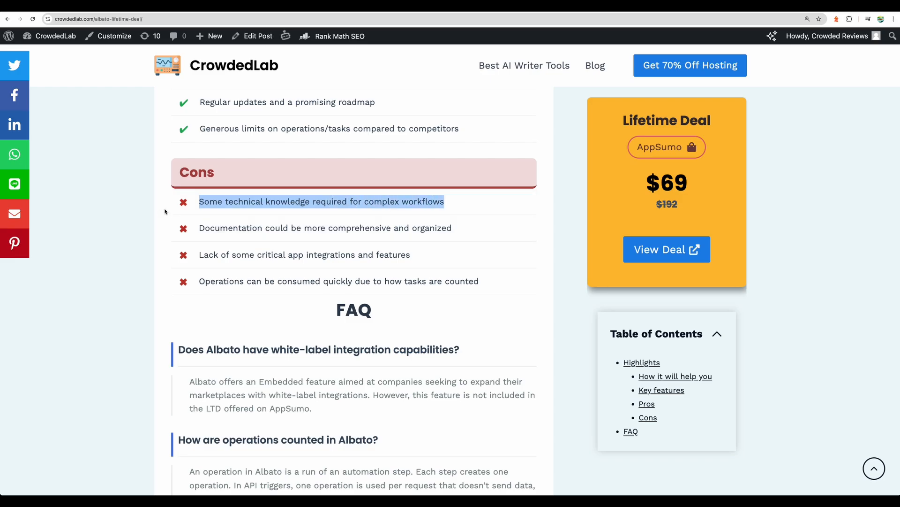
pyautogui.moveTo(122, 217)
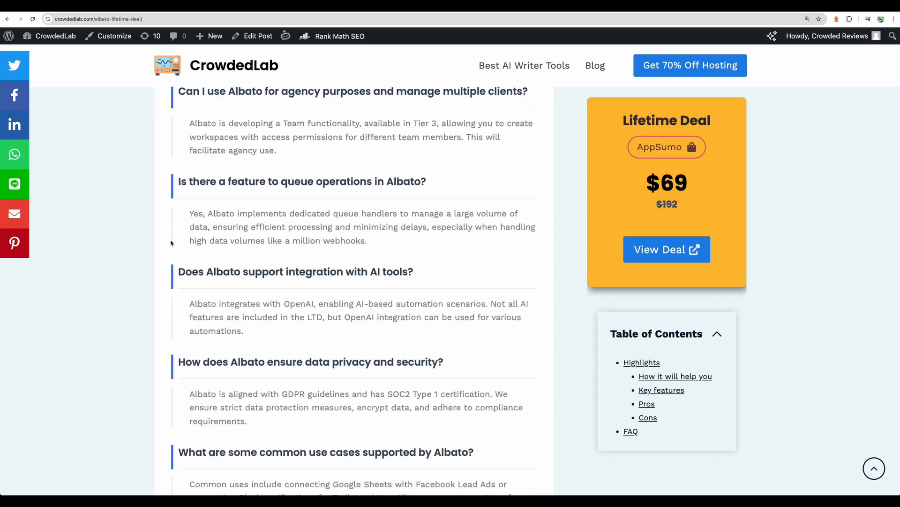
pyautogui.scroll(-3)
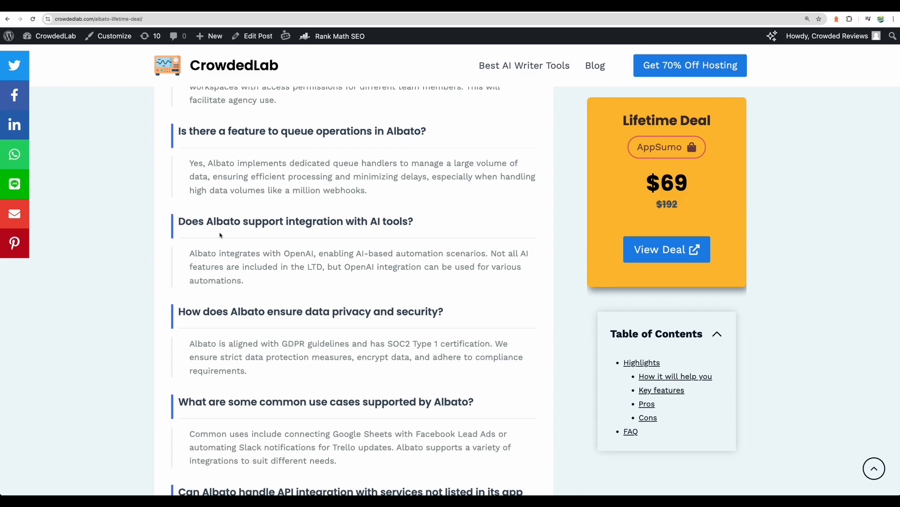
pyautogui.scroll(-3)
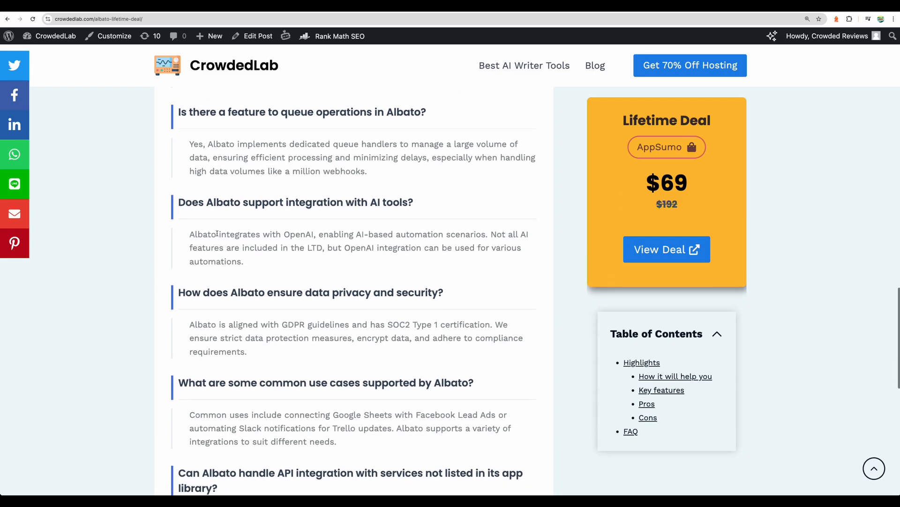
pyautogui.scroll(-3)
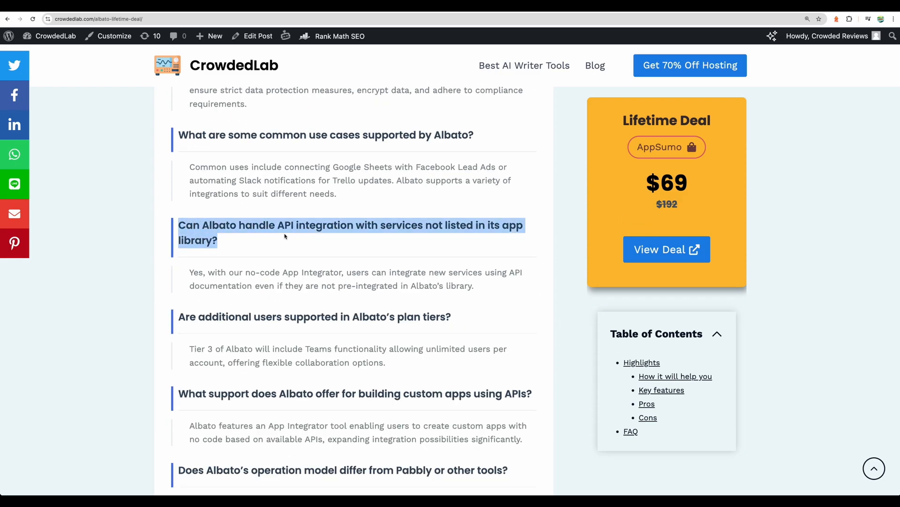
pyautogui.moveTo(291, 240)
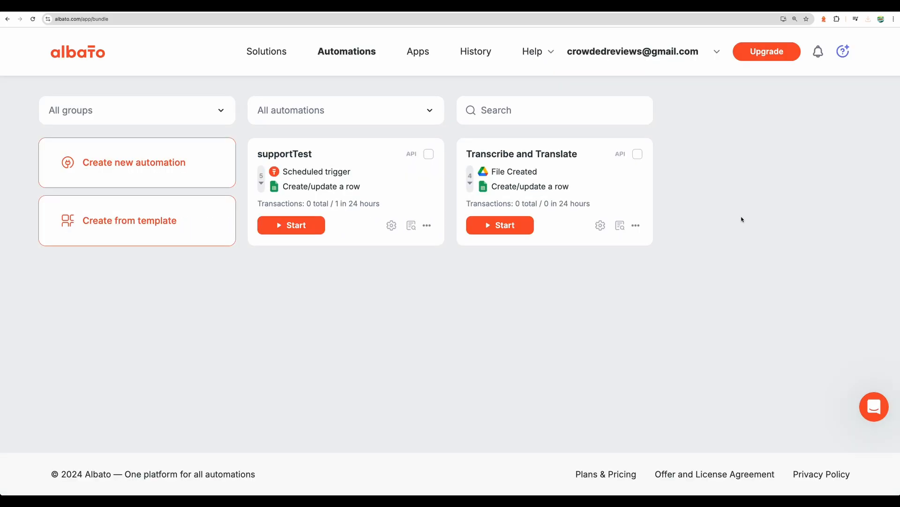
pyautogui.moveTo(747, 215)
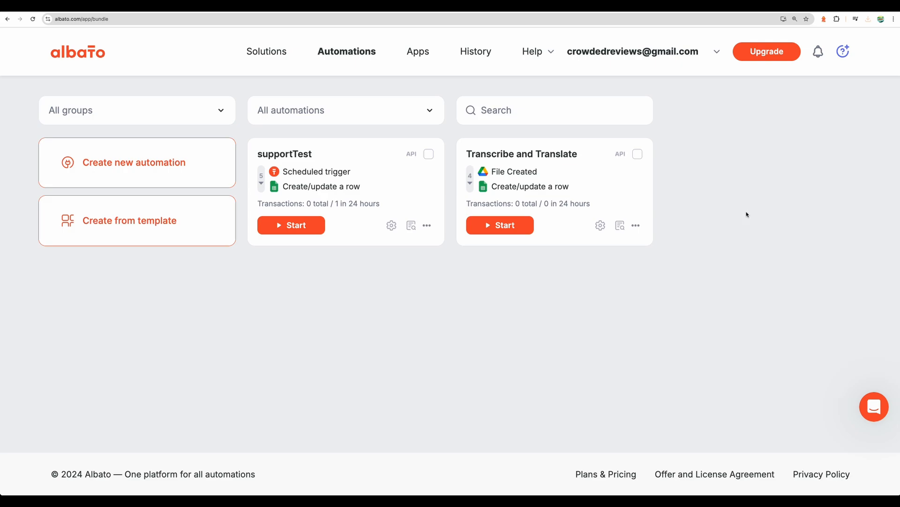
pyautogui.moveTo(263, 56)
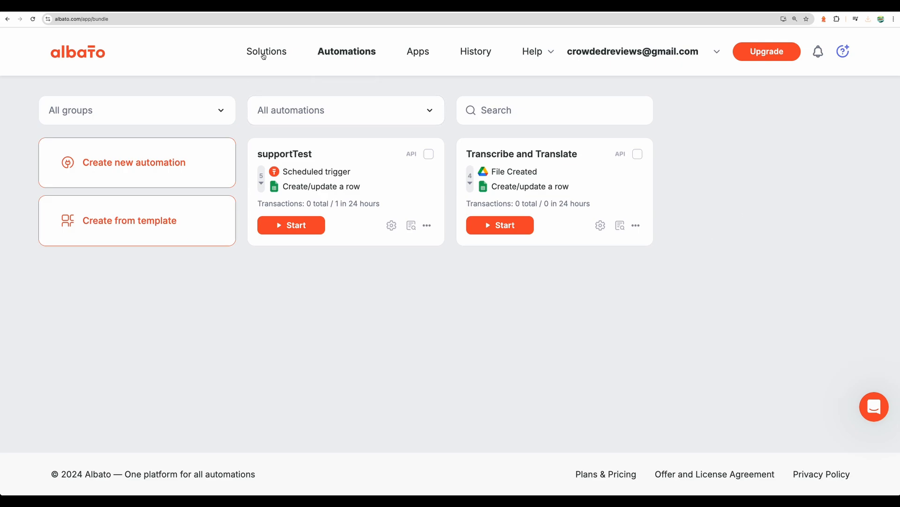
# Open the Solutions marketplace and scroll through the ready-made automation cards.
pyautogui.click(267, 51)
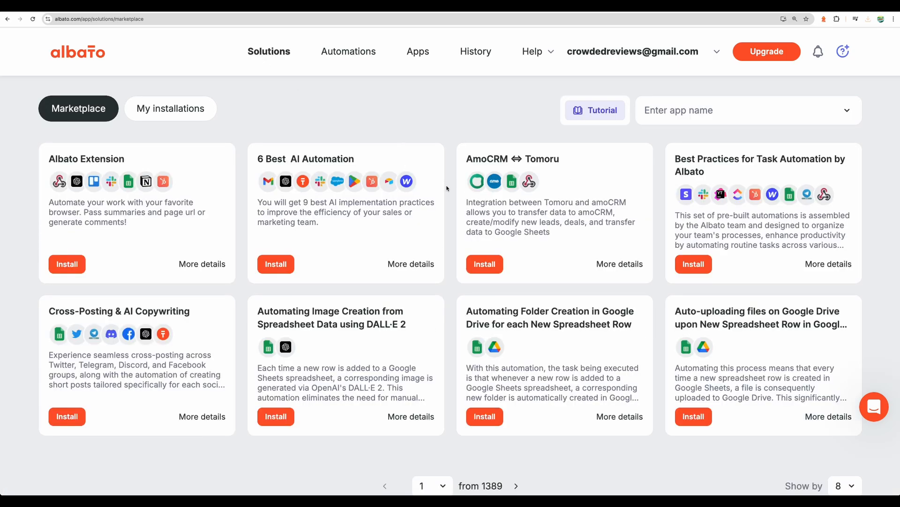
pyautogui.scroll(-3)
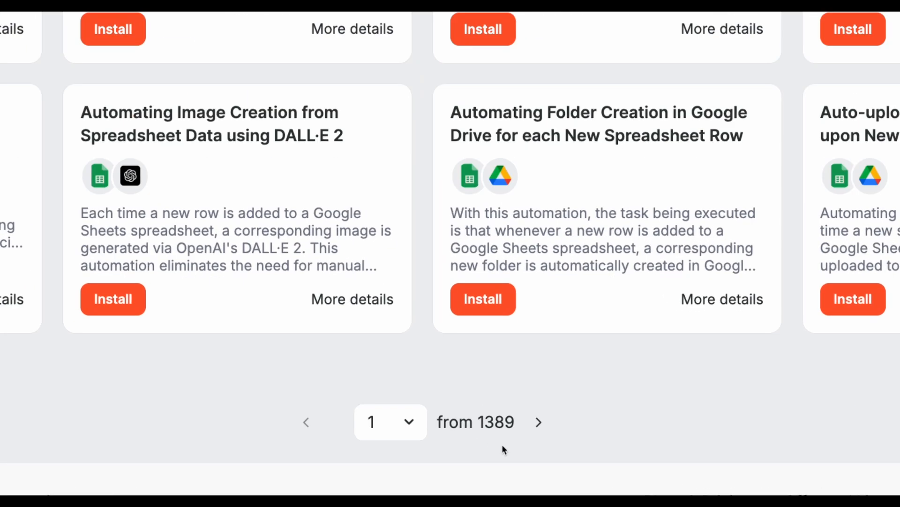
pyautogui.moveTo(504, 438)
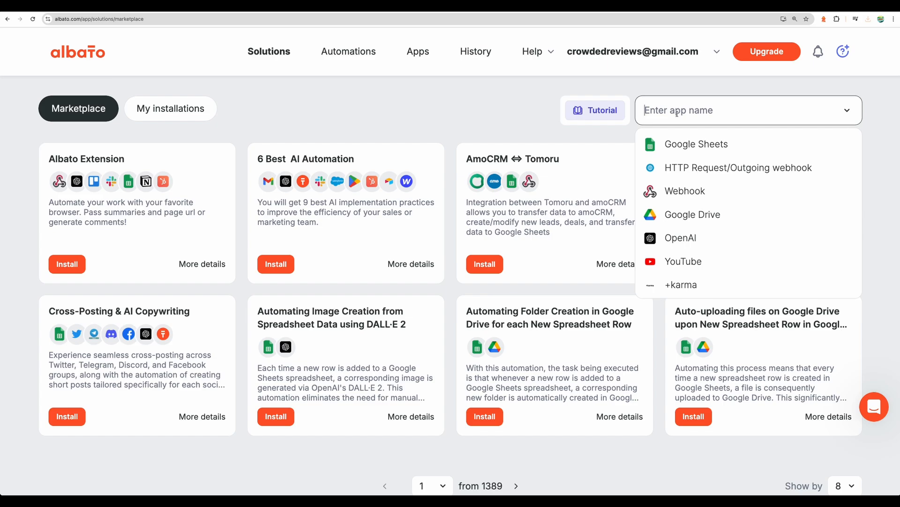
pyautogui.moveTo(684, 261)
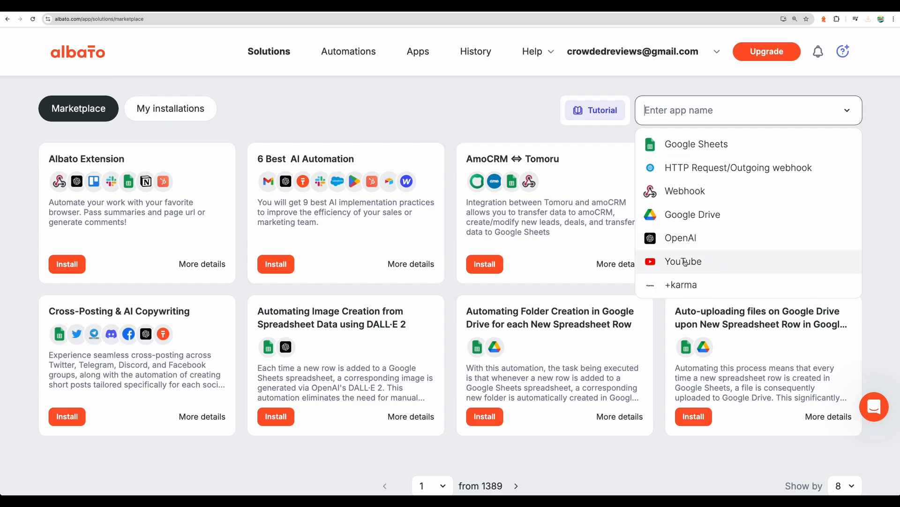
# Filter the marketplace to YouTube and browse results, highlighting the YouTube backup automation.
pyautogui.click(683, 261)
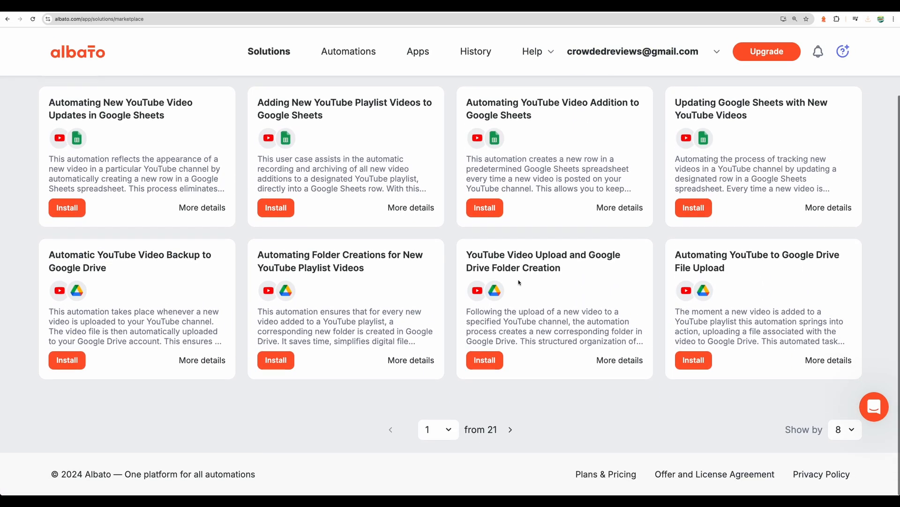
pyautogui.click(845, 429)
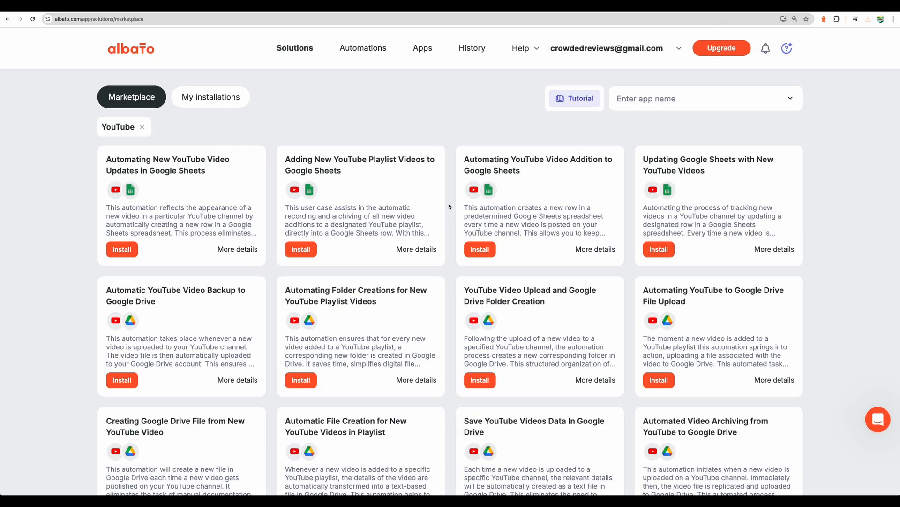
pyautogui.moveTo(203, 120)
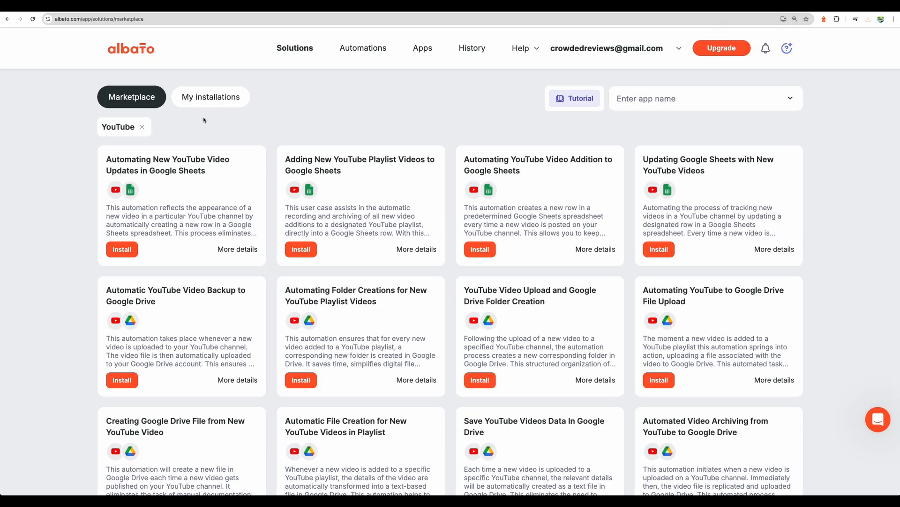
pyautogui.moveTo(146, 186)
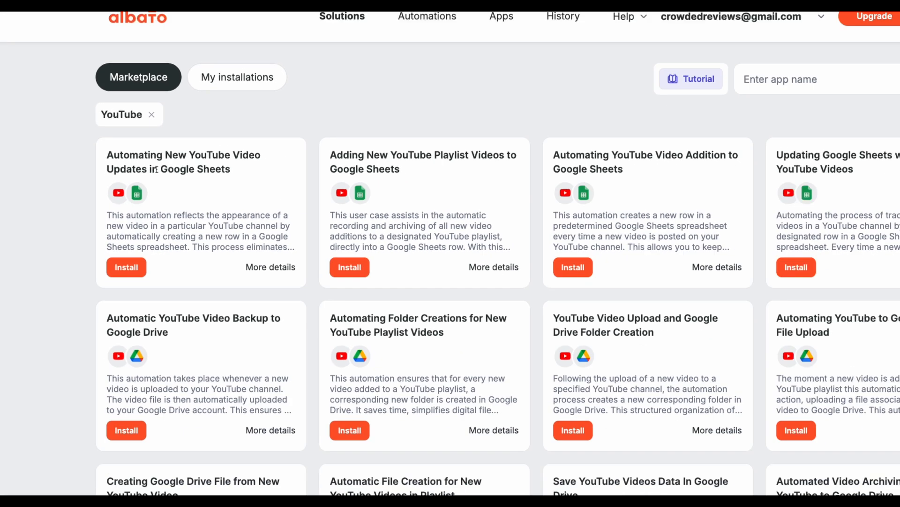
pyautogui.scroll(-3)
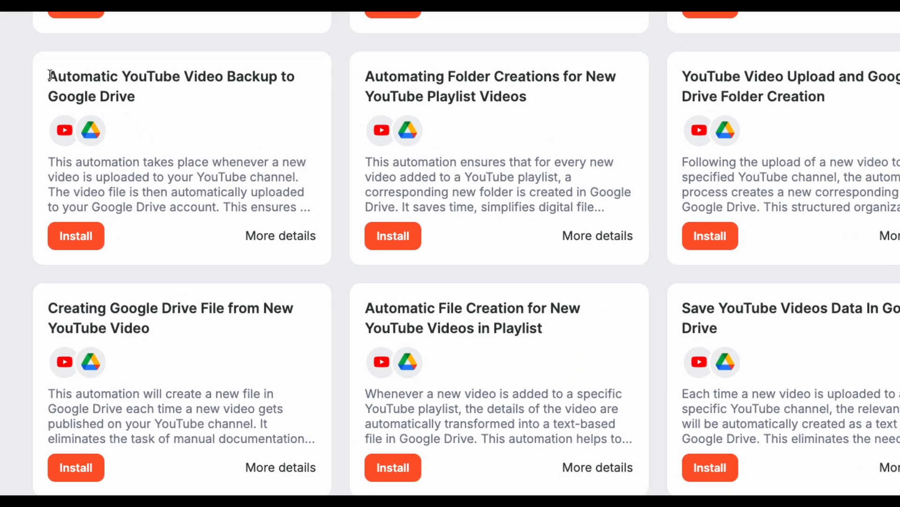
pyautogui.moveTo(48, 77); pyautogui.dragTo(136, 97)
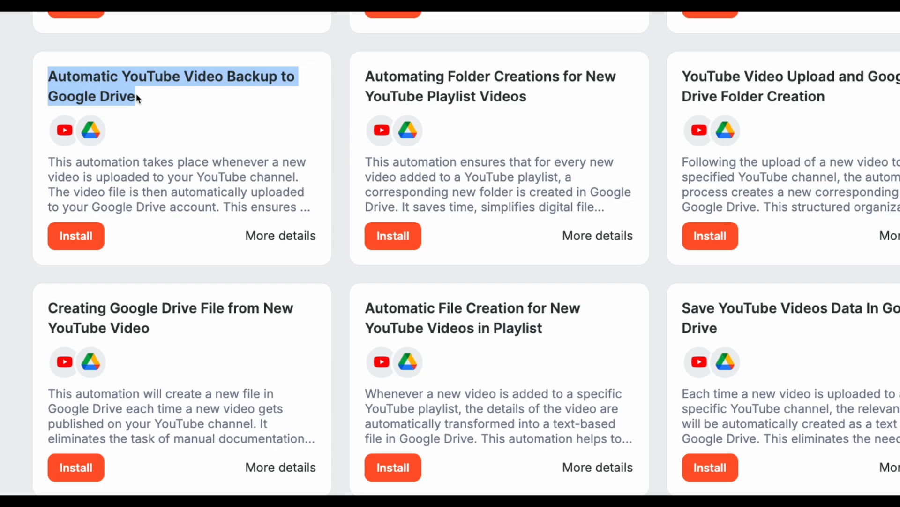
pyautogui.scroll(-3)
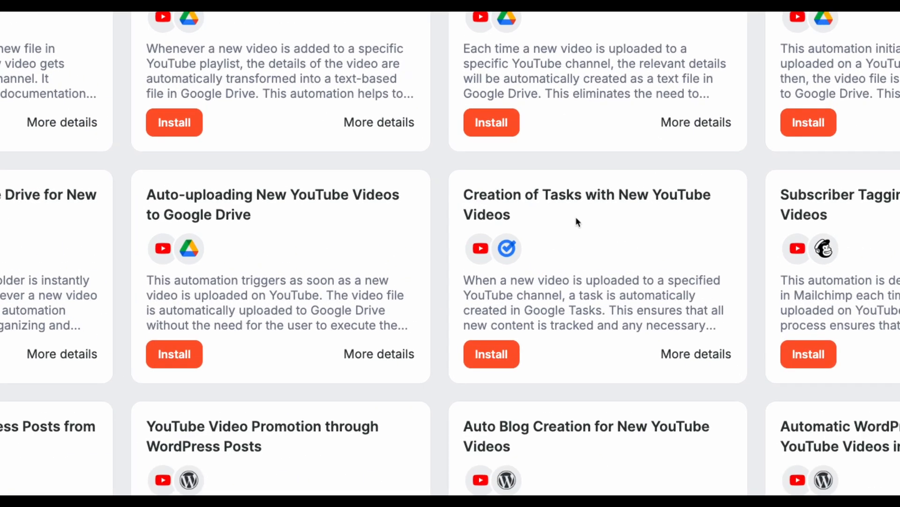
pyautogui.moveTo(506, 256)
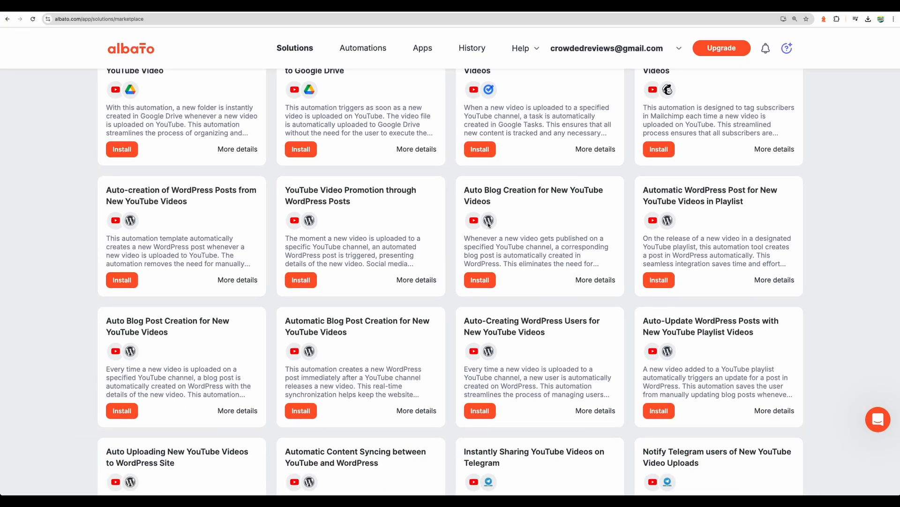
pyautogui.scroll(3)
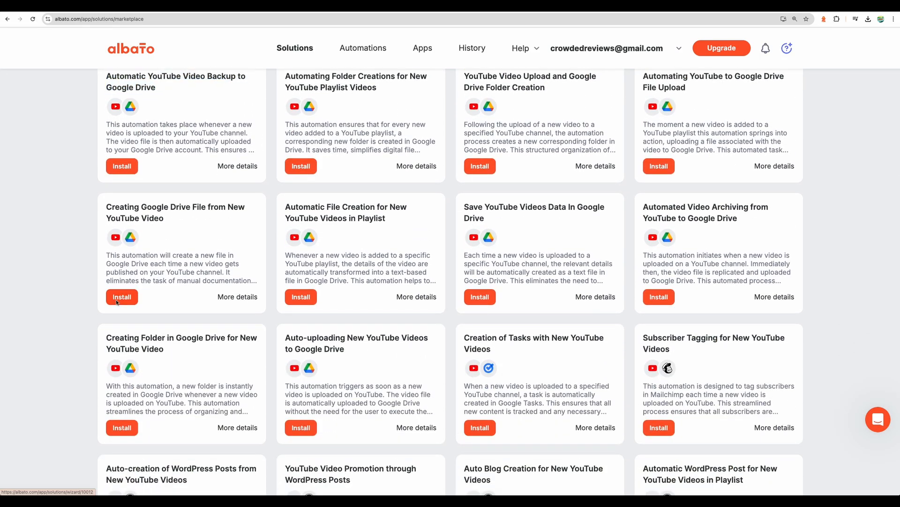
# Install 'Creating Google Drive File from New YouTube Video', confirming the connected accounts.
pyautogui.click(121, 296)
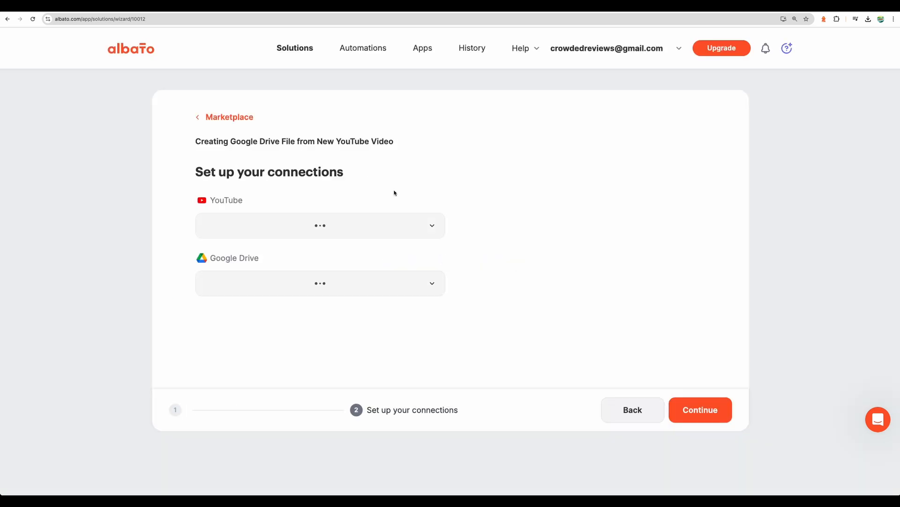
pyautogui.click(320, 225)
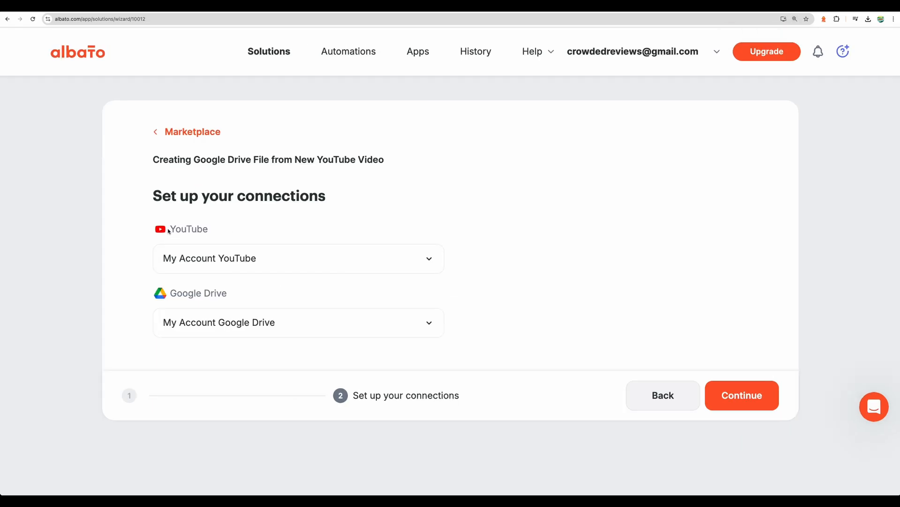
pyautogui.click(742, 395)
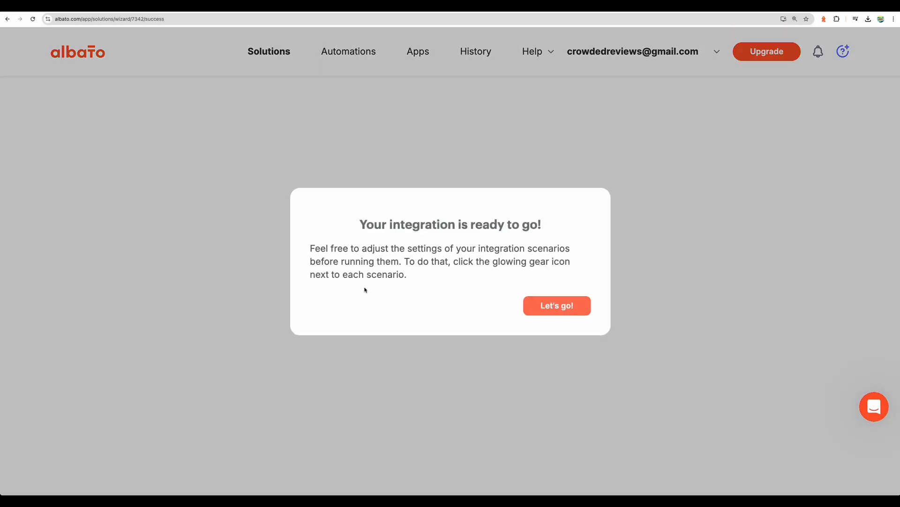
pyautogui.click(556, 305)
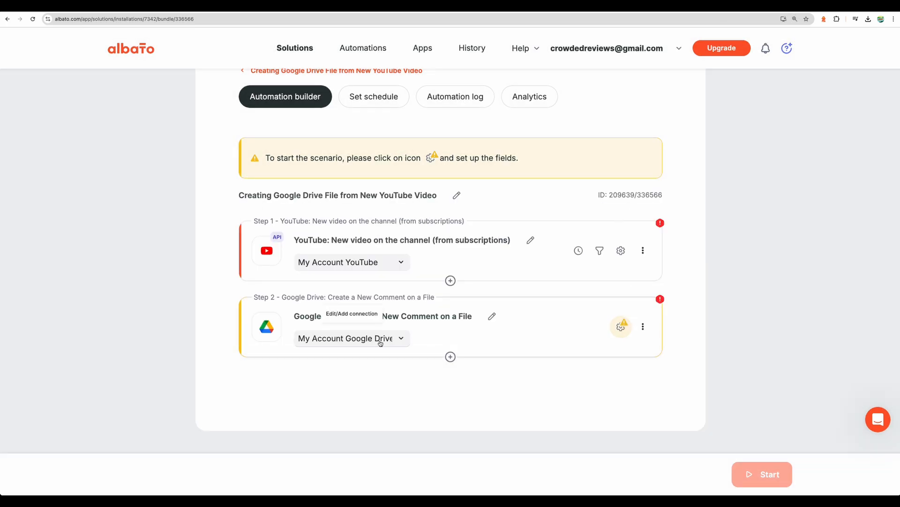
pyautogui.click(621, 326)
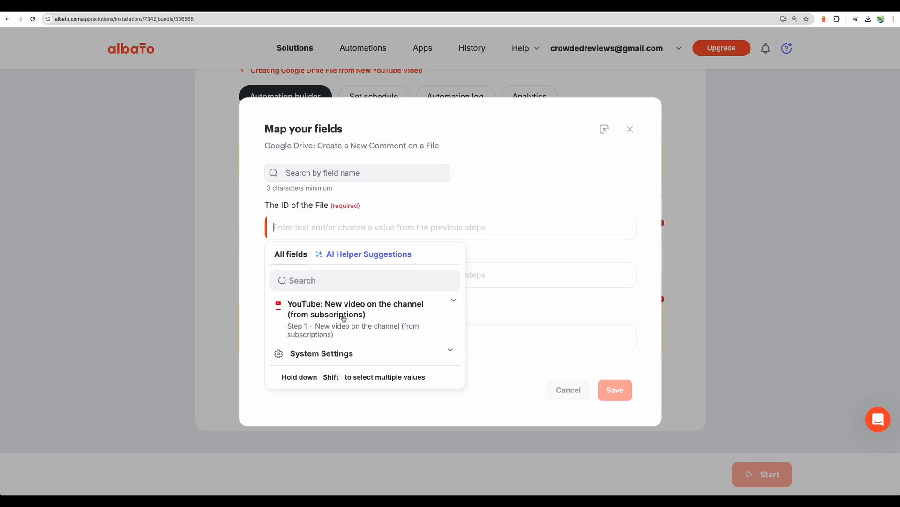
pyautogui.click(356, 309)
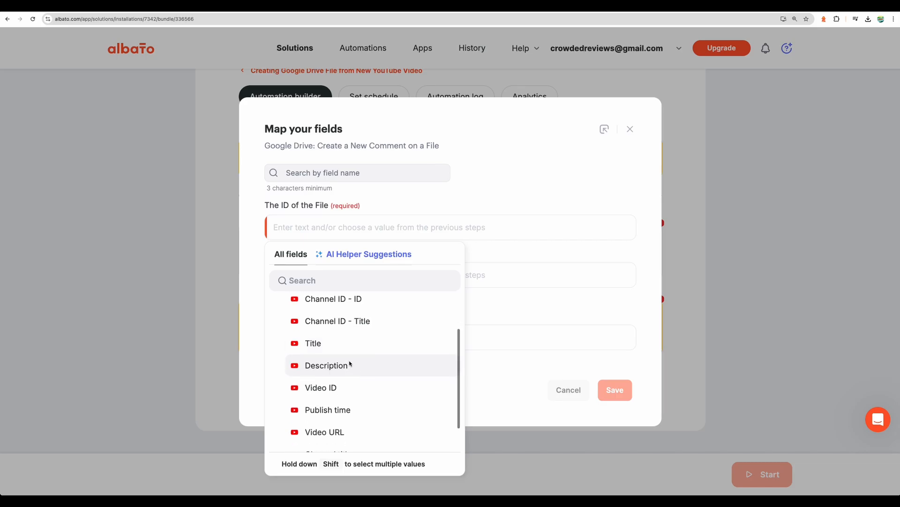
pyautogui.scroll(-3)
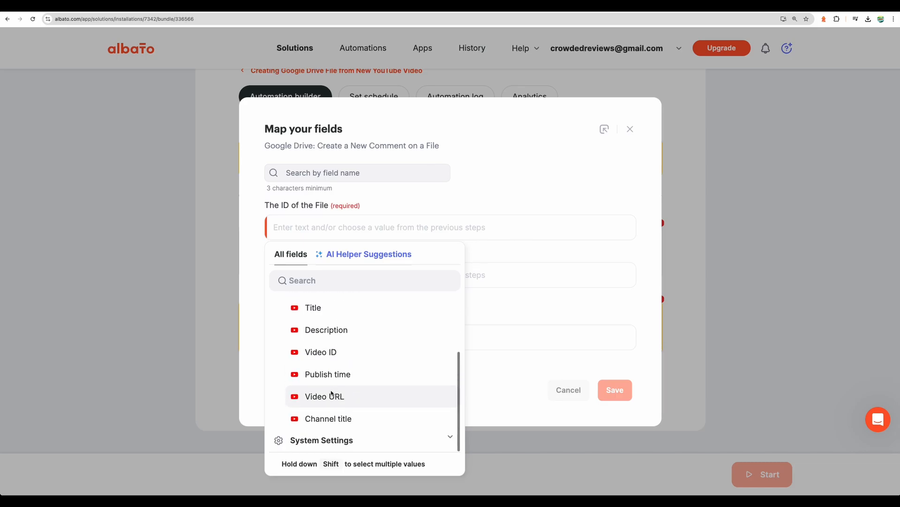
pyautogui.click(629, 129)
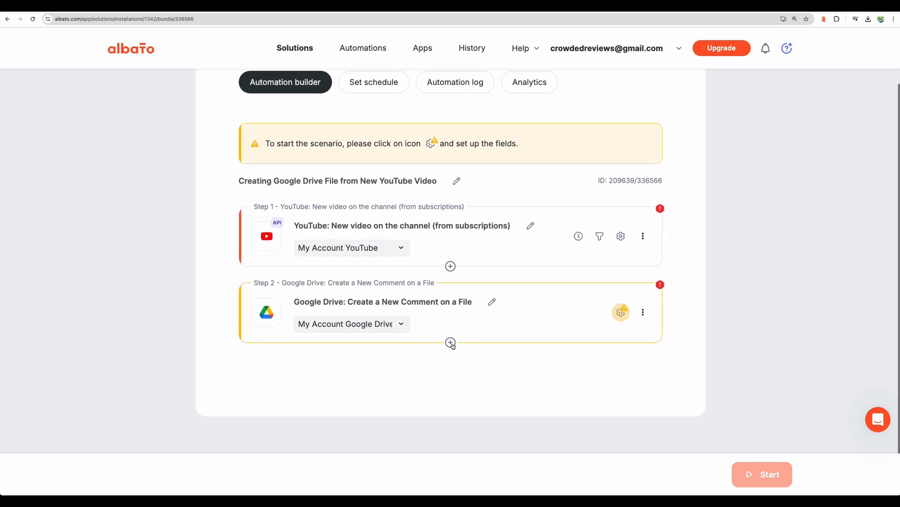
# Add an Action step after the Google Drive step, then return to the marketplace.
pyautogui.click(450, 342)
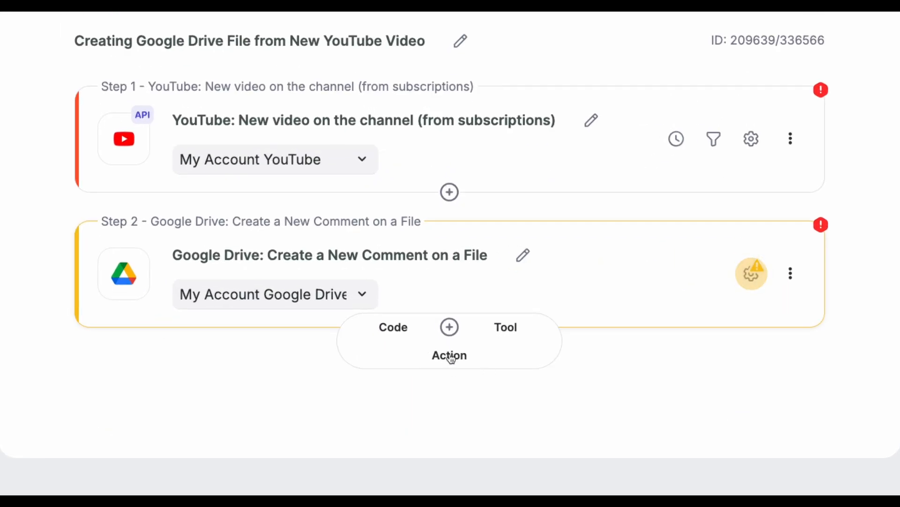
pyautogui.click(449, 355)
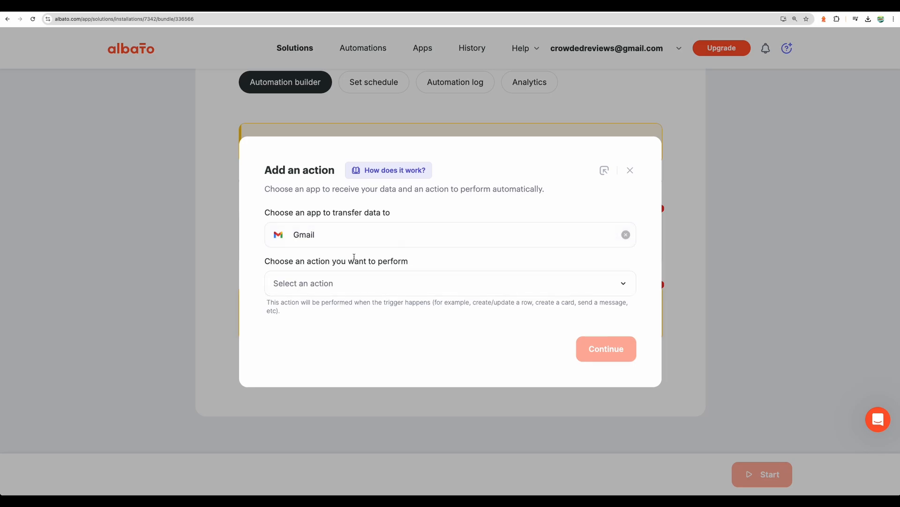
pyautogui.click(295, 48)
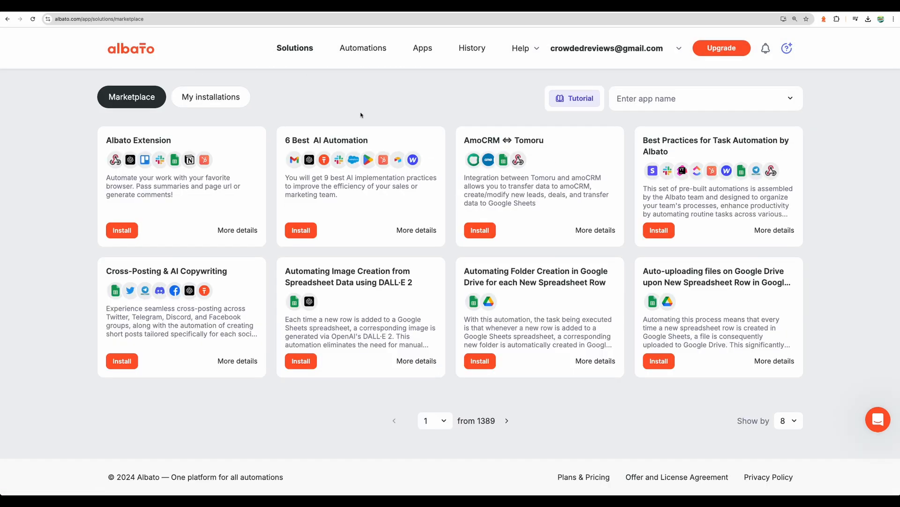
# Open My installations and the log for Save YouTube Videos Data In Google Drive.
pyautogui.click(211, 96)
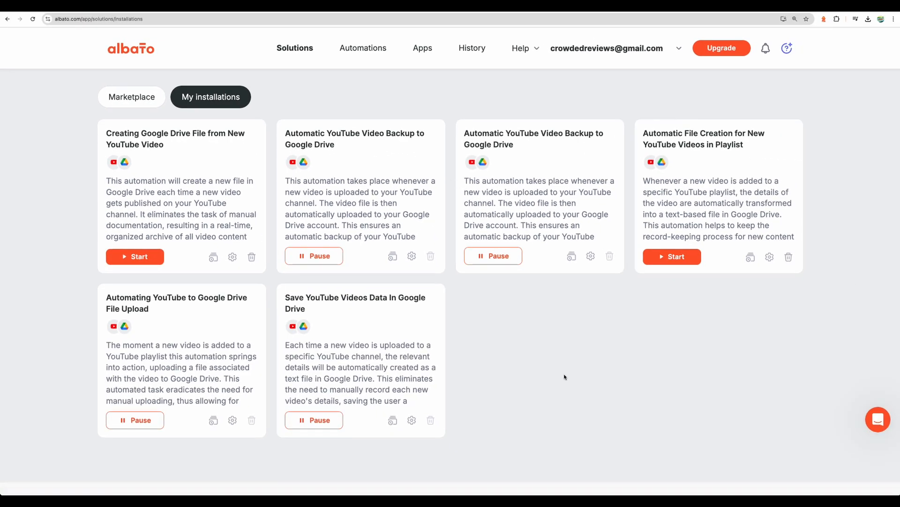
pyautogui.moveTo(448, 350)
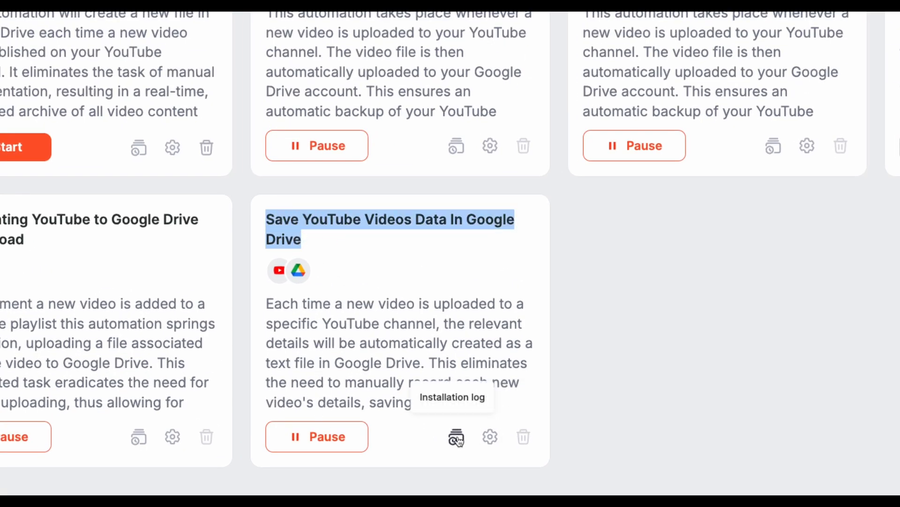
pyautogui.click(455, 437)
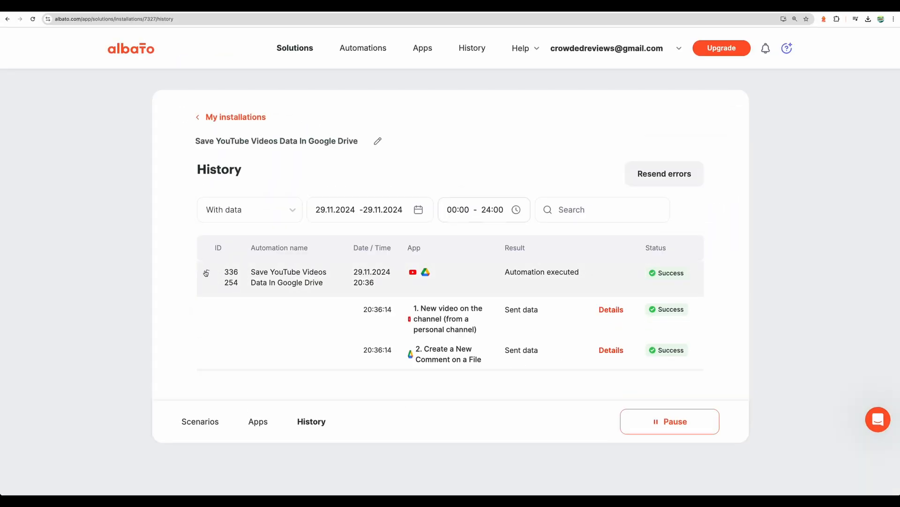
# Expand the run entry and highlight the successful Google Drive comment step.
pyautogui.click(206, 271)
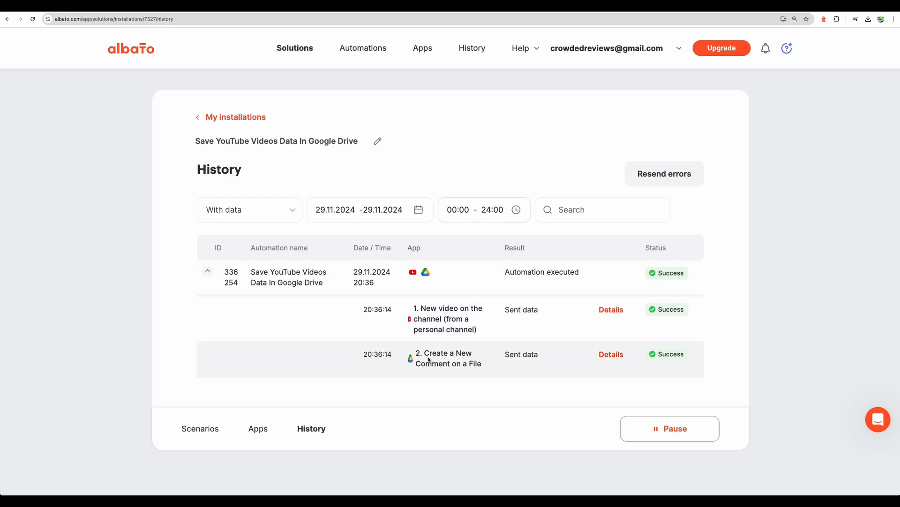
pyautogui.moveTo(419, 352); pyautogui.dragTo(484, 363)
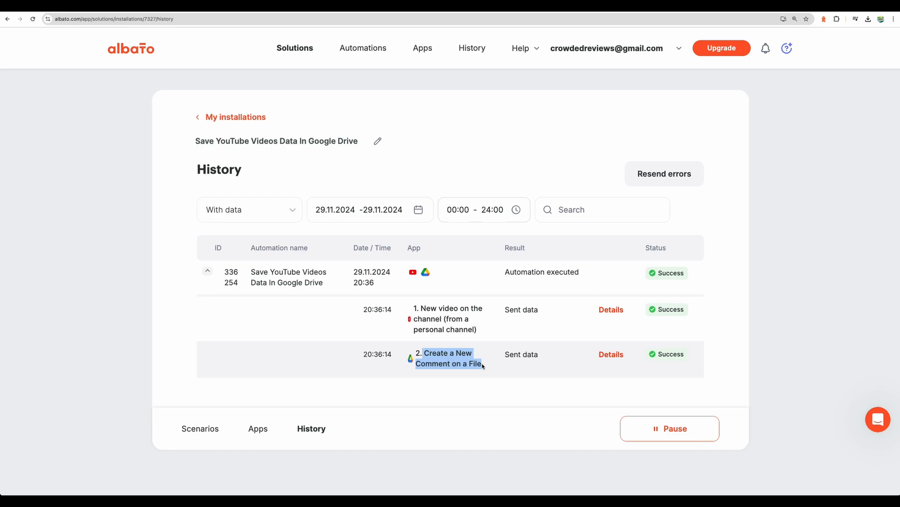
pyautogui.moveTo(485, 365)
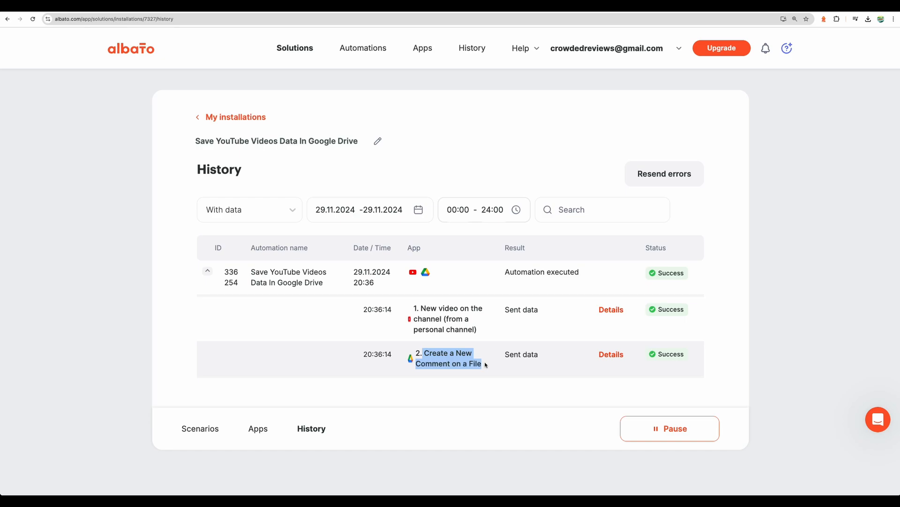
pyautogui.moveTo(603, 62)
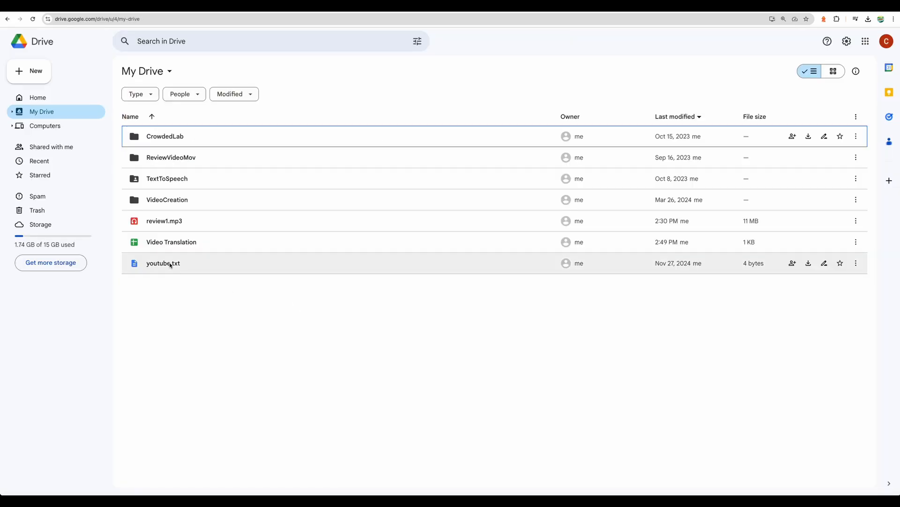
# Preview youtube.txt in My Drive and expand the latest comment's full video description.
pyautogui.click(164, 263)
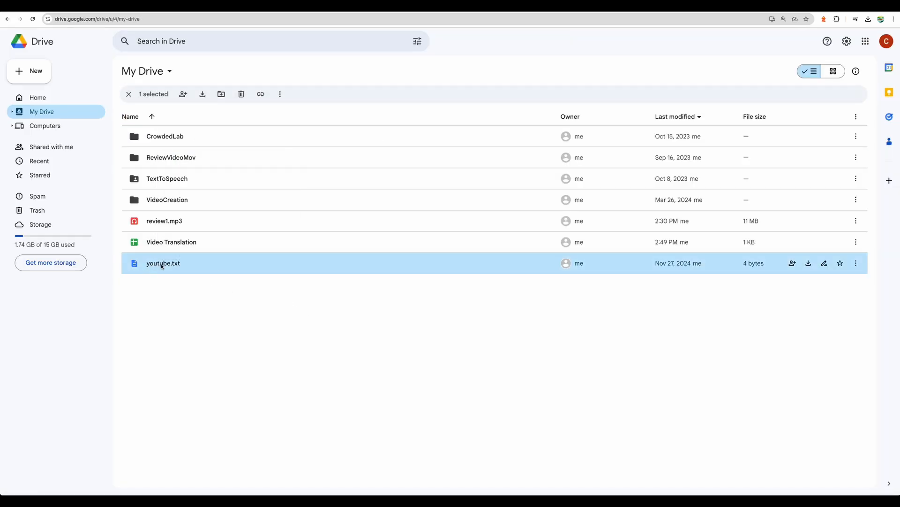
pyautogui.doubleClick(163, 263)
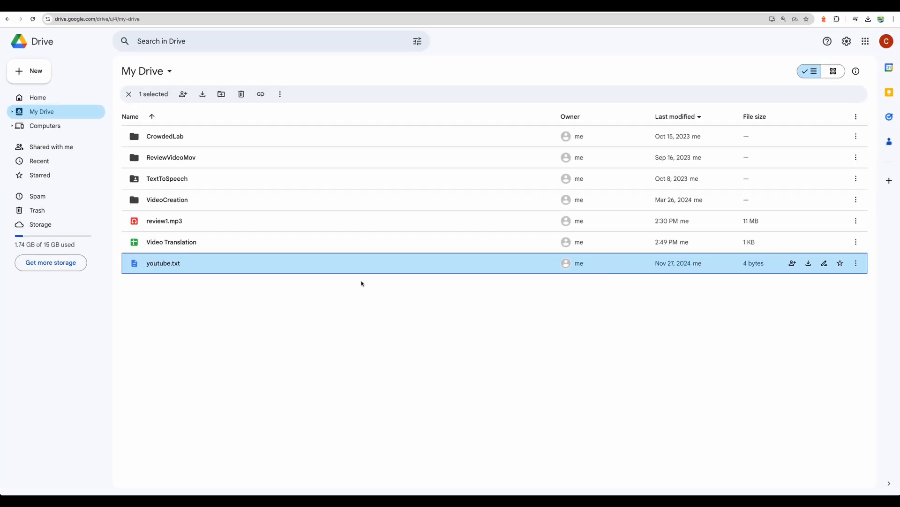
pyautogui.doubleClick(163, 263)
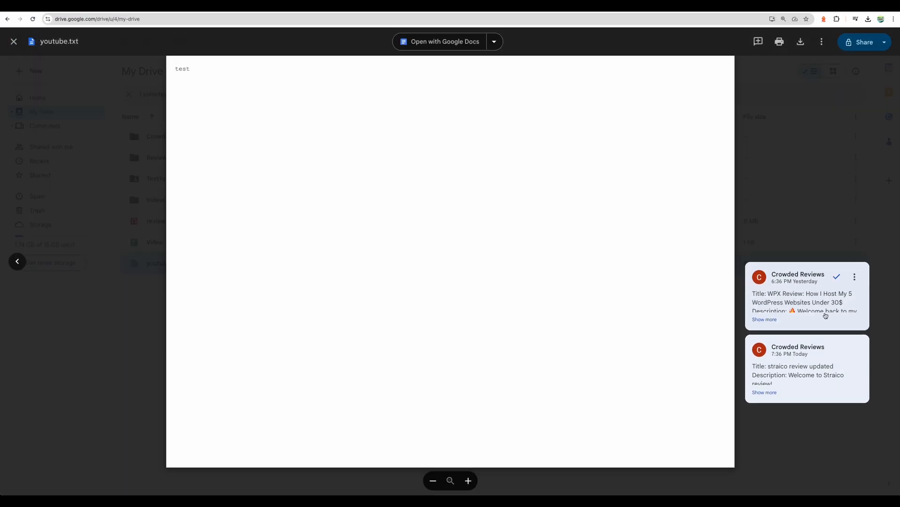
pyautogui.click(764, 392)
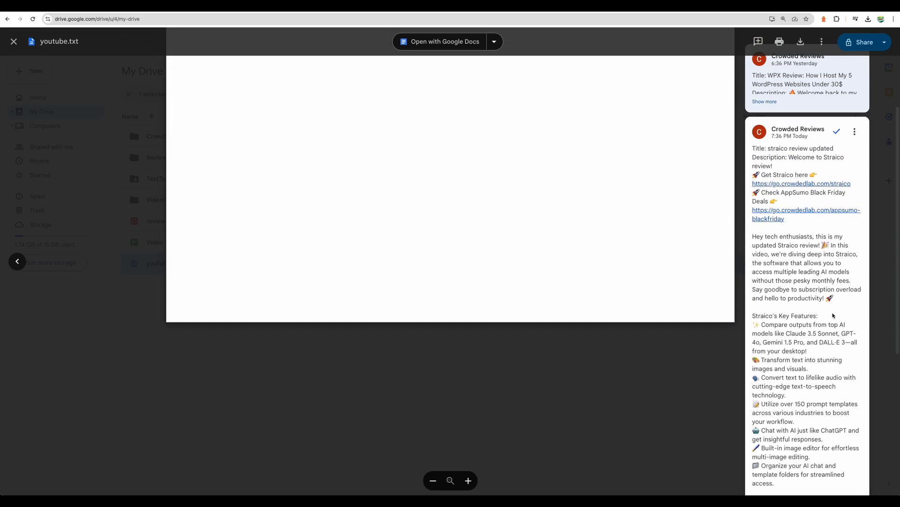
pyautogui.moveTo(839, 251)
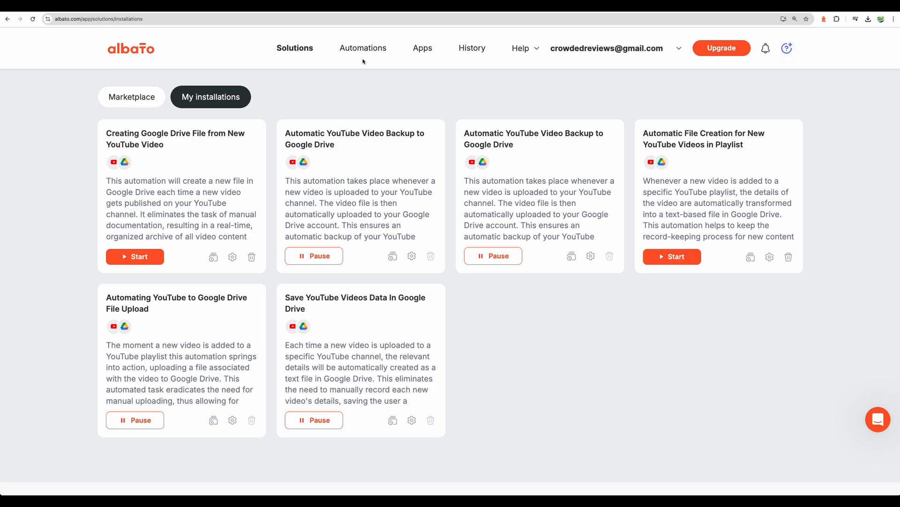
pyautogui.moveTo(363, 48)
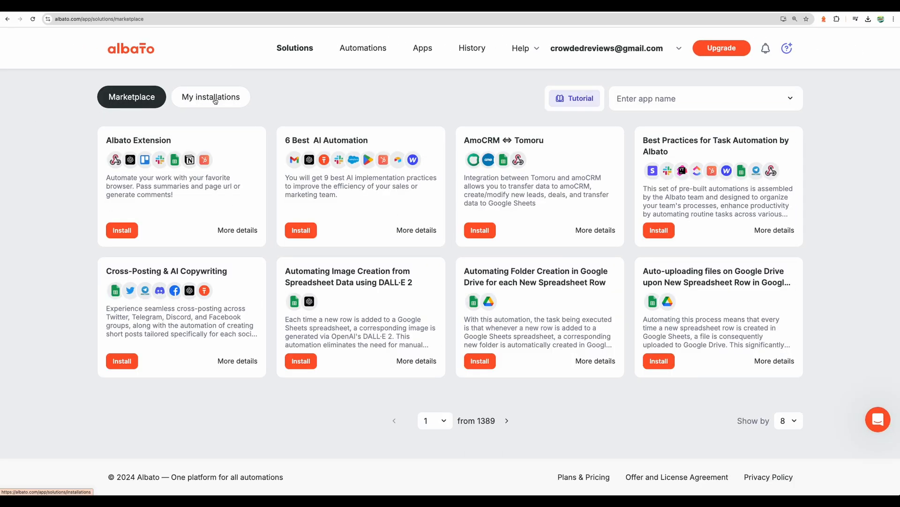
# Revisit My installations and Marketplace, ending on the automations list with supportTest and Transcribe and Translate.
pyautogui.click(211, 97)
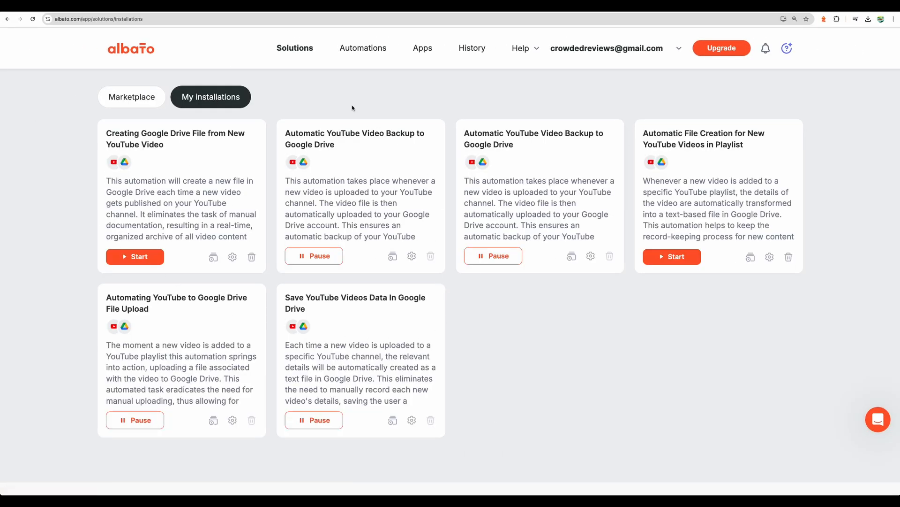
pyautogui.click(363, 48)
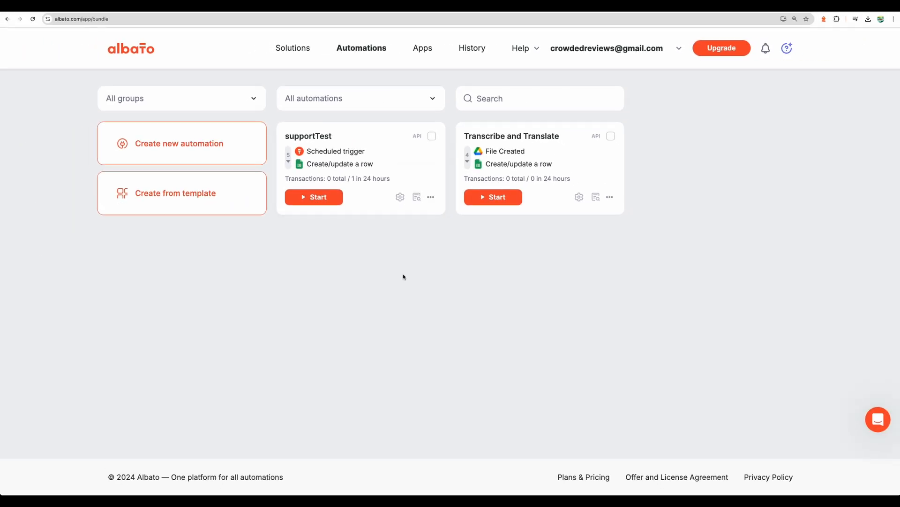
pyautogui.click(295, 48)
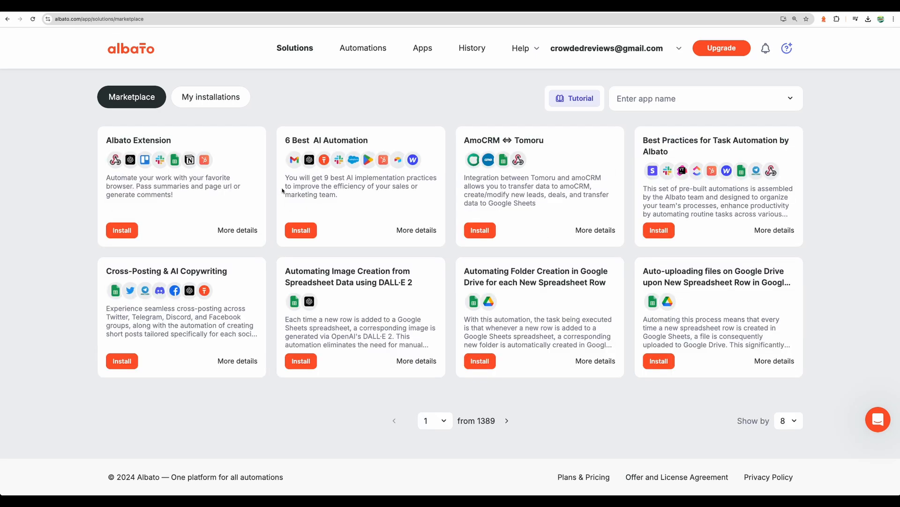
pyautogui.moveTo(284, 141)
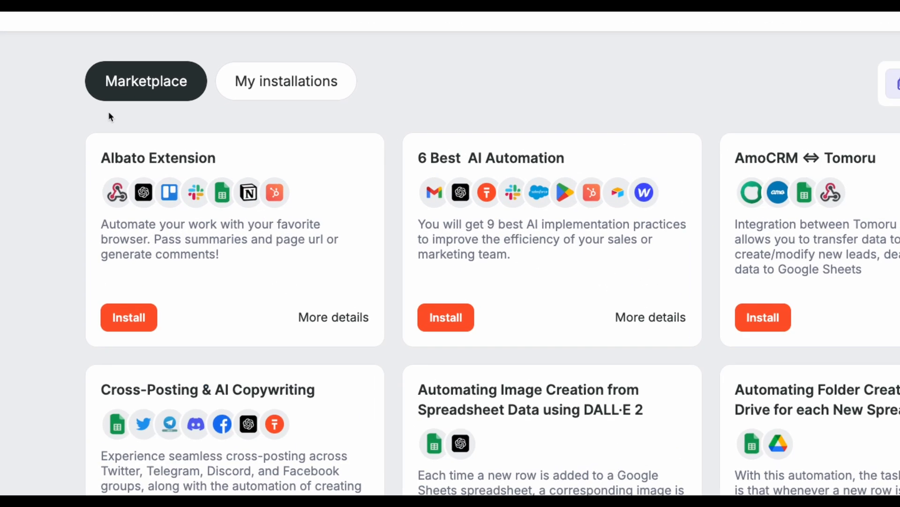
pyautogui.click(361, 48)
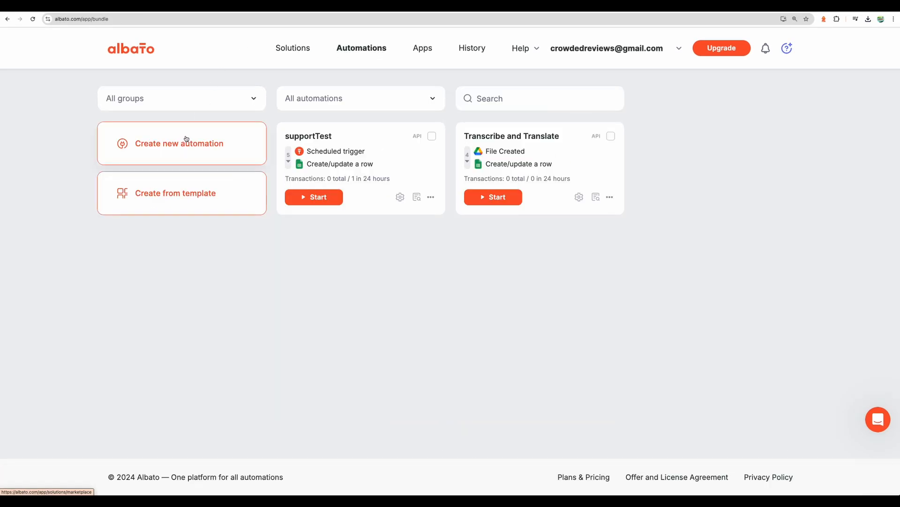
# Start a new automation with a YouTube 'New video on the channel' trigger for CrowdedLab, saved.
pyautogui.click(179, 143)
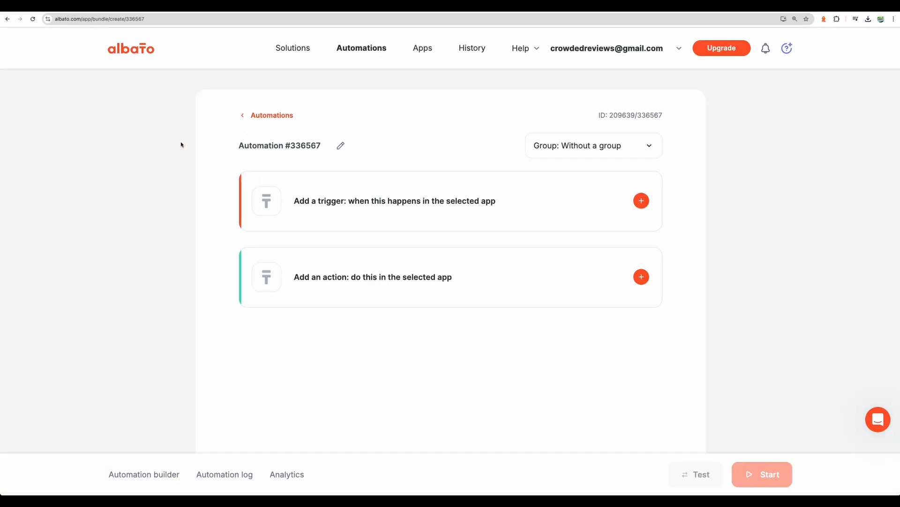
pyautogui.click(642, 200)
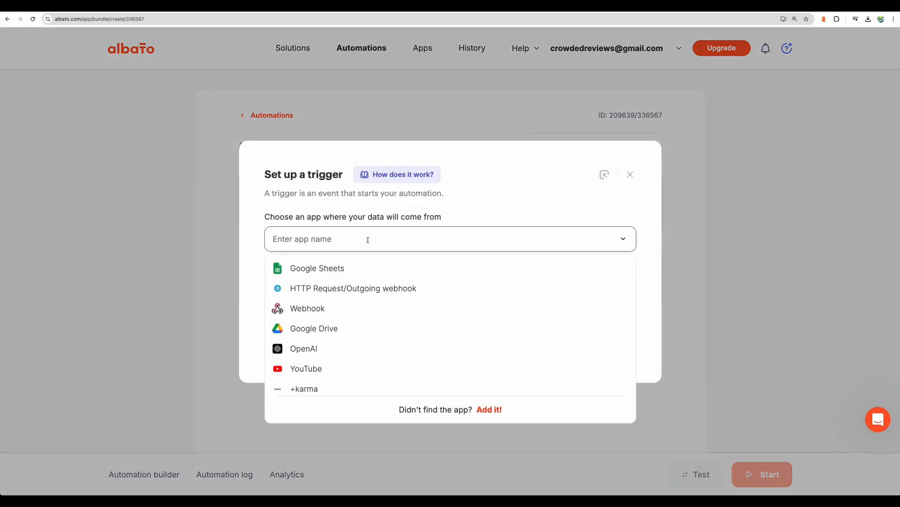
pyautogui.click(306, 368)
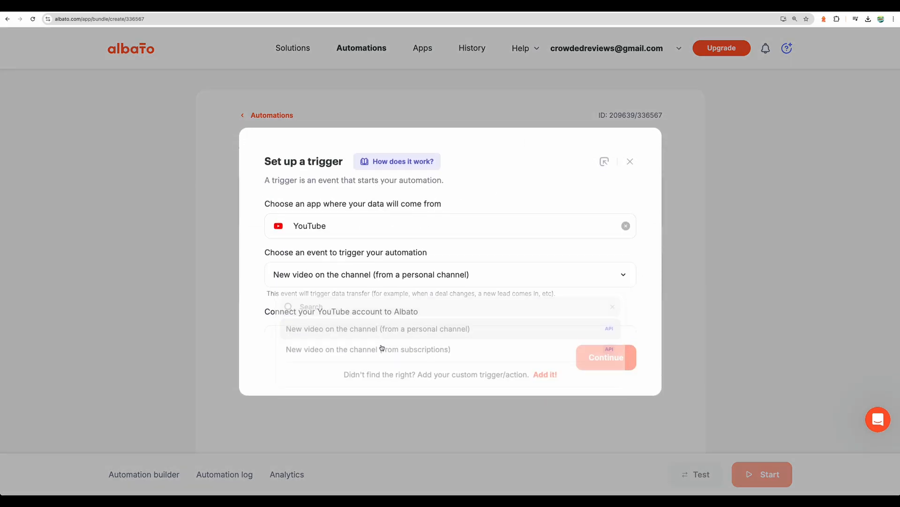
pyautogui.click(605, 358)
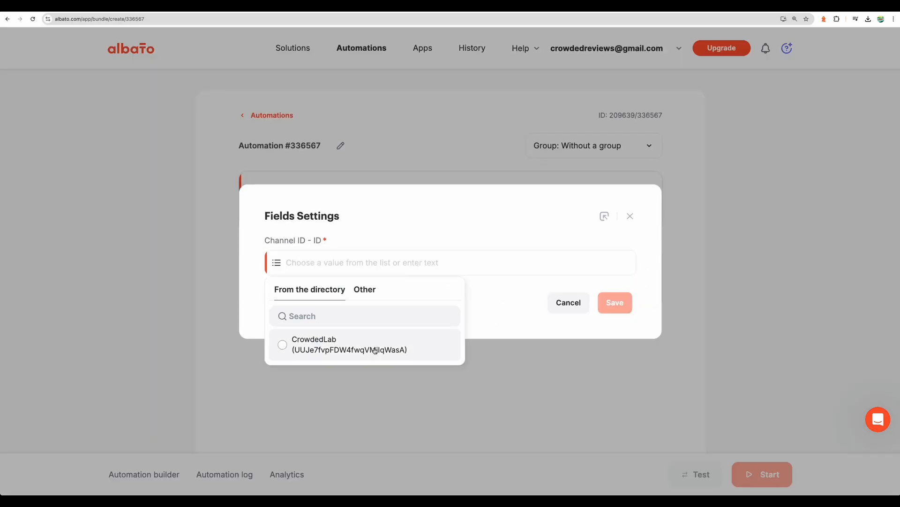
pyautogui.click(568, 302)
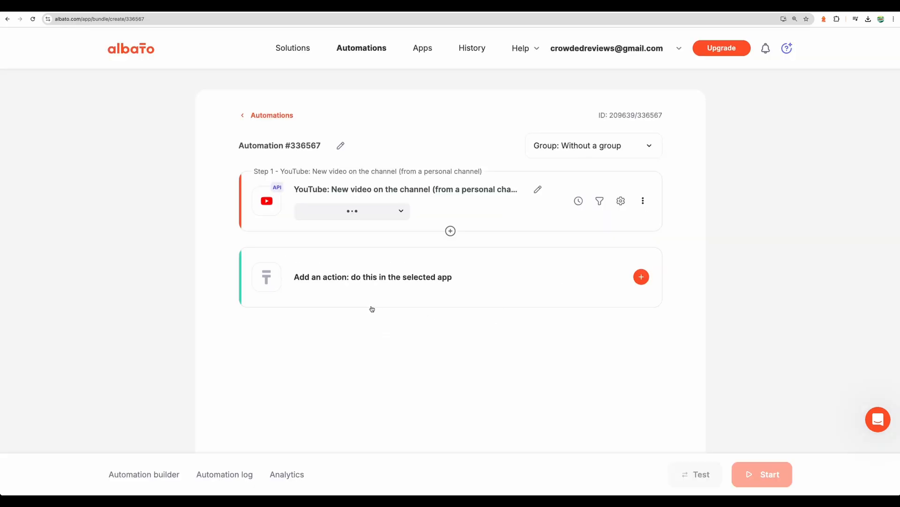
pyautogui.click(642, 277)
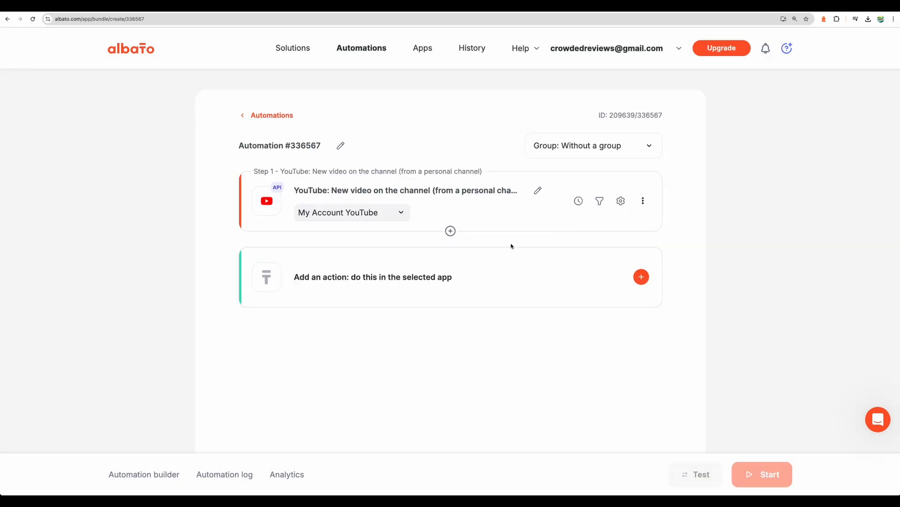
# Try inserting a Code step after the trigger, then dismiss the JavaScript/Python language chooser.
pyautogui.click(450, 231)
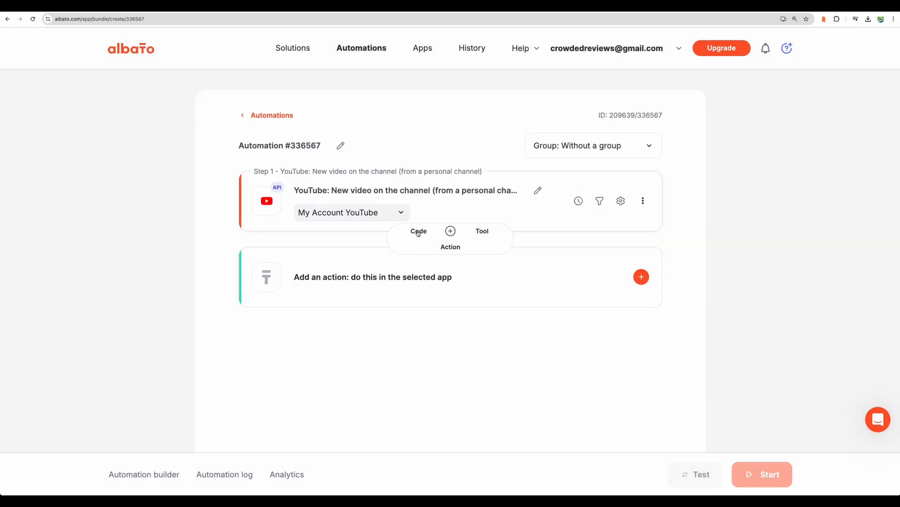
pyautogui.click(418, 231)
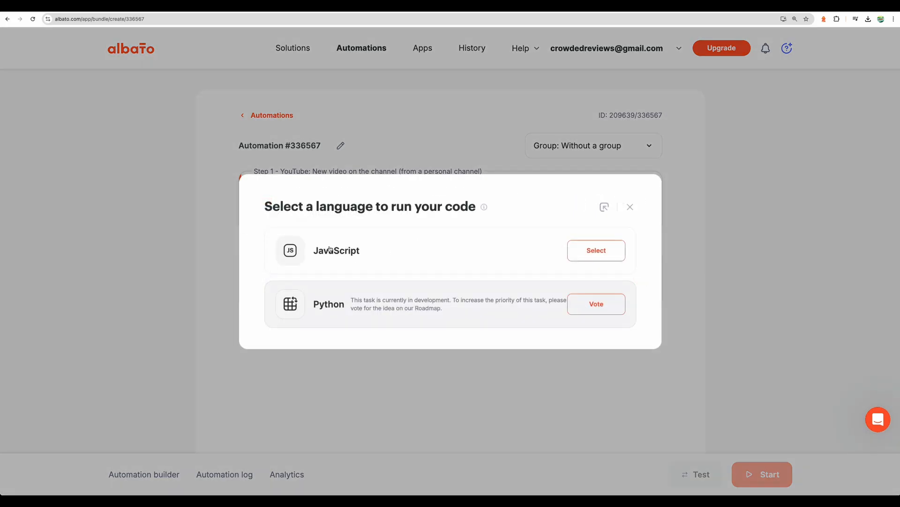
pyautogui.moveTo(461, 279)
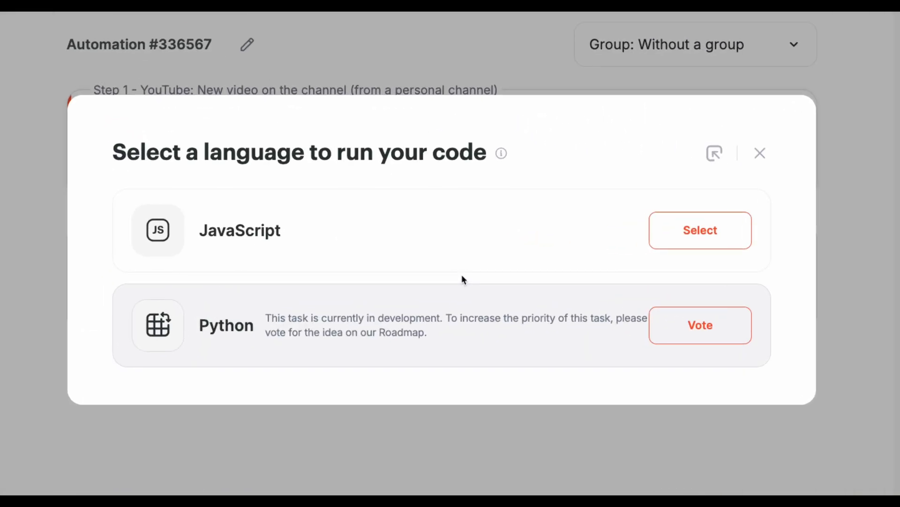
pyautogui.moveTo(330, 227)
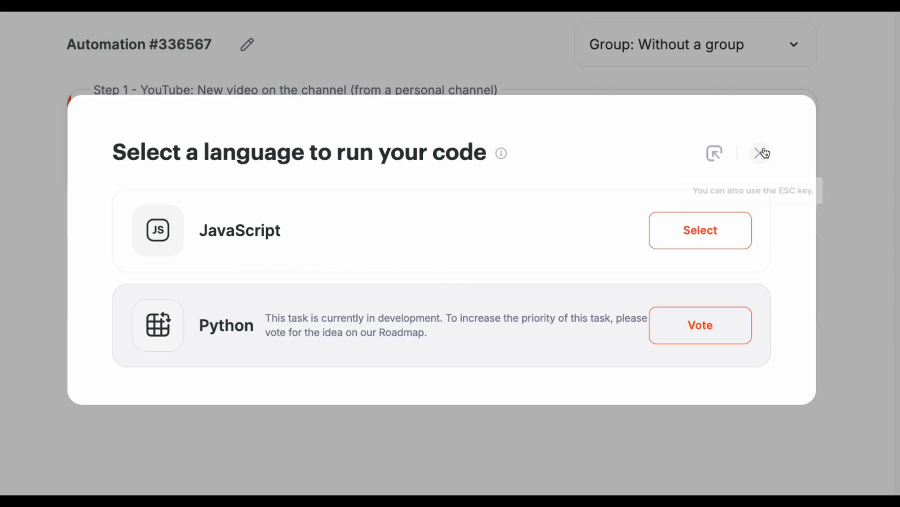
pyautogui.click(761, 153)
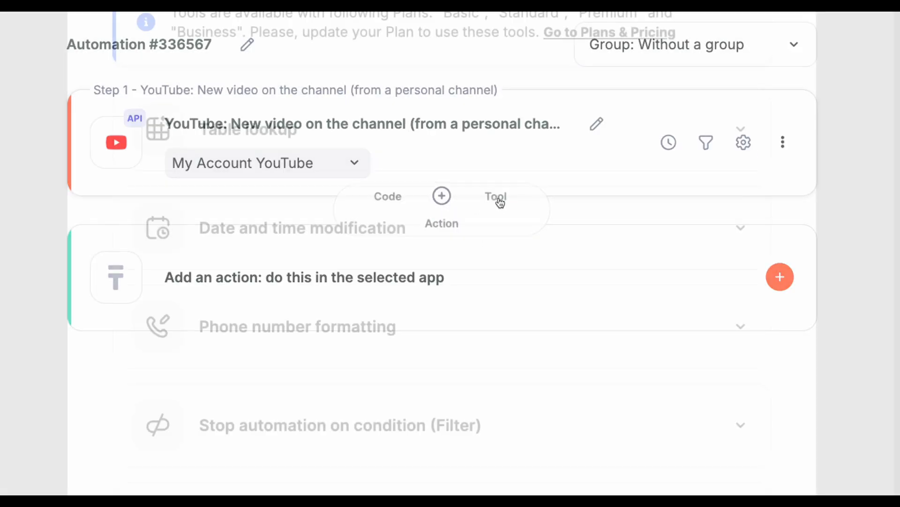
# Browse the list of built-in tool steps available for insertion.
pyautogui.click(495, 197)
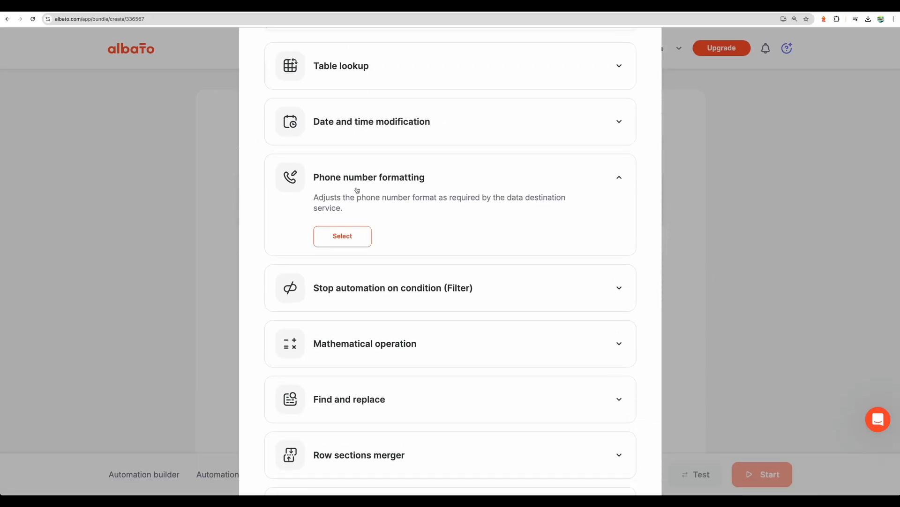
pyautogui.scroll(-3)
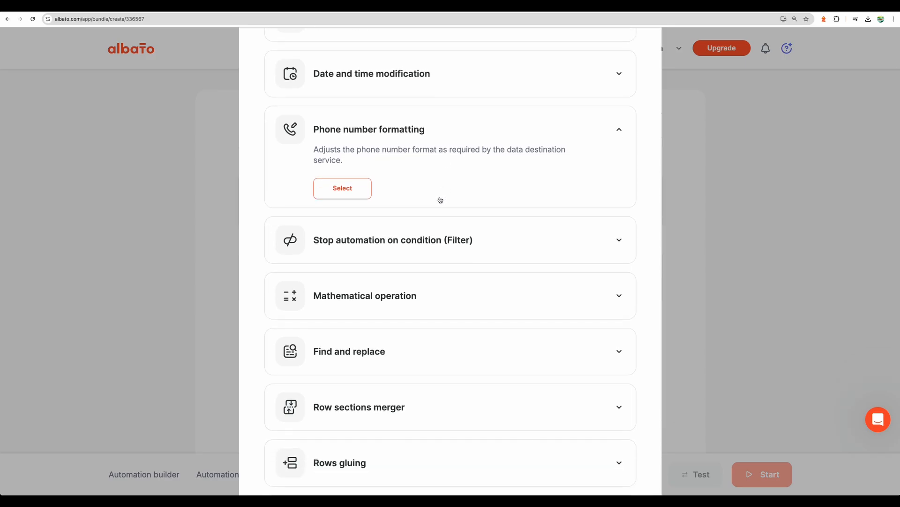
pyautogui.scroll(-3)
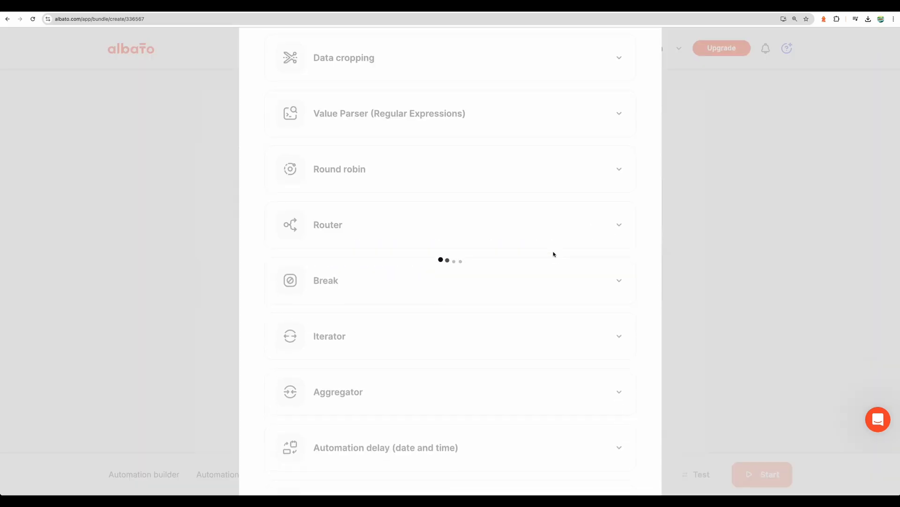
# Set Router Condition 1 to Title contains 'food' and save it.
pyautogui.click(327, 225)
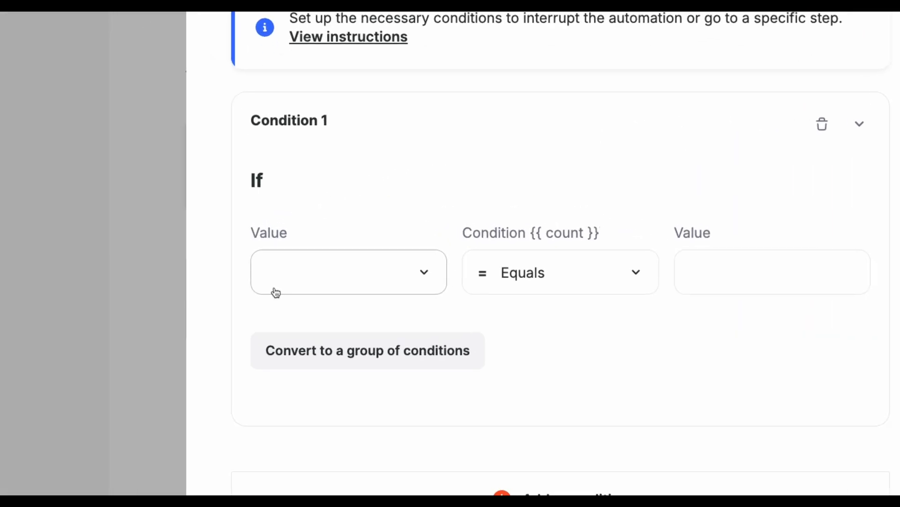
pyautogui.moveTo(358, 181)
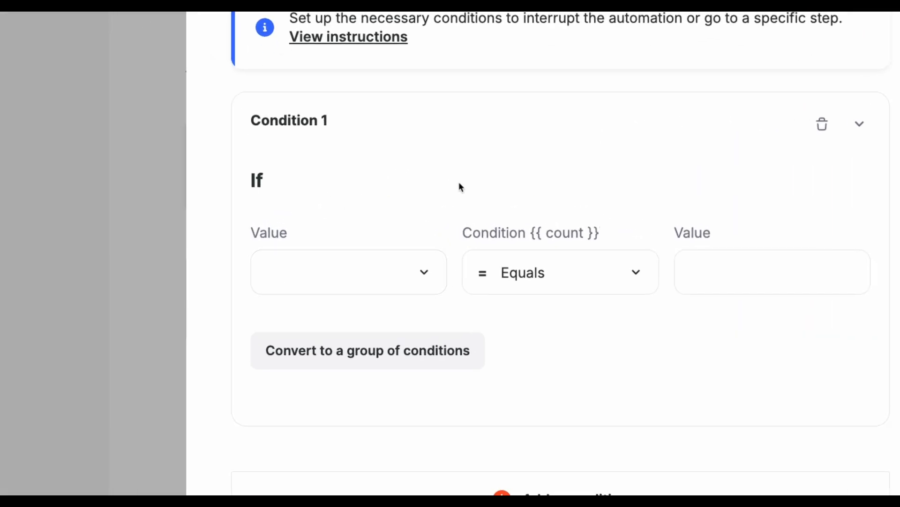
pyautogui.click(348, 271)
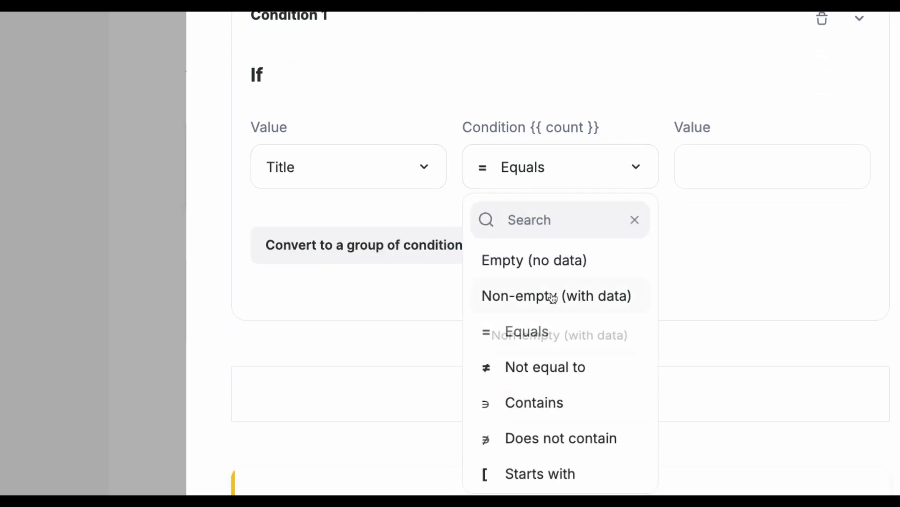
pyautogui.click(533, 402)
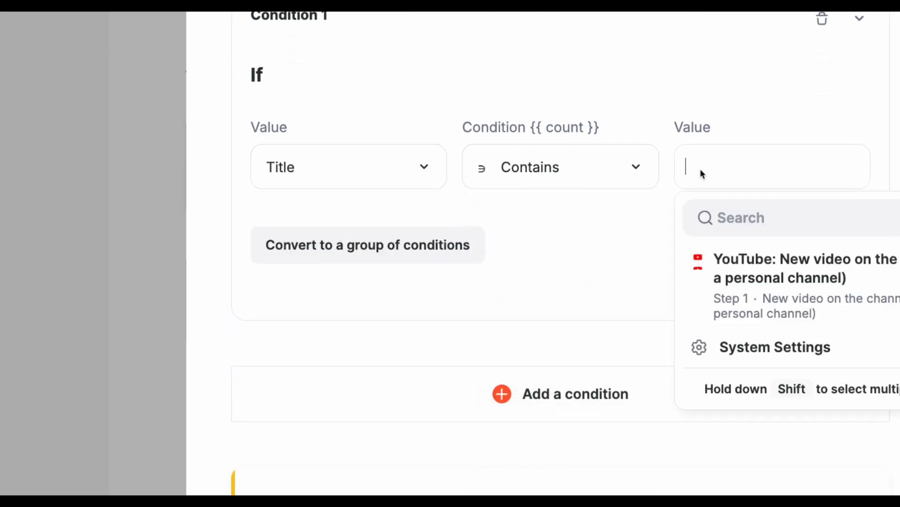
pyautogui.write('food')
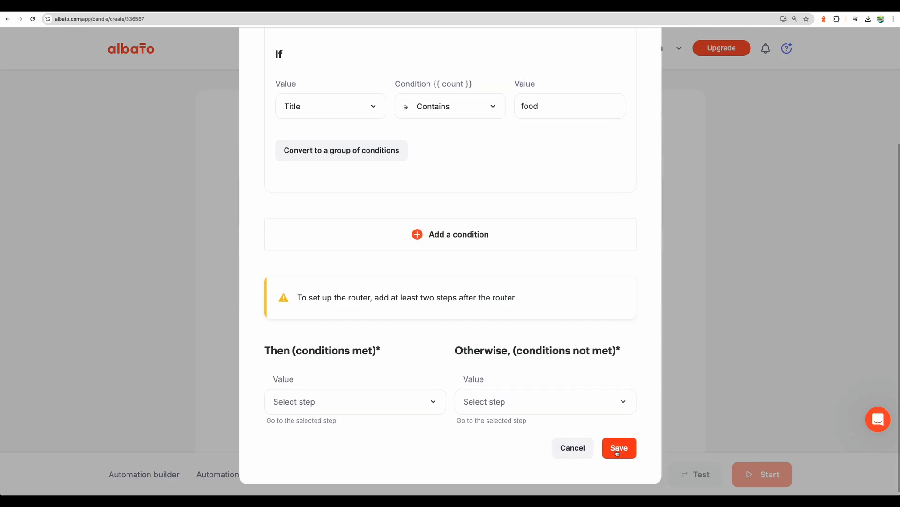
pyautogui.click(619, 447)
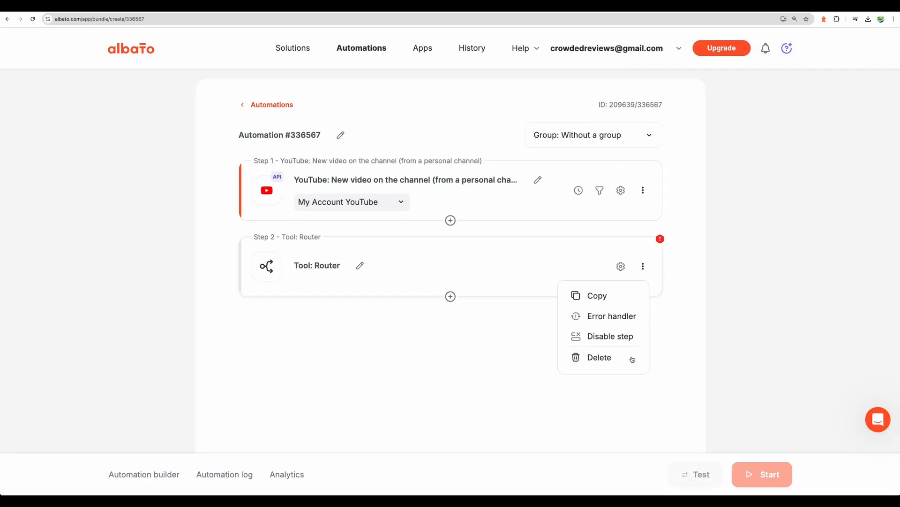
# Add an action step after the router and select OpenAI by searching 'ope'.
pyautogui.click(599, 356)
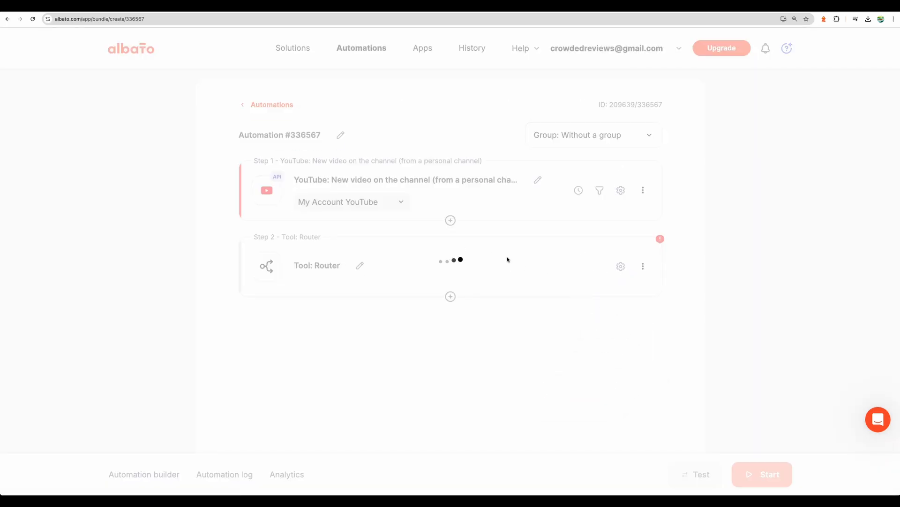
pyautogui.click(450, 296)
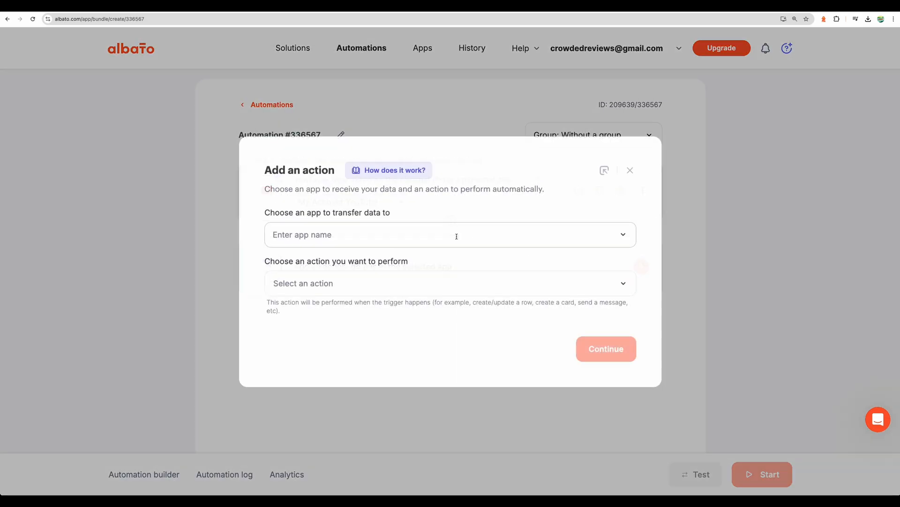
pyautogui.click(450, 235)
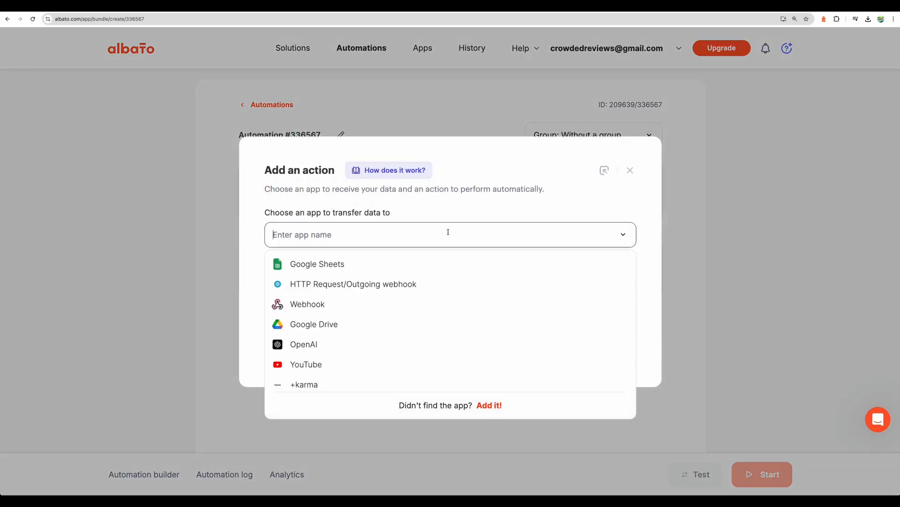
pyautogui.write('ope')
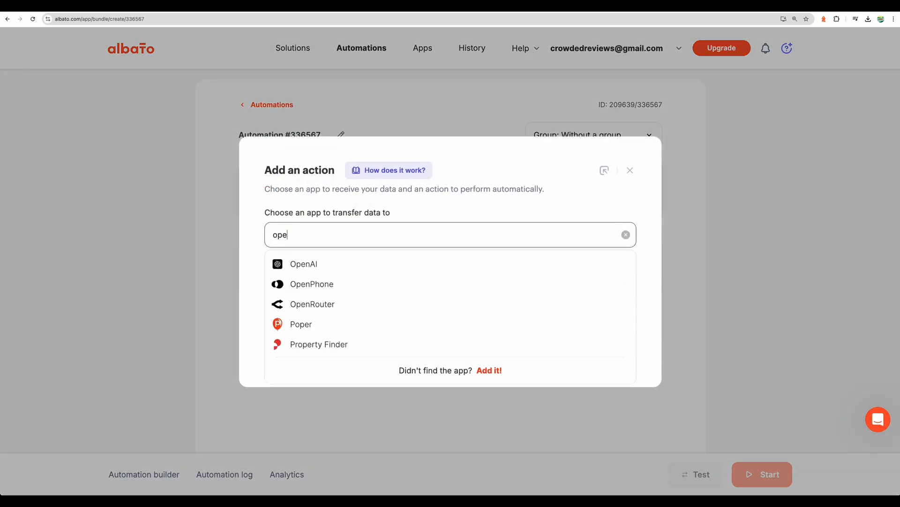
pyautogui.click(303, 264)
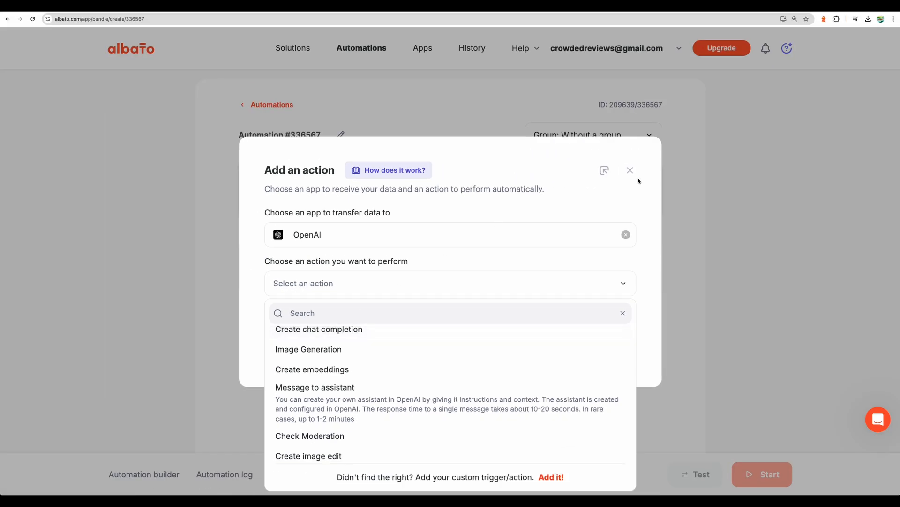
# Drop the unfinished action, open Transcribe and Translate, and scroll through its four steps.
pyautogui.click(630, 170)
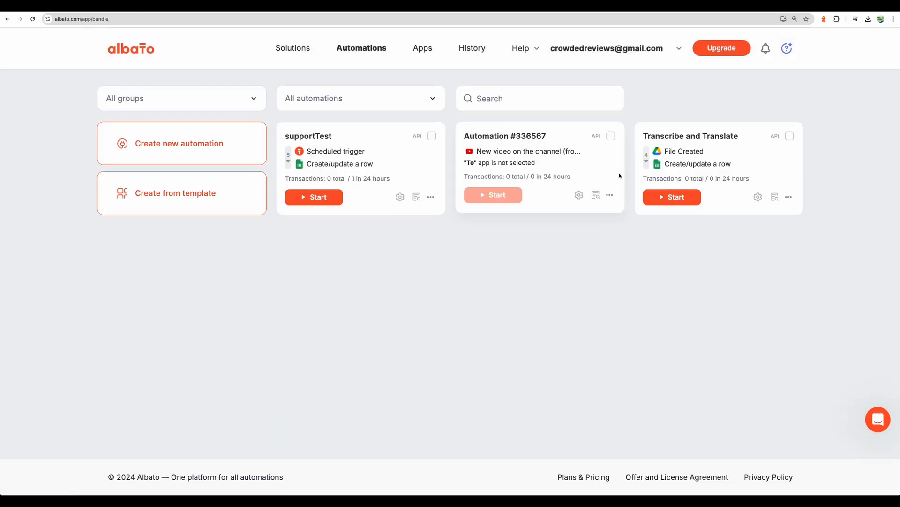
pyautogui.moveTo(683, 140)
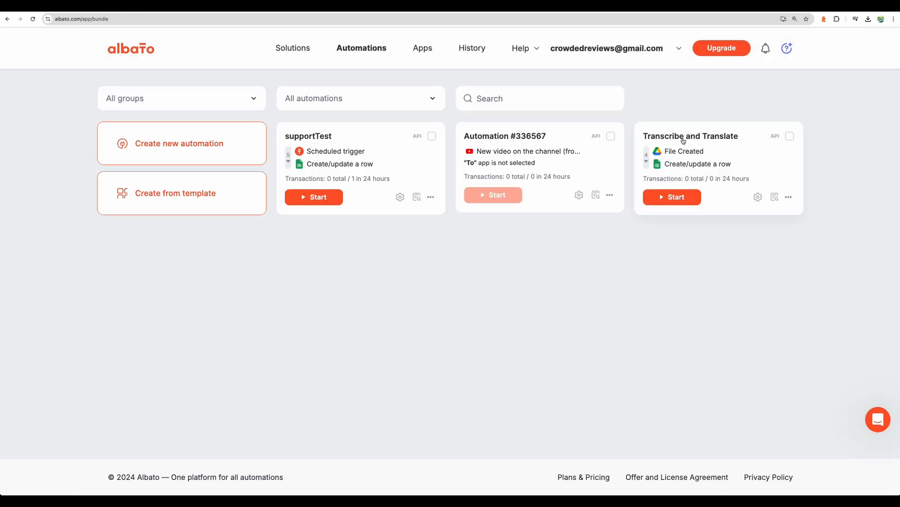
pyautogui.click(691, 136)
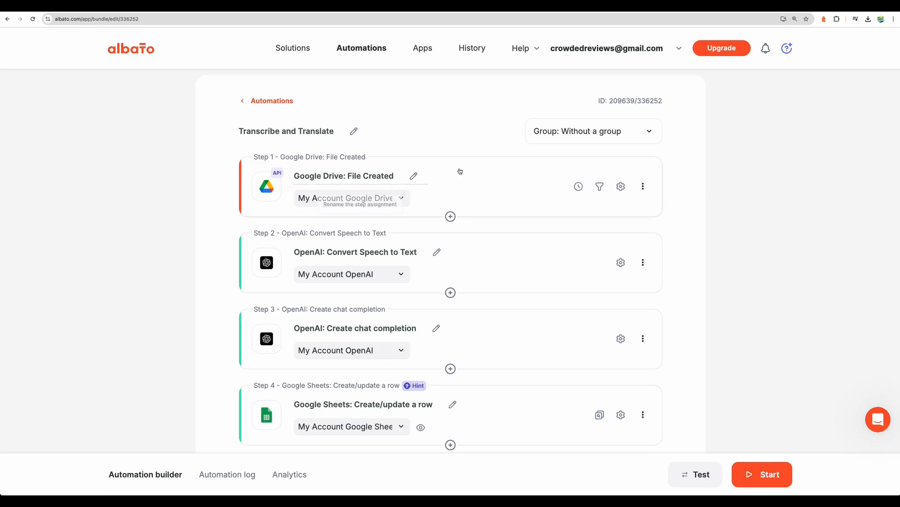
pyautogui.moveTo(281, 216)
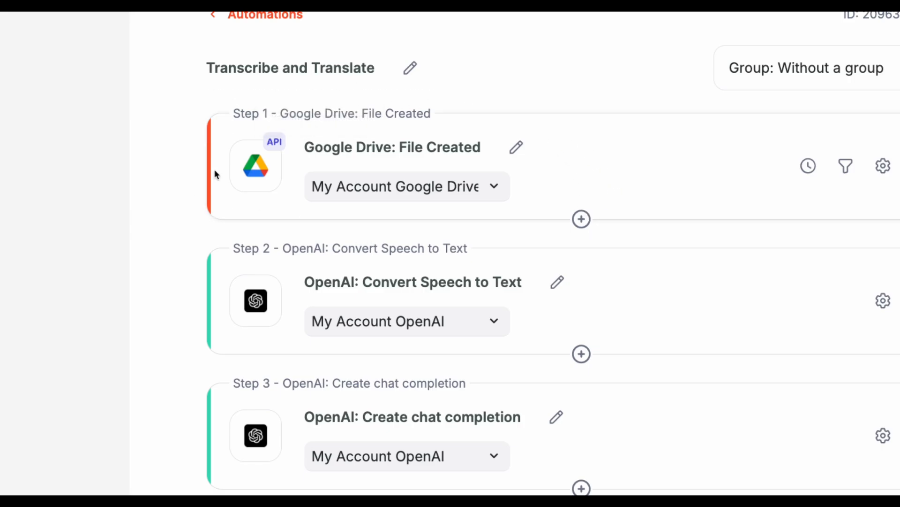
pyautogui.scroll(-3)
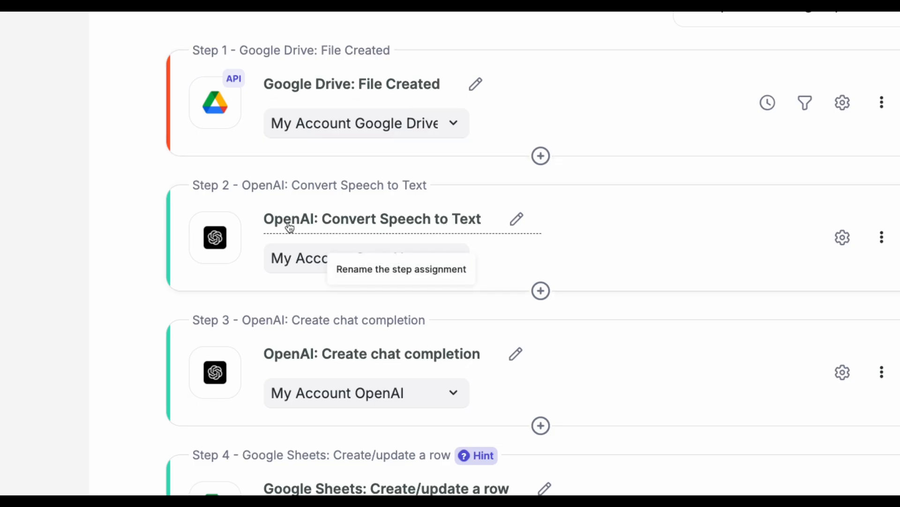
pyautogui.moveTo(356, 225)
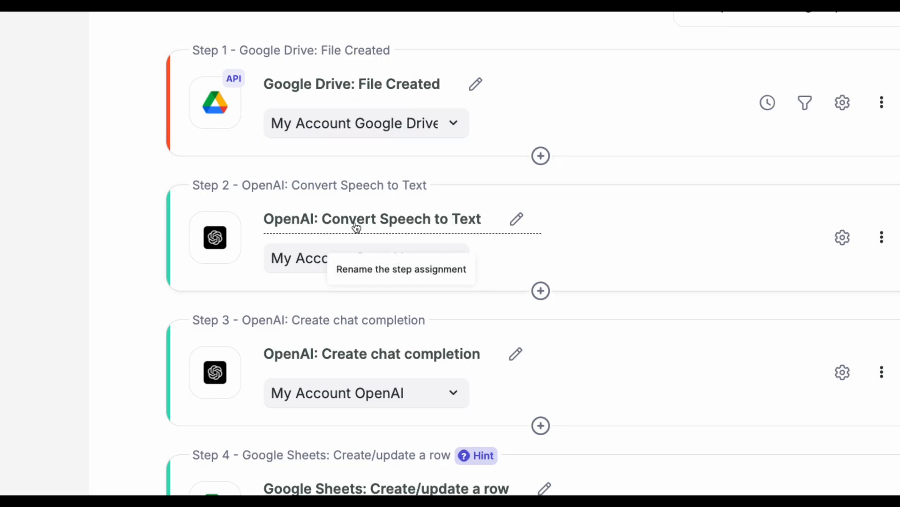
pyautogui.scroll(-3)
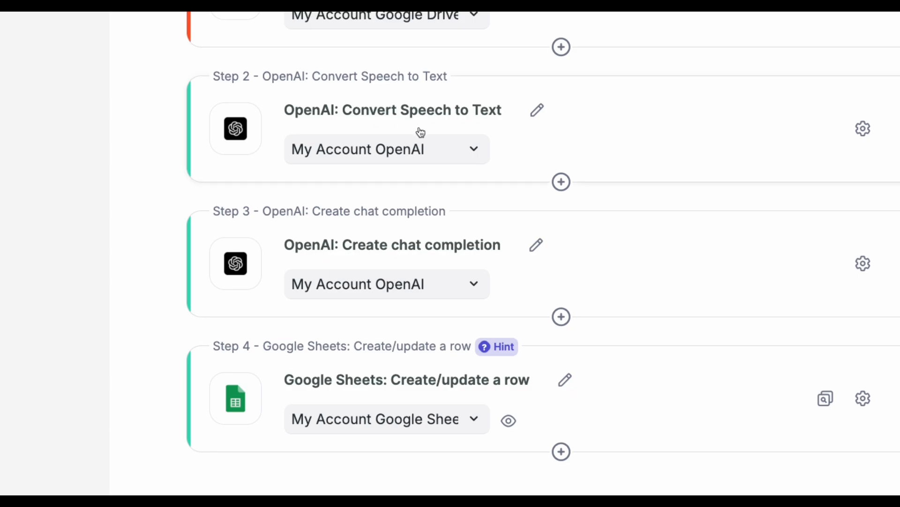
pyautogui.moveTo(261, 177)
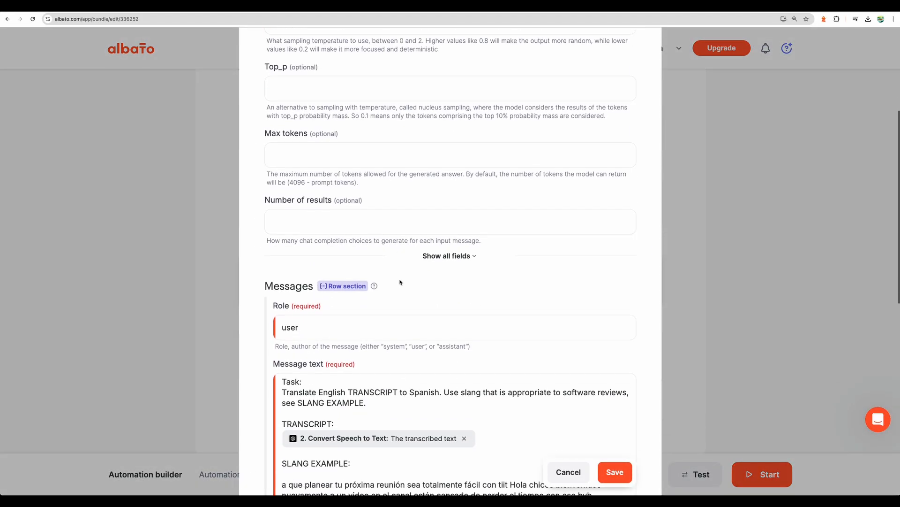
pyautogui.scroll(-3)
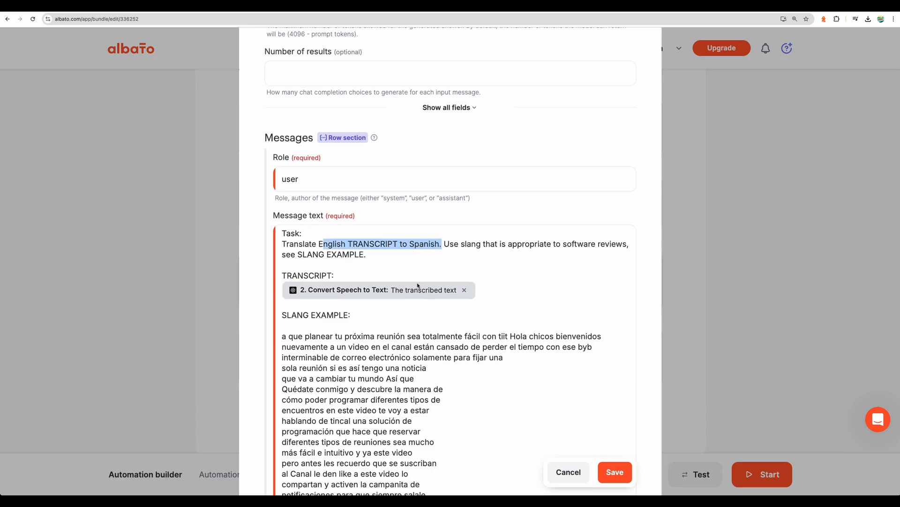
pyautogui.scroll(-3)
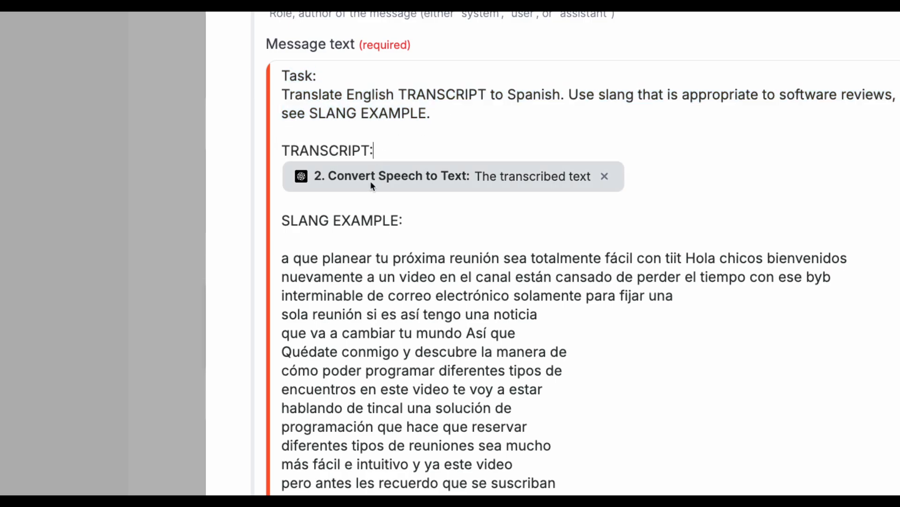
pyautogui.moveTo(370, 181)
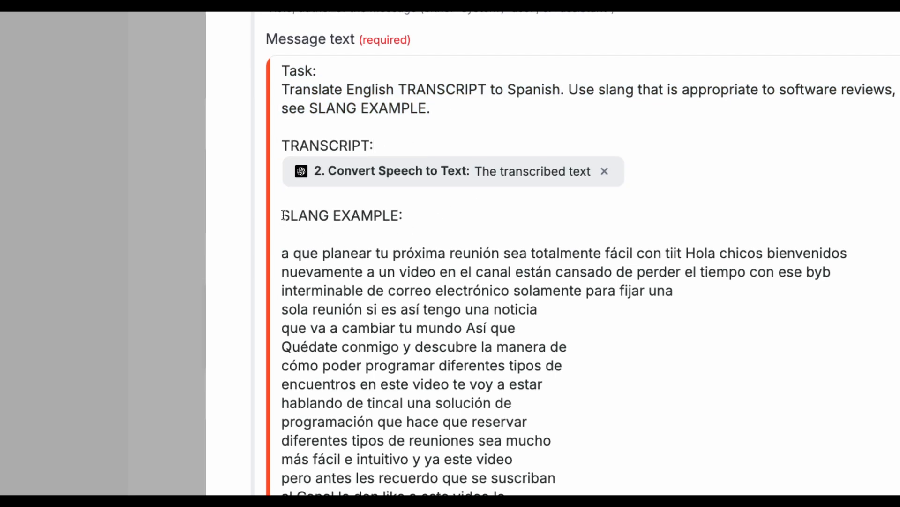
pyautogui.moveTo(281, 215); pyautogui.dragTo(515, 327)
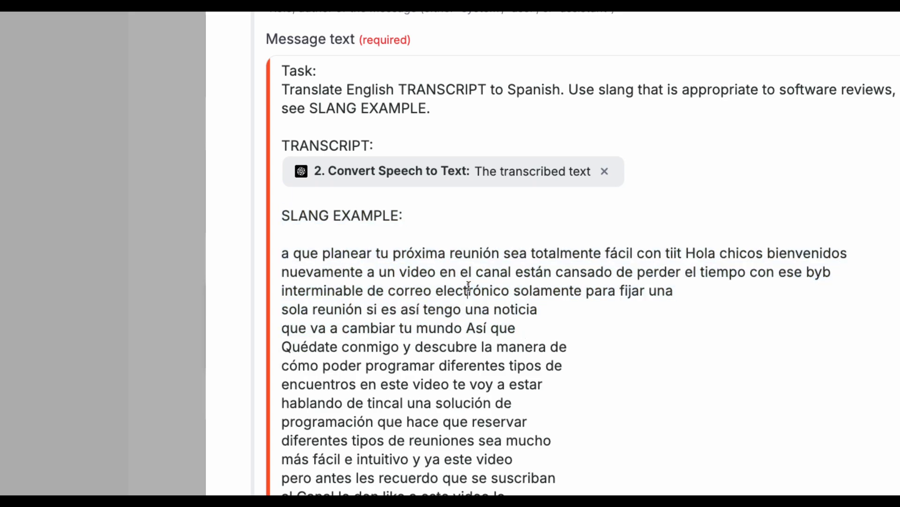
pyautogui.moveTo(447, 213)
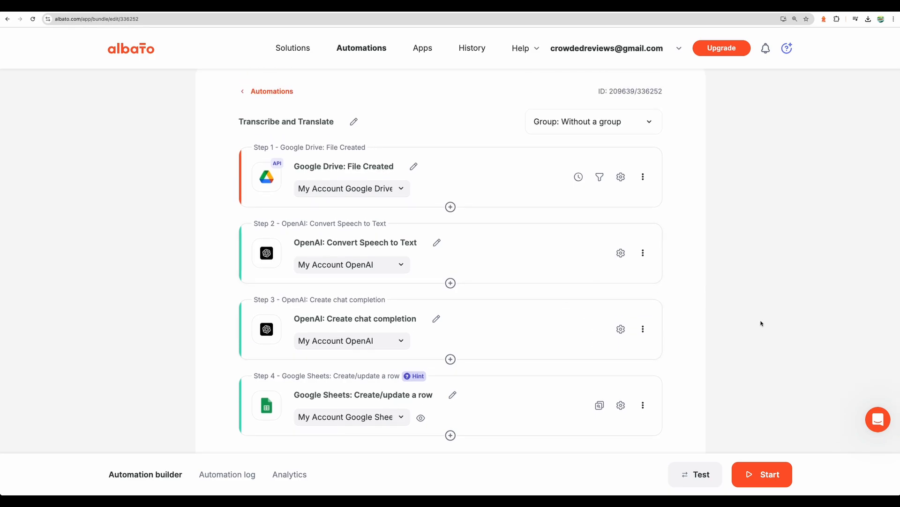
pyautogui.moveTo(519, 284)
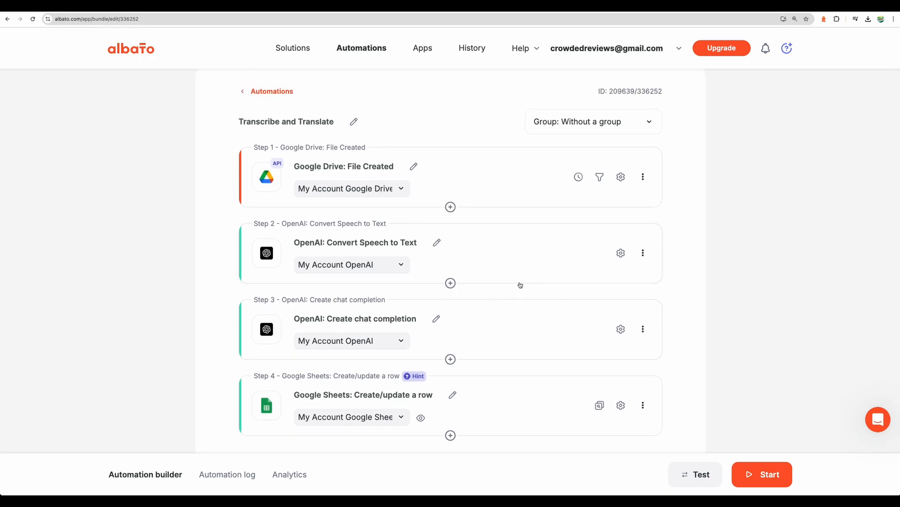
pyautogui.moveTo(413, 167)
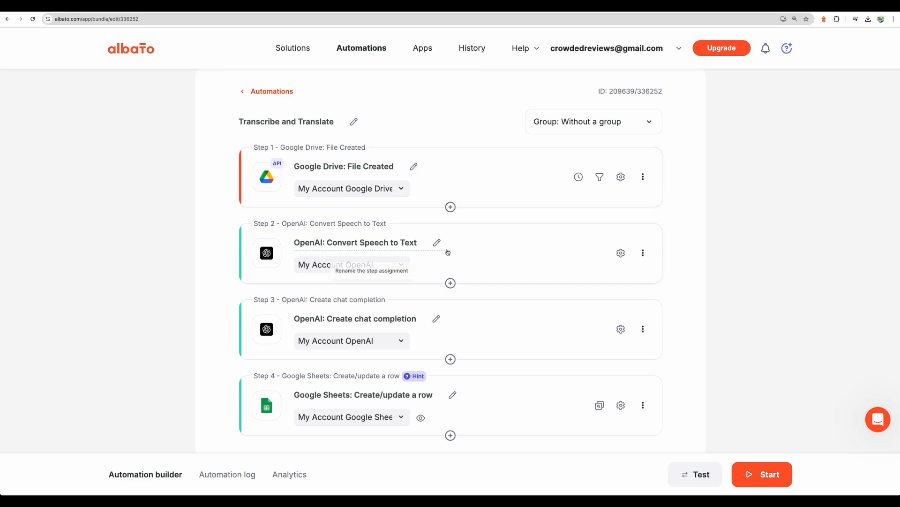
pyautogui.moveTo(721, 271)
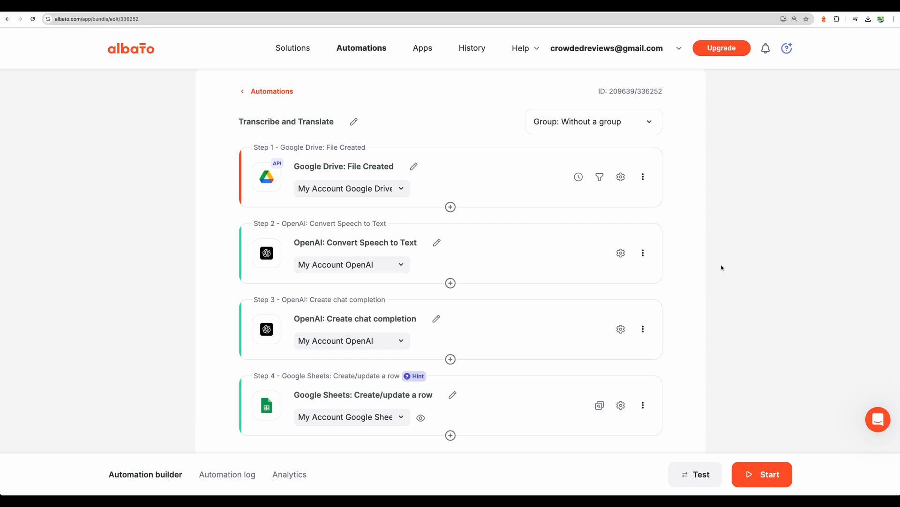
pyautogui.moveTo(720, 266)
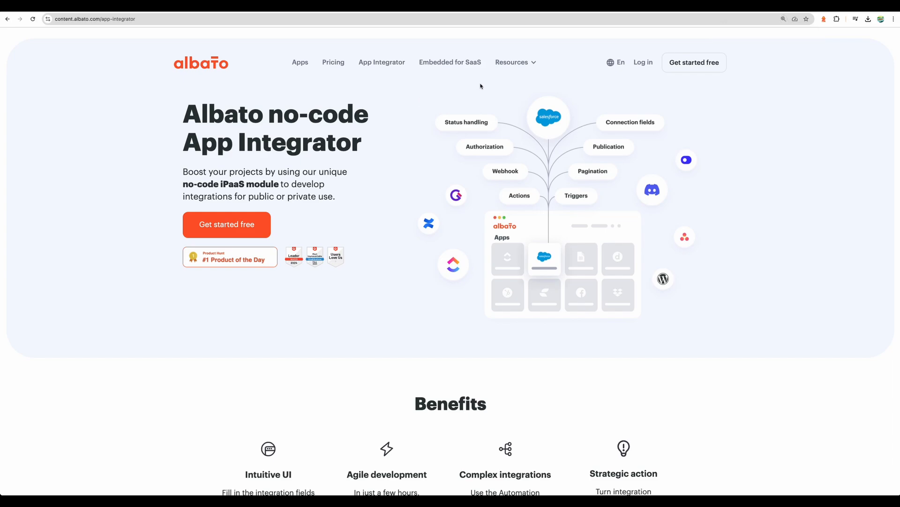
# Open CloudConvert's API documentation and view the v2 endpoint and example jobs request.
pyautogui.moveTo(195, 113); pyautogui.dragTo(307, 171)
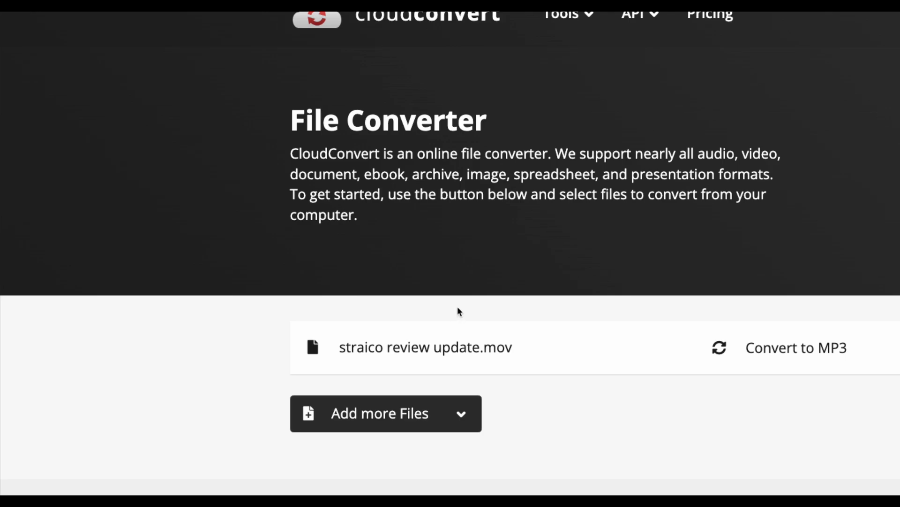
pyautogui.click(634, 13)
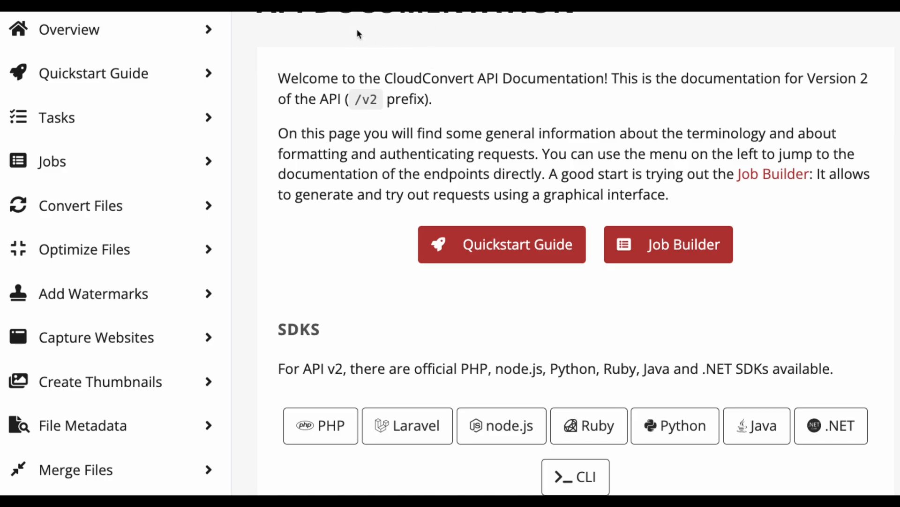
pyautogui.moveTo(554, 98)
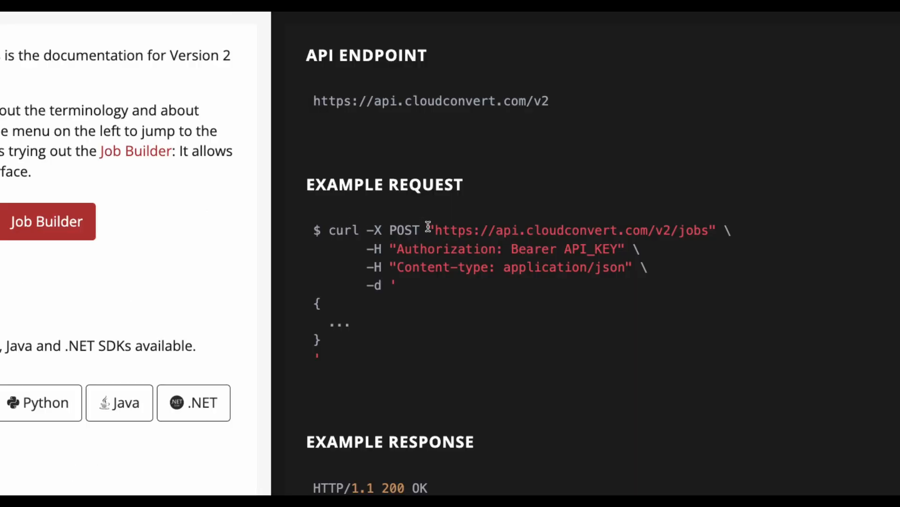
pyautogui.moveTo(435, 230); pyautogui.dragTo(684, 230)
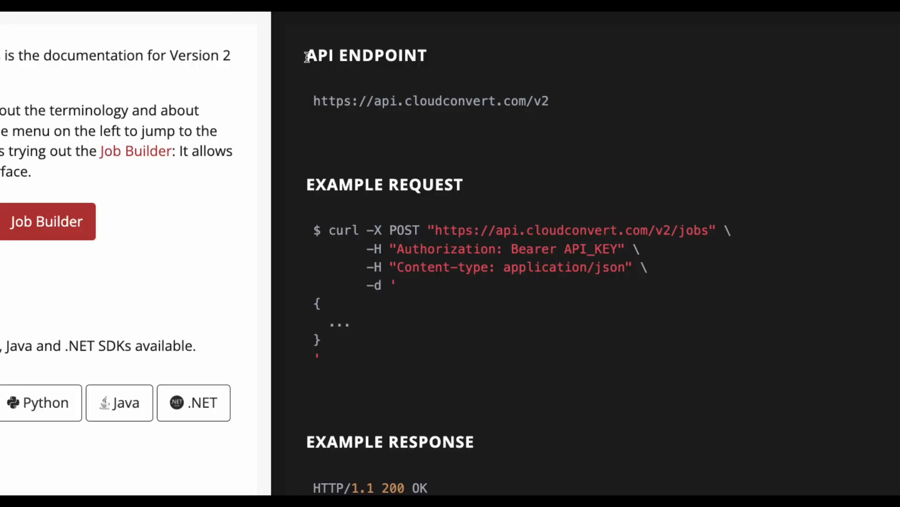
pyautogui.moveTo(306, 56); pyautogui.dragTo(428, 55)
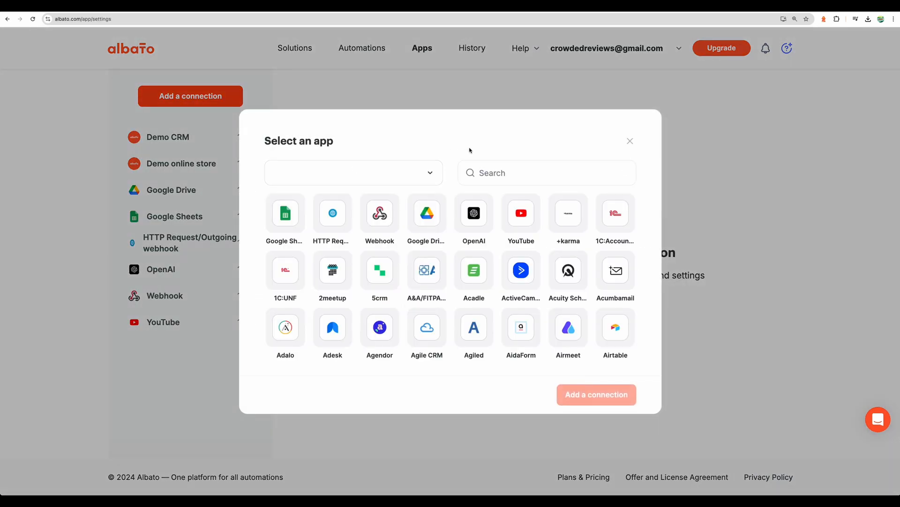
pyautogui.click(353, 172)
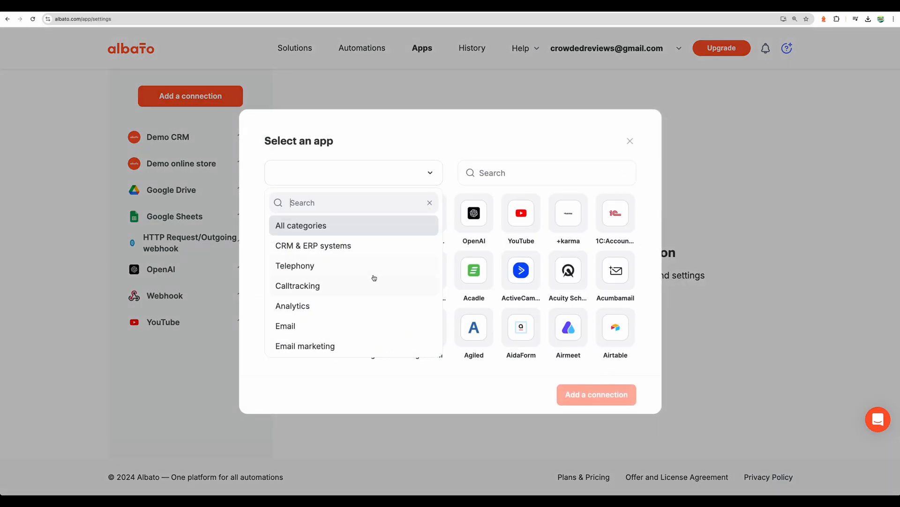
pyautogui.click(629, 140)
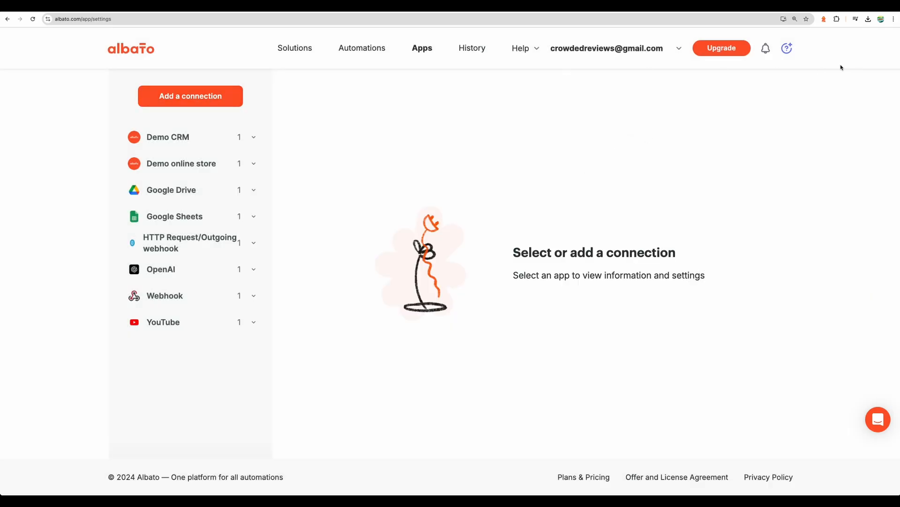
pyautogui.click(680, 49)
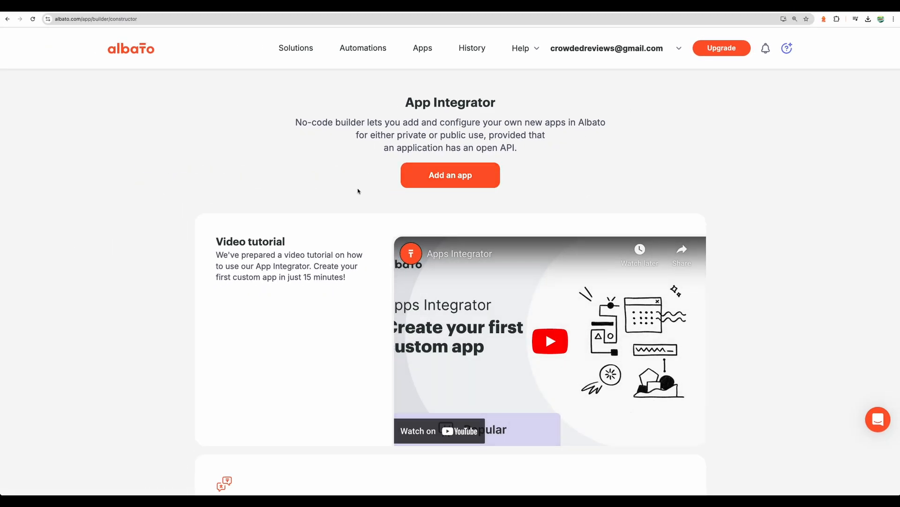
# Give the new App Integrator app the English name cloudconvert and save it.
pyautogui.scroll(-3)
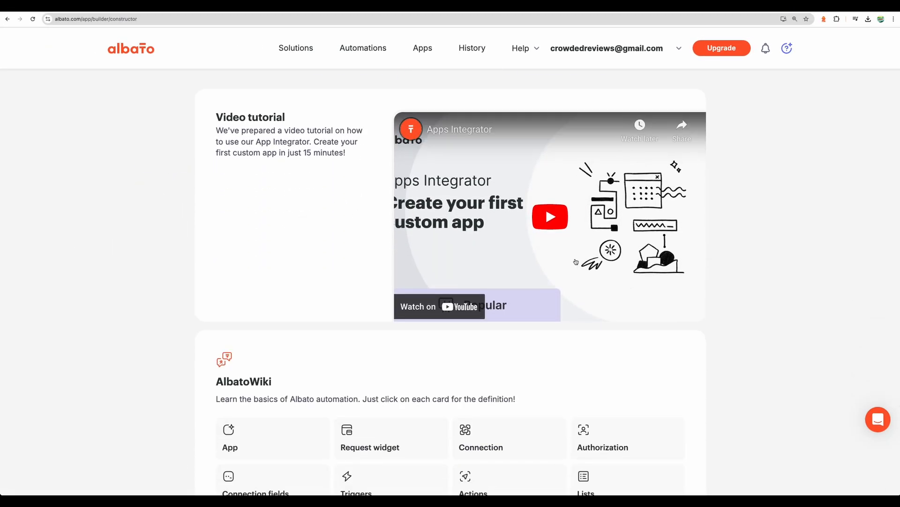
pyautogui.scroll(-3)
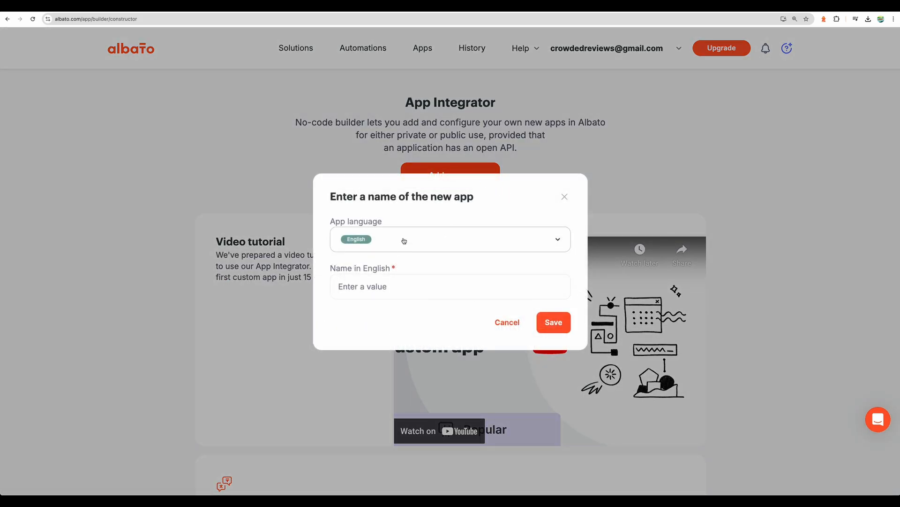
pyautogui.write('cloudconvert')
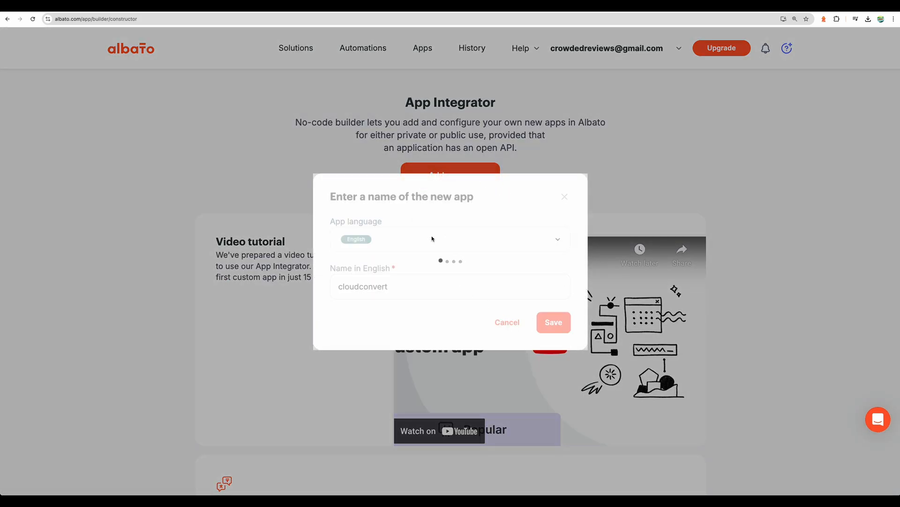
pyautogui.click(553, 322)
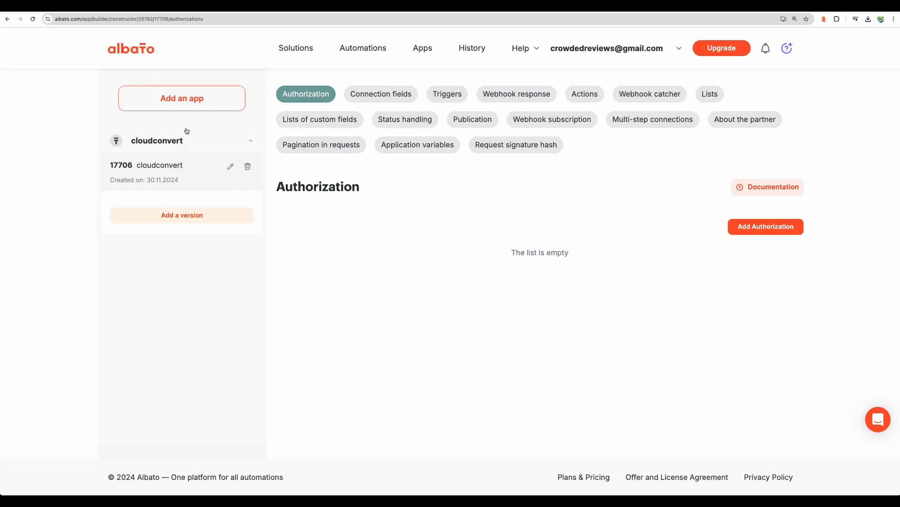
pyautogui.moveTo(313, 218)
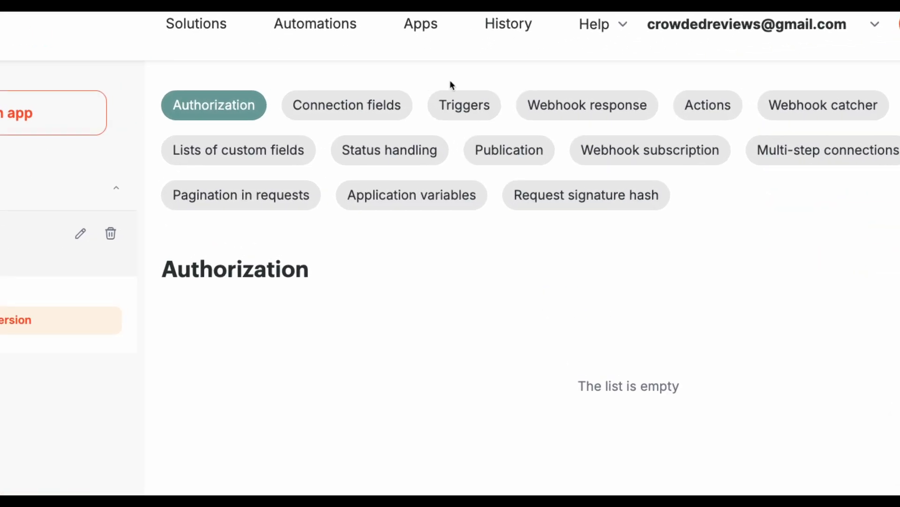
pyautogui.moveTo(474, 81)
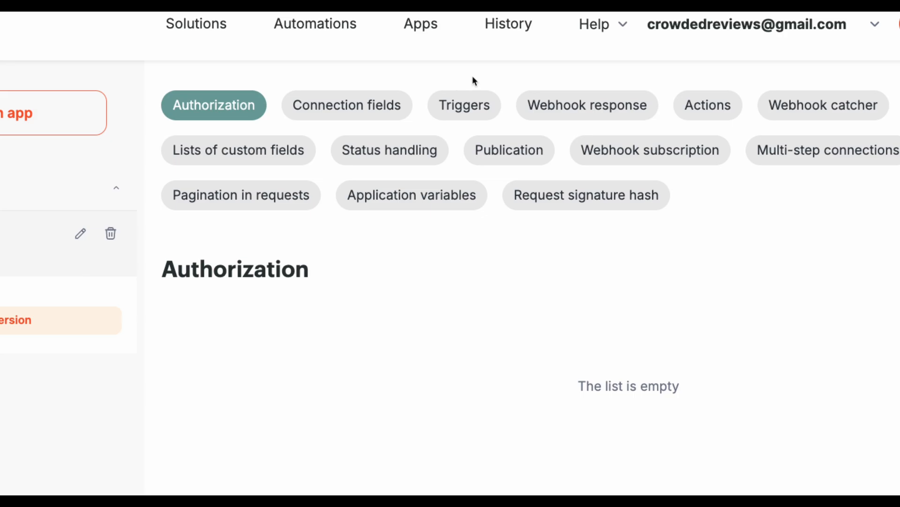
pyautogui.moveTo(474, 80)
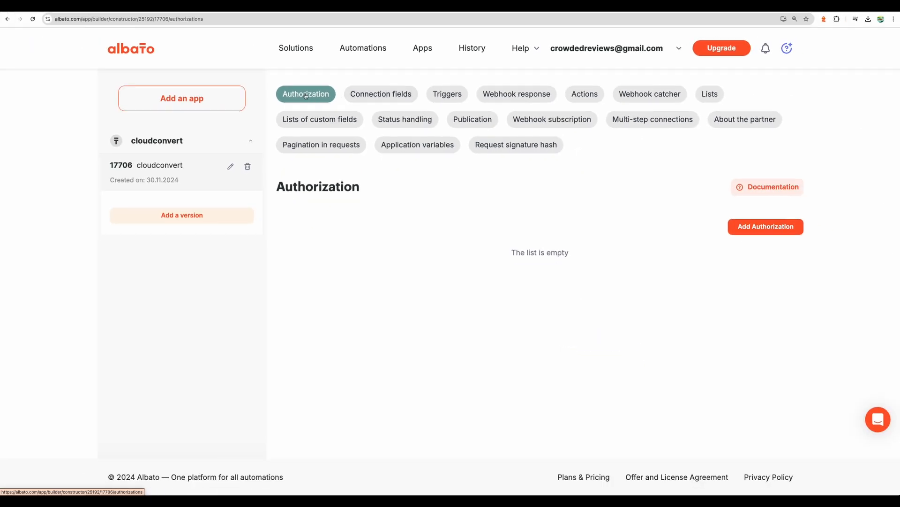
# Browse authorization types (OAuth 2.0, Basic, API token, Session auth, Custom) unsaved, then view Webhook response.
pyautogui.click(766, 226)
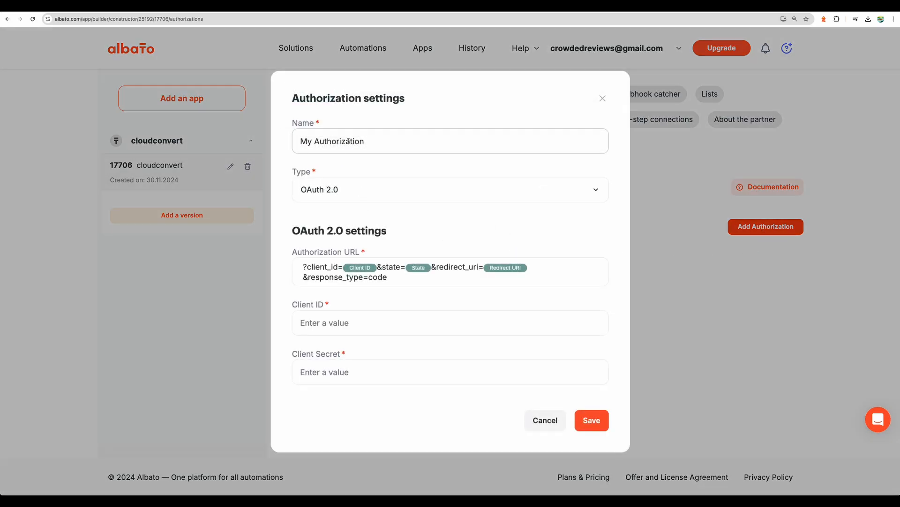
pyautogui.click(449, 190)
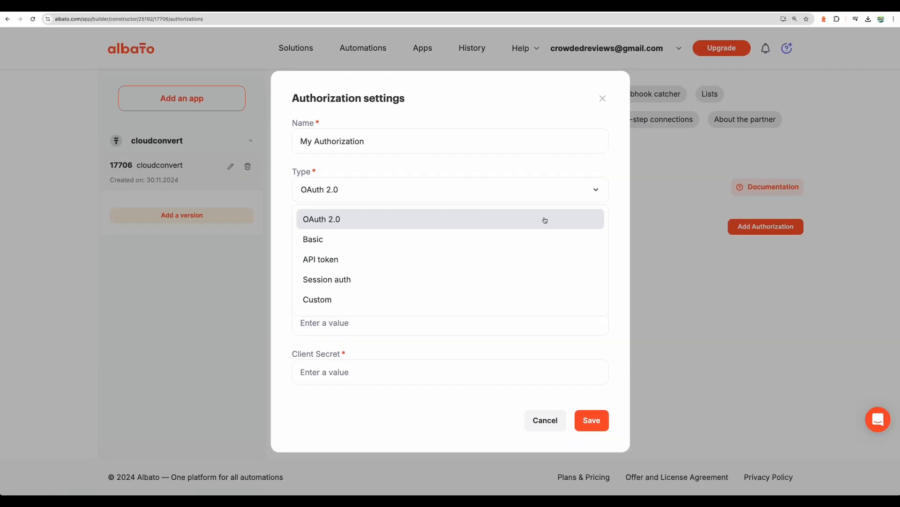
pyautogui.click(544, 420)
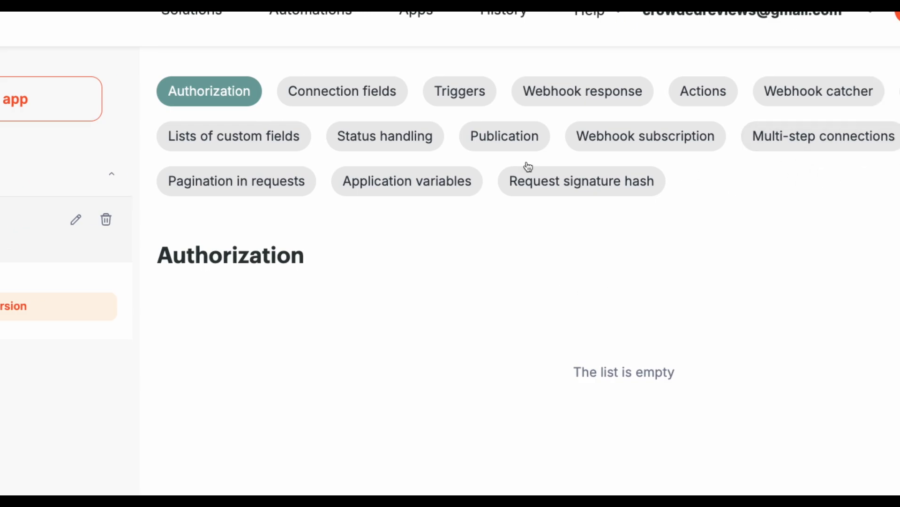
pyautogui.click(581, 90)
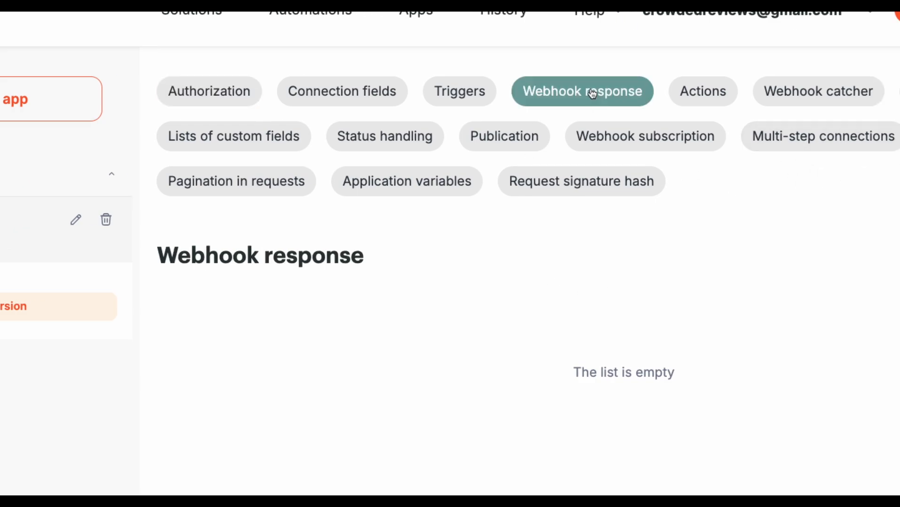
pyautogui.moveTo(683, 83)
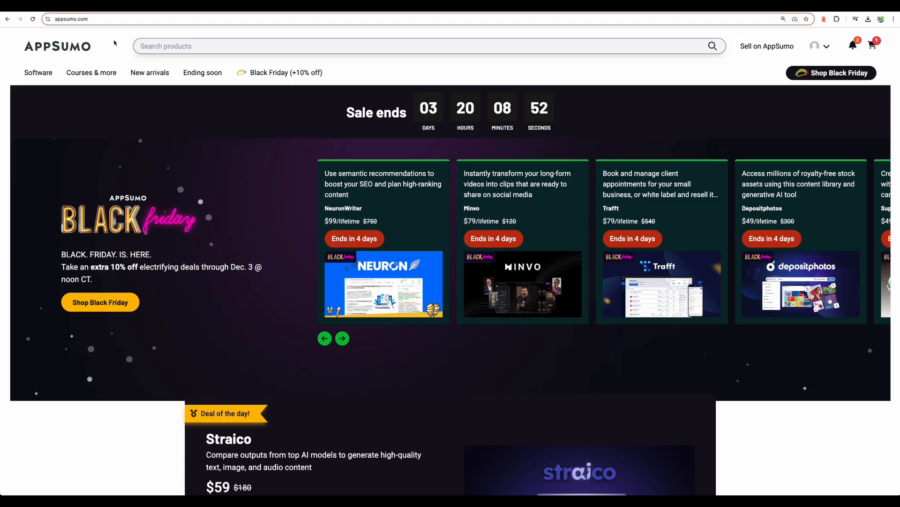
# Page through AppSumo's Black Friday deals carousel, then search the store for 'Albato'.
pyautogui.click(342, 338)
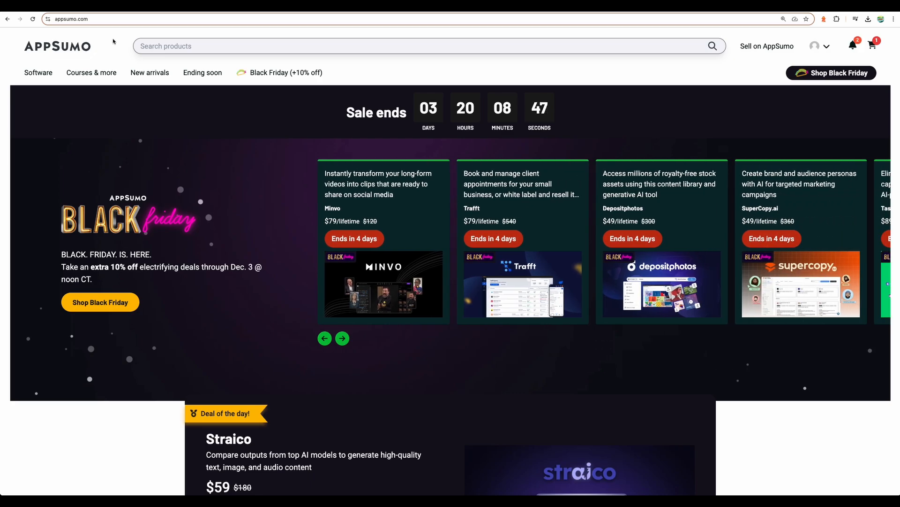
pyautogui.click(342, 337)
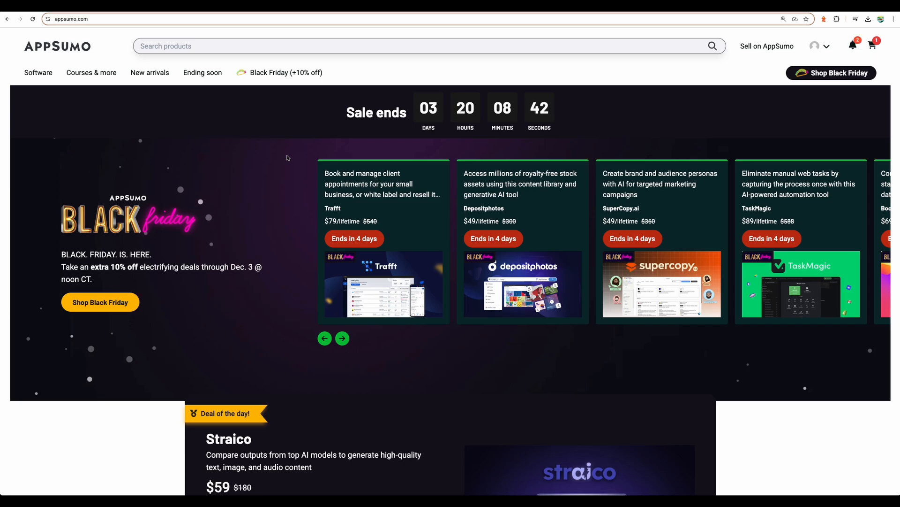
pyautogui.scroll(-3)
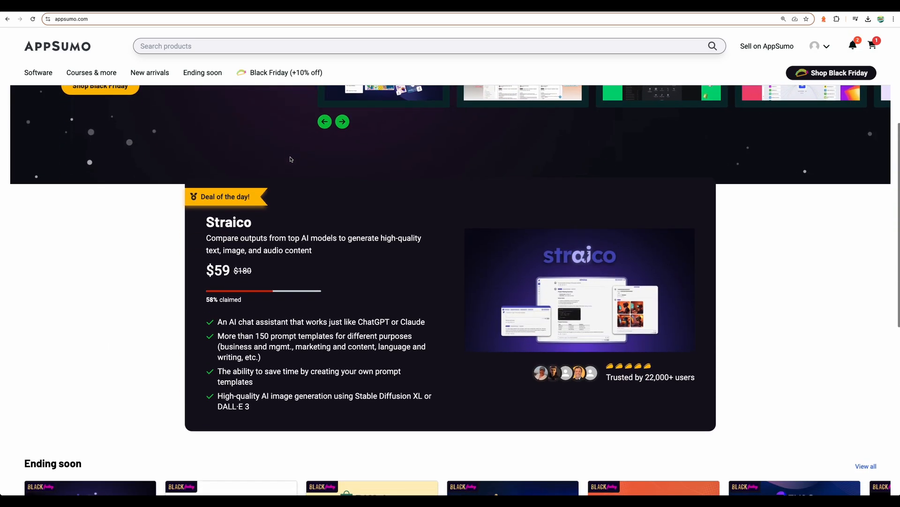
pyautogui.write('Albato')
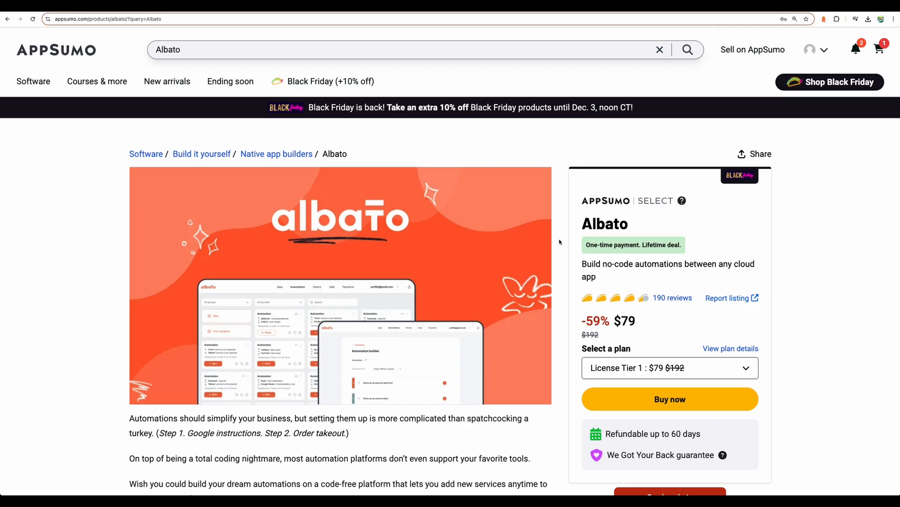
pyautogui.scroll(-3)
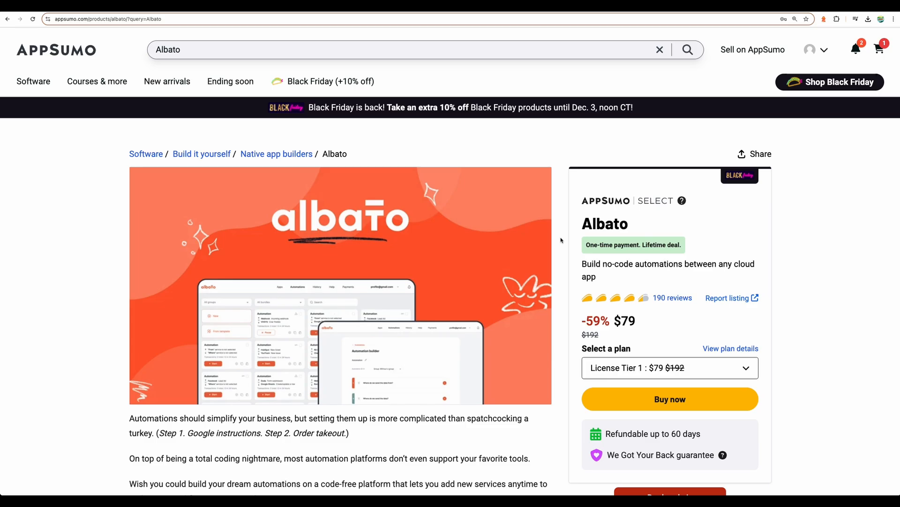
pyautogui.moveTo(561, 287)
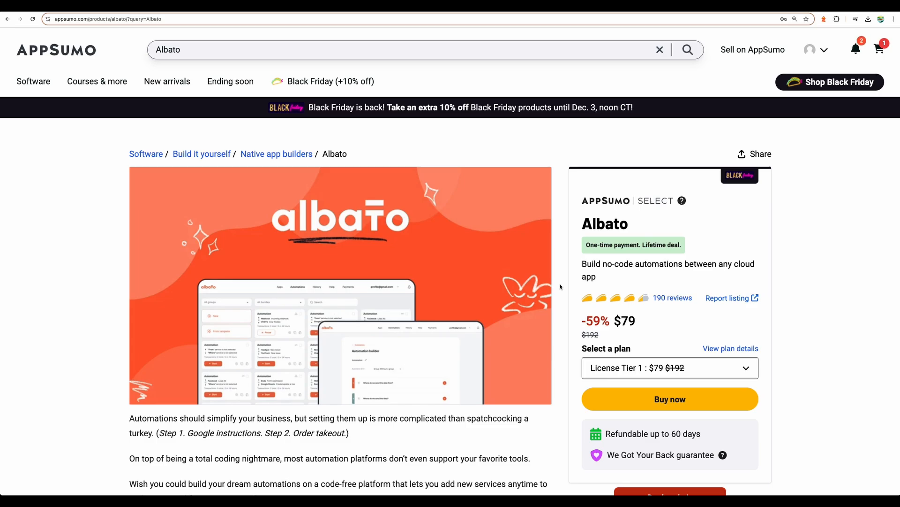
pyautogui.moveTo(563, 274)
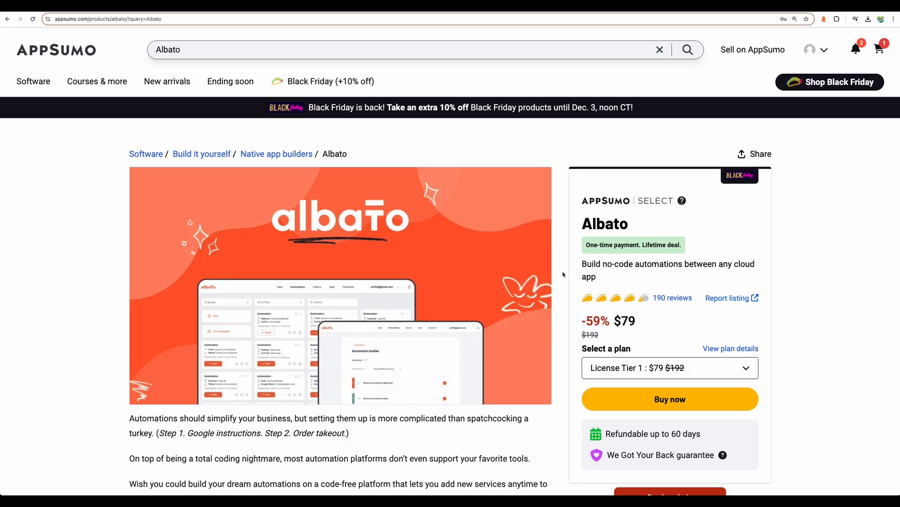
pyautogui.scroll(-3)
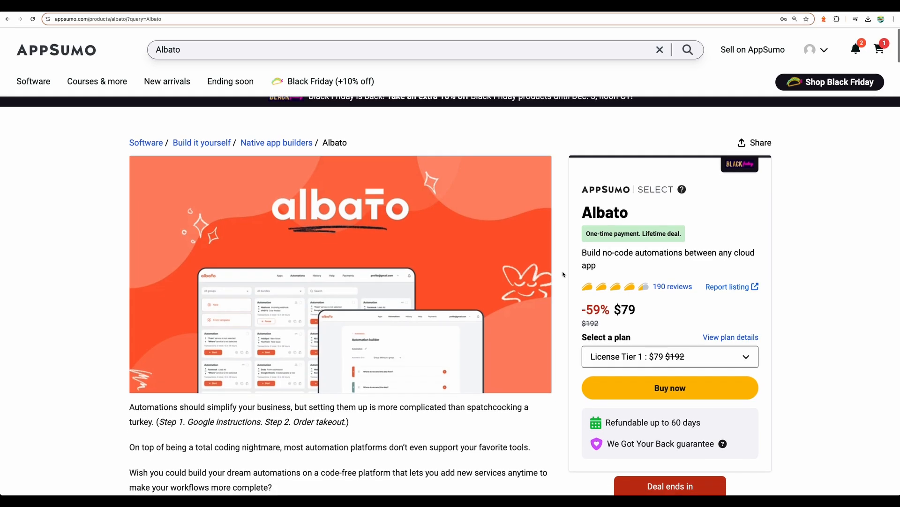